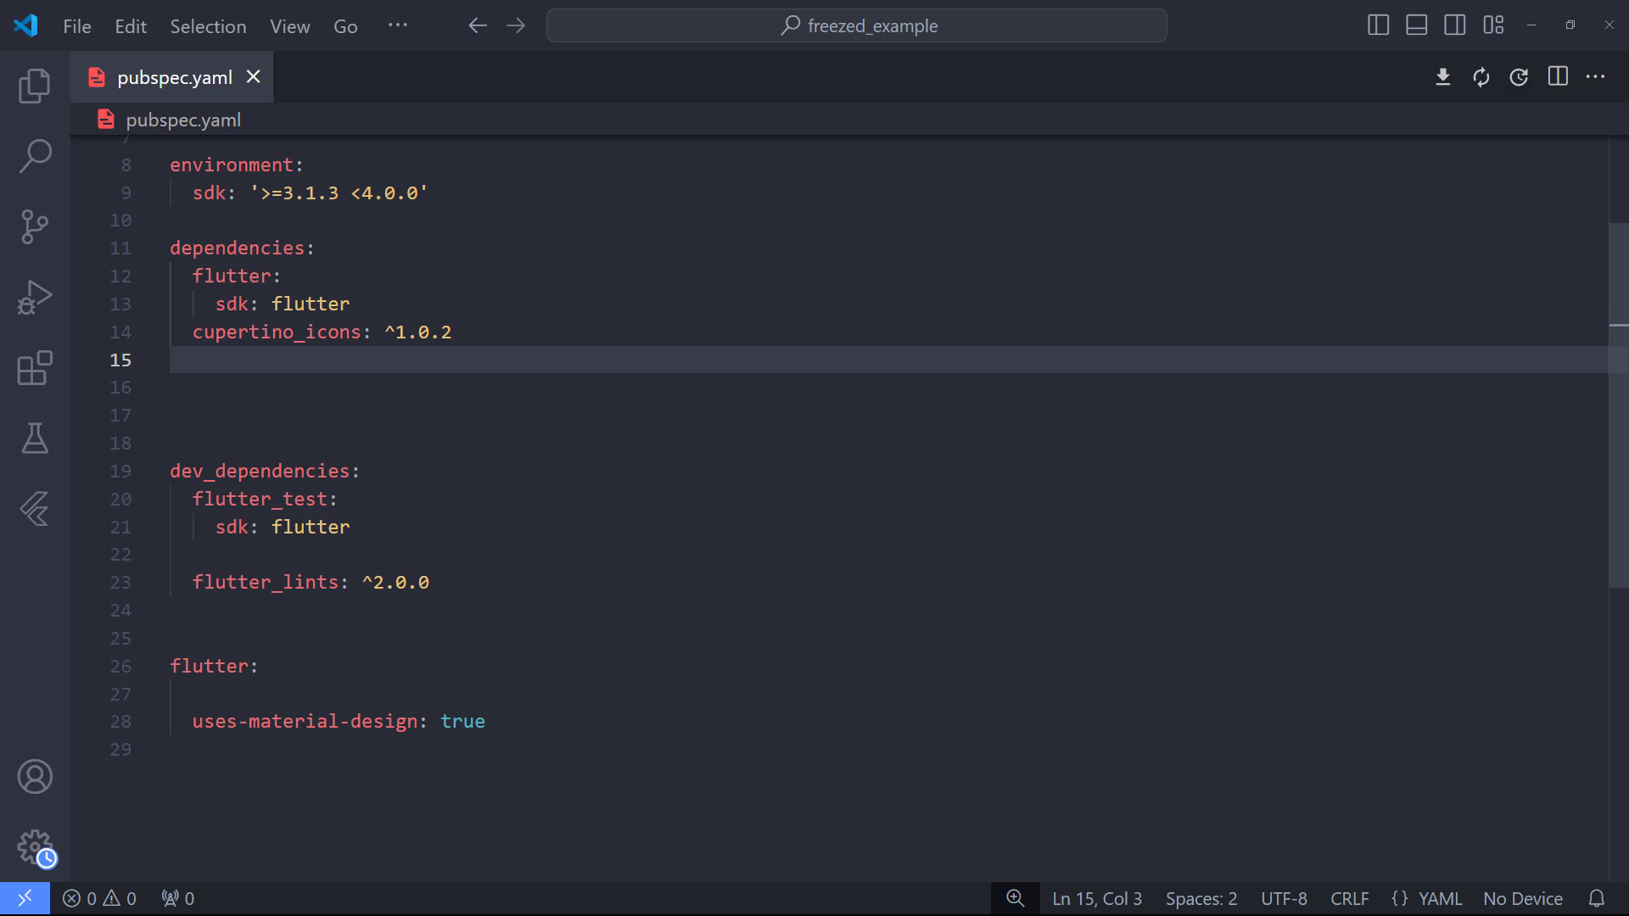
List freezed_annotation, json_annotation and json_serializable packages in pubspec.yaml
text(freezed_annotation:)
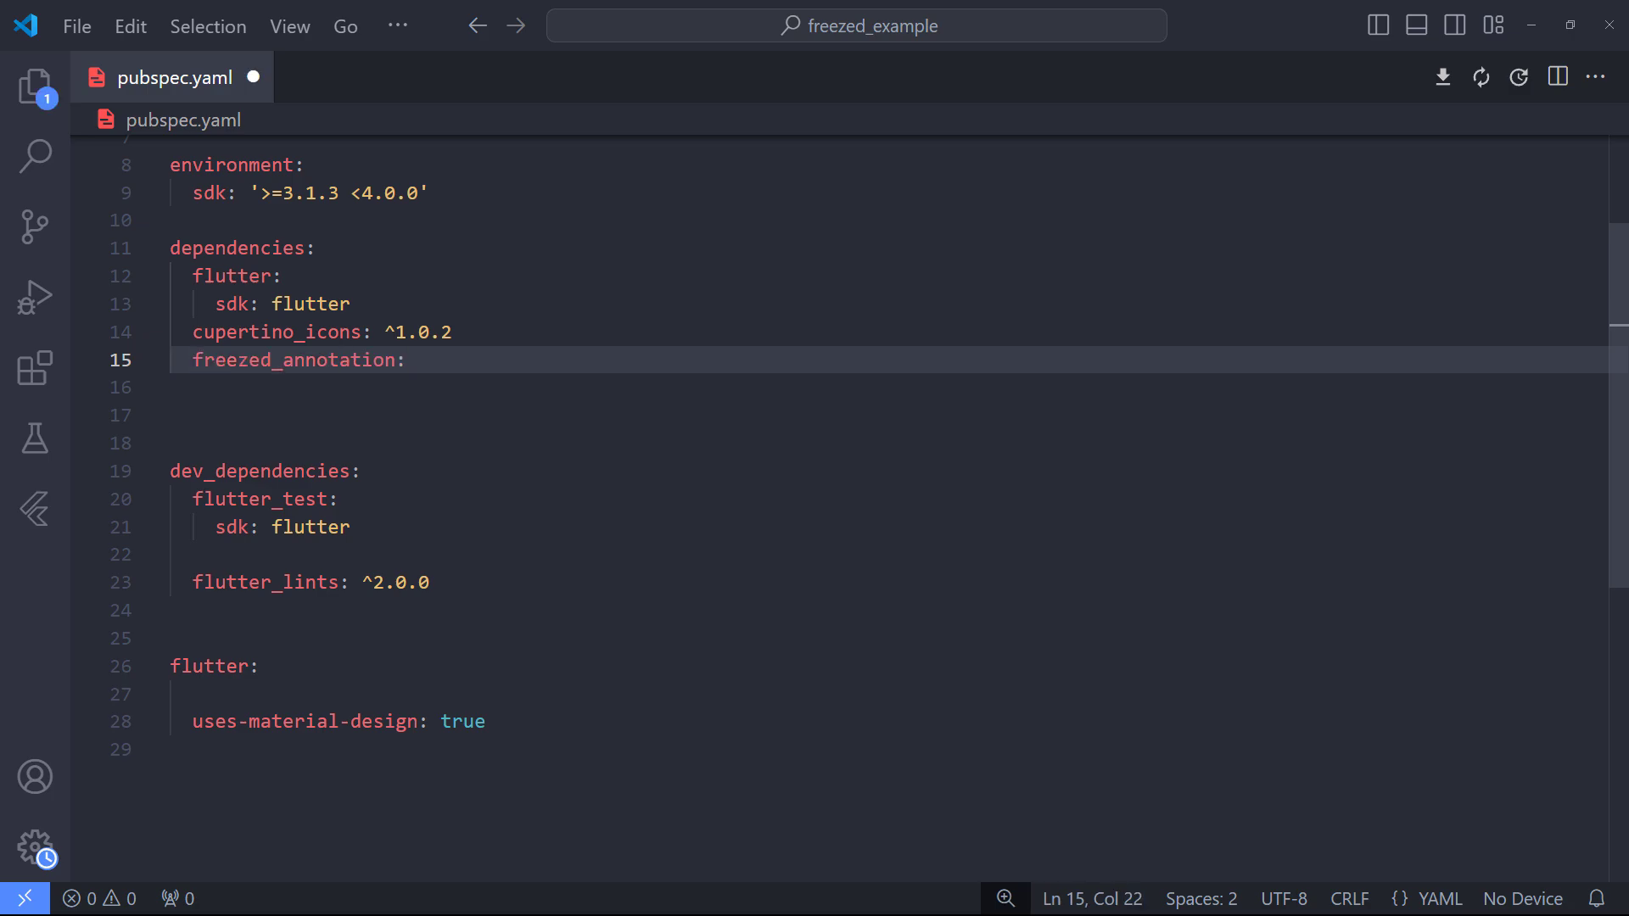
text(json_annotation:)
text(build_runner:)
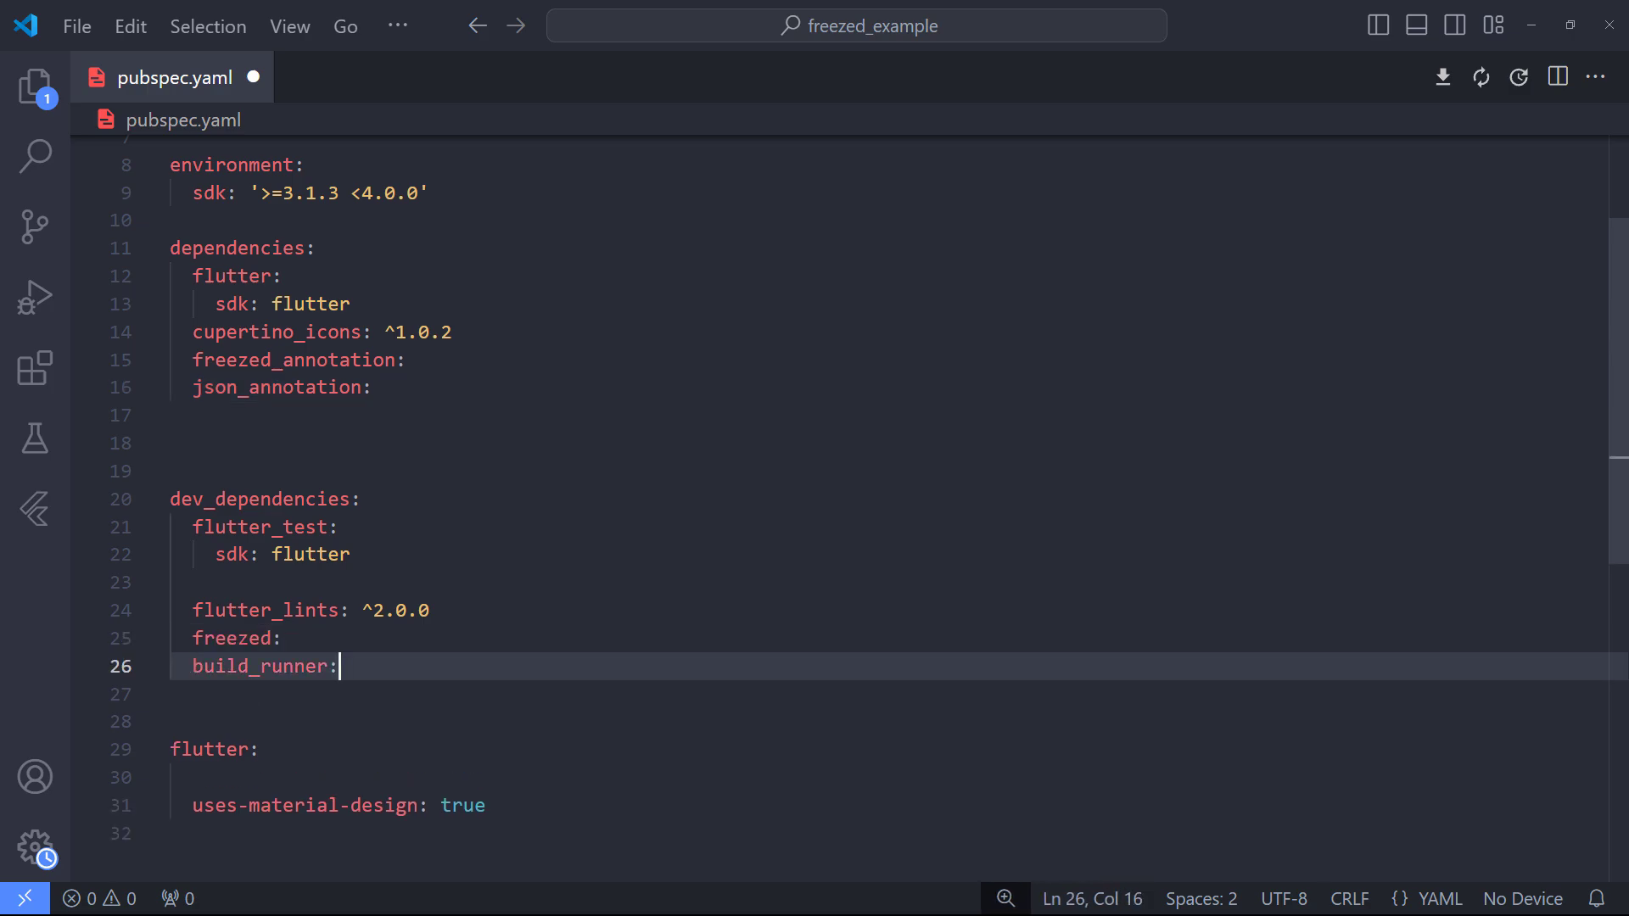
text(json_serializable:)
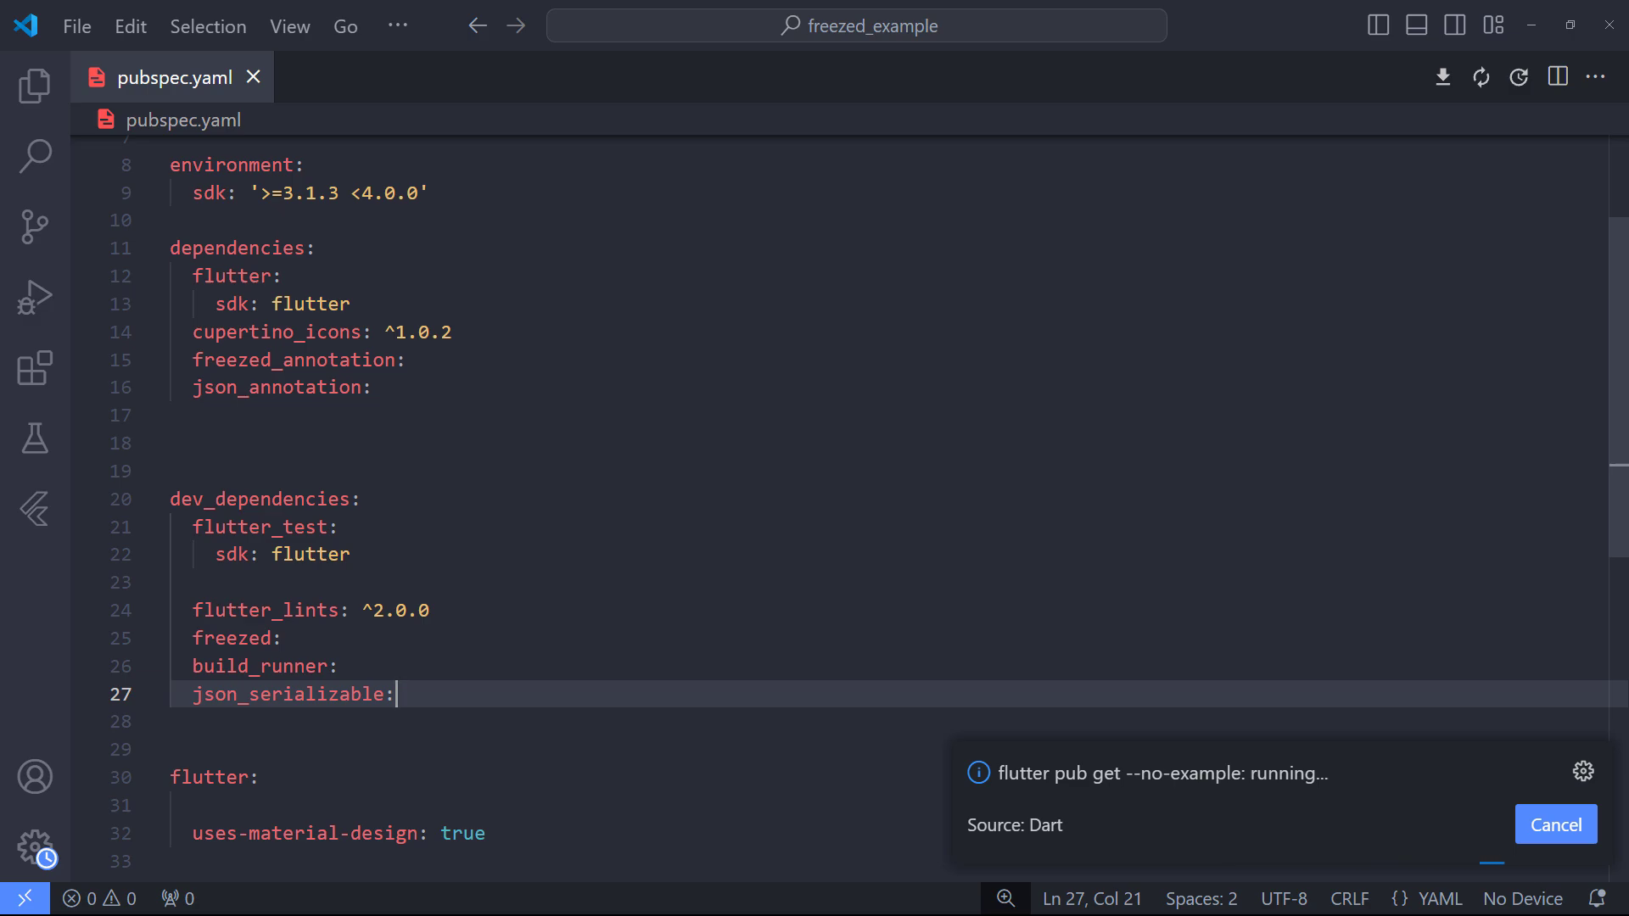
Create a new user.dart file inside the lib folder from the Explorer
click(34, 87)
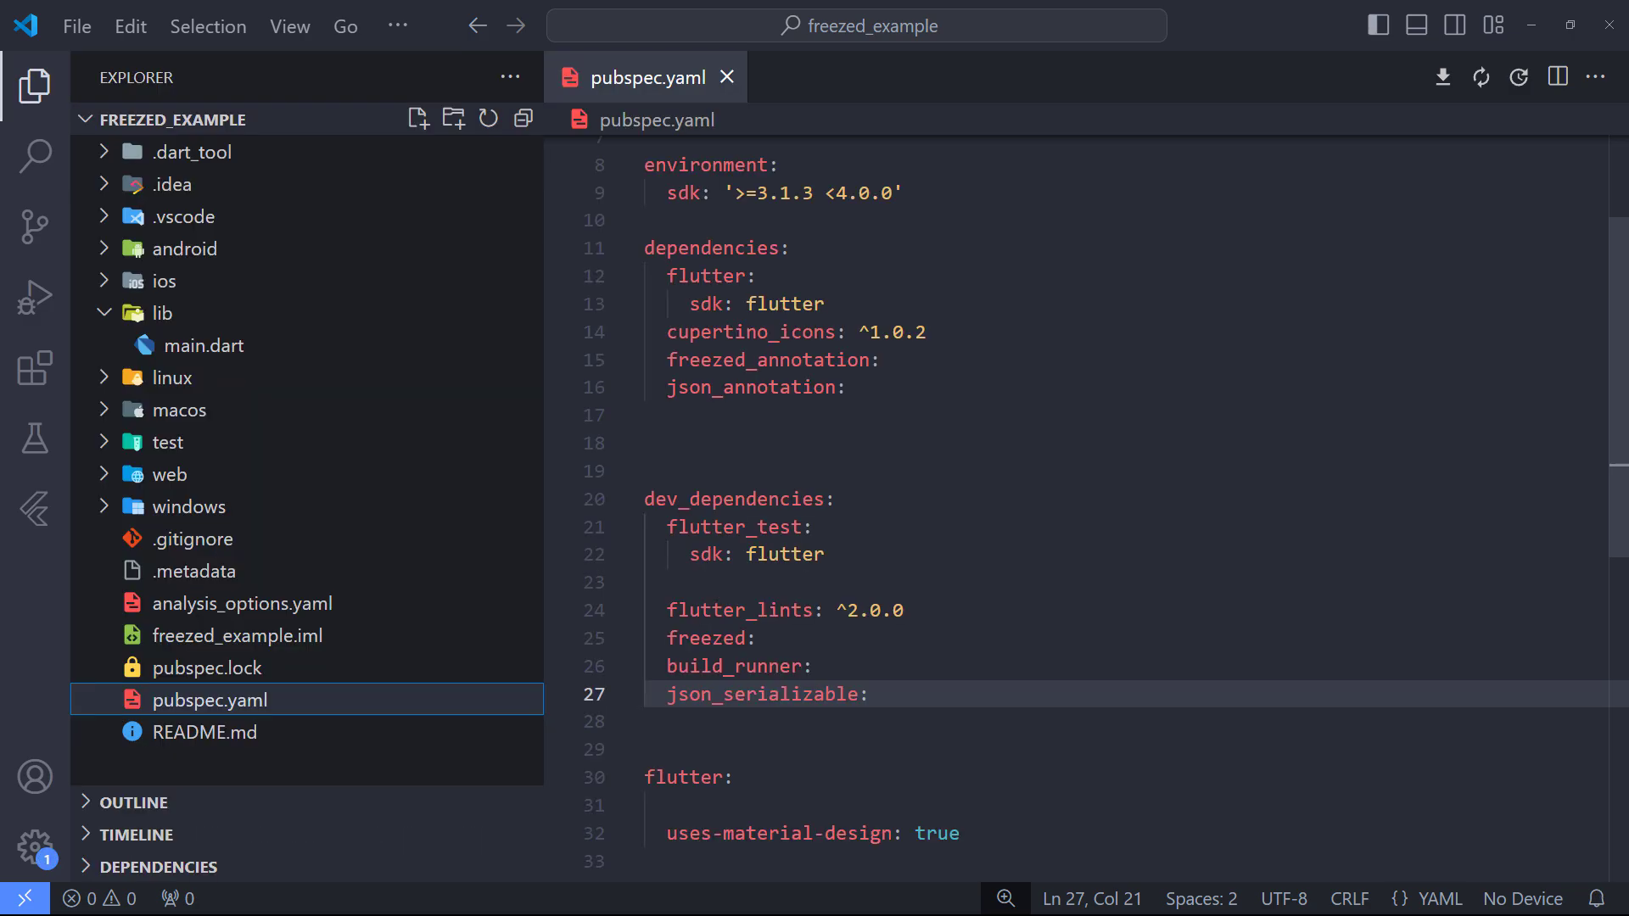
click(417, 119)
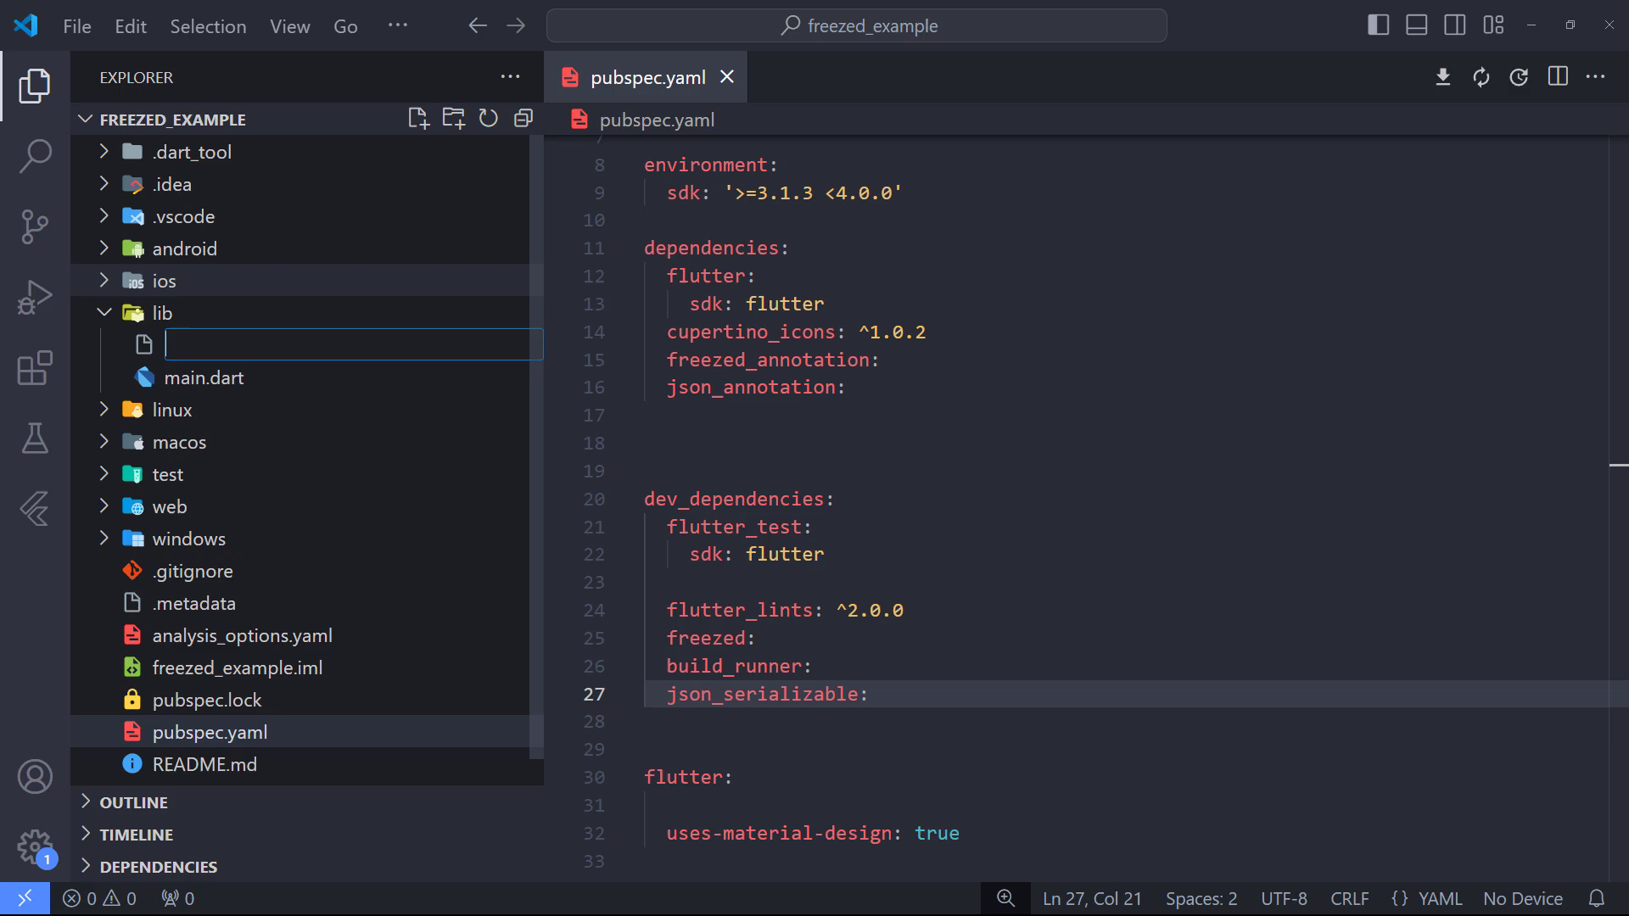
text(user.da)
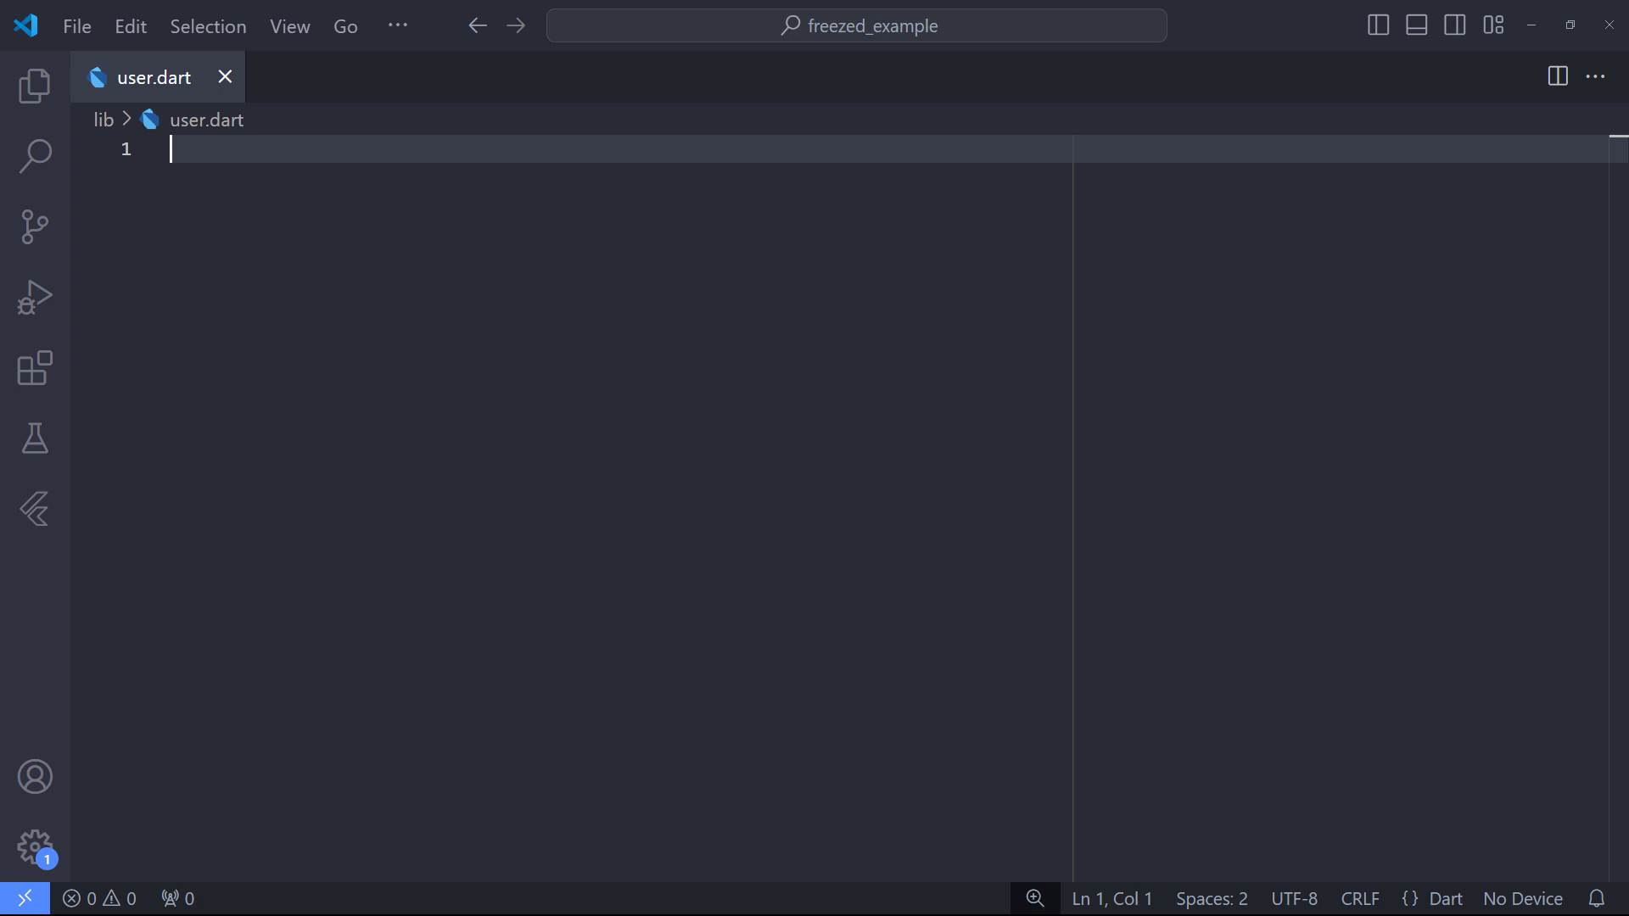
Declare class User with _$User {} in user.dart
text(class User)
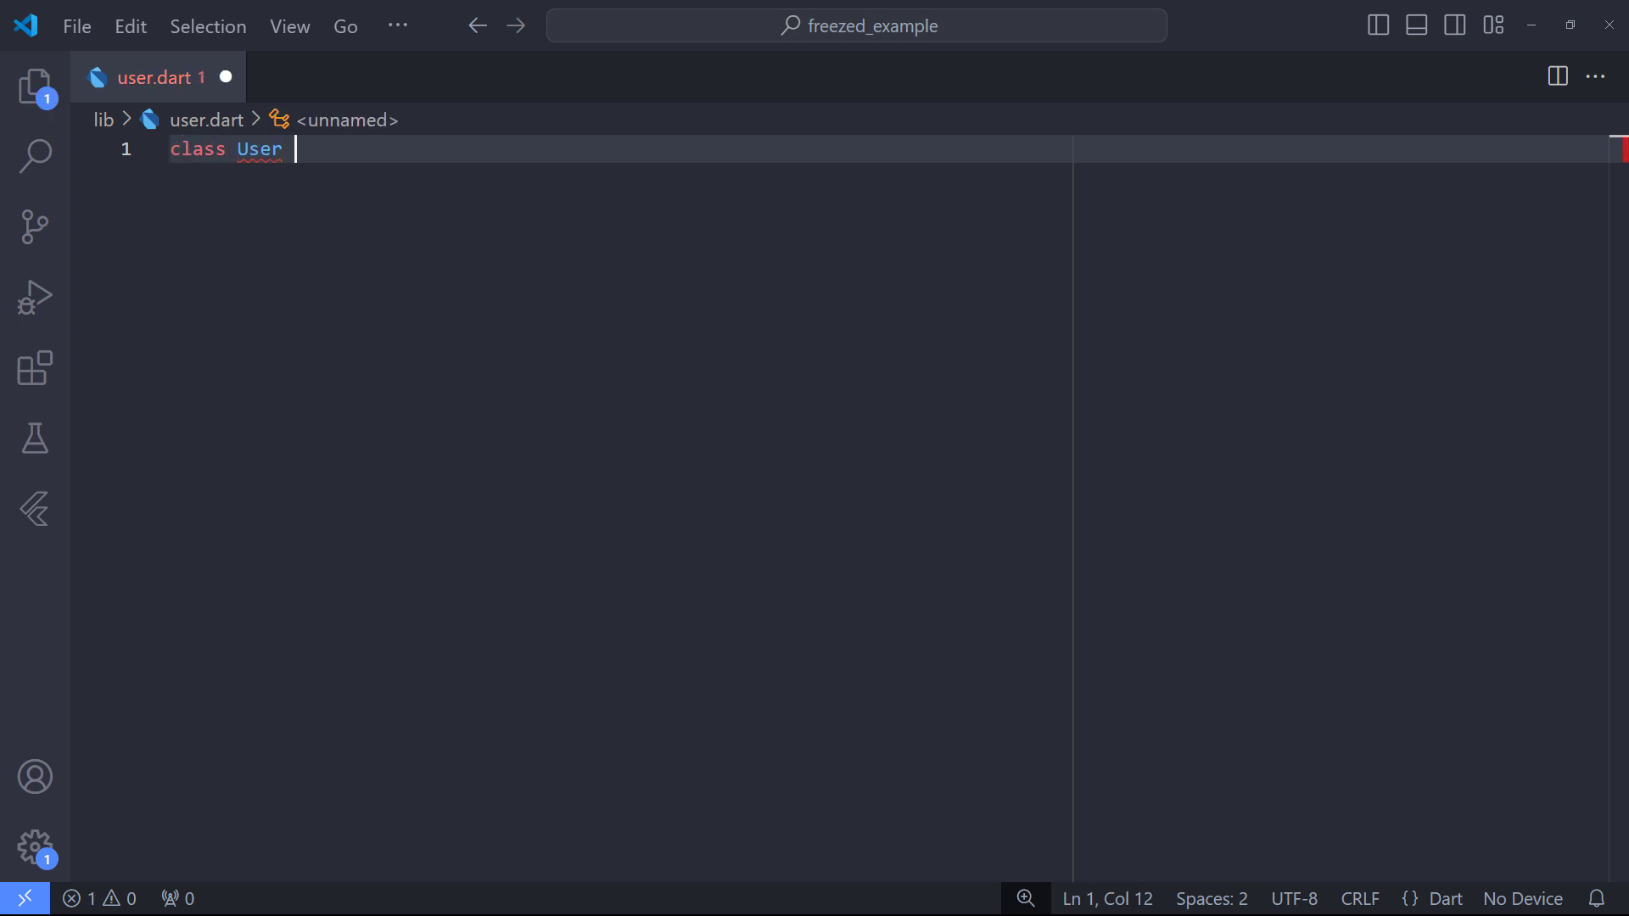
text({})
text(@freezed)
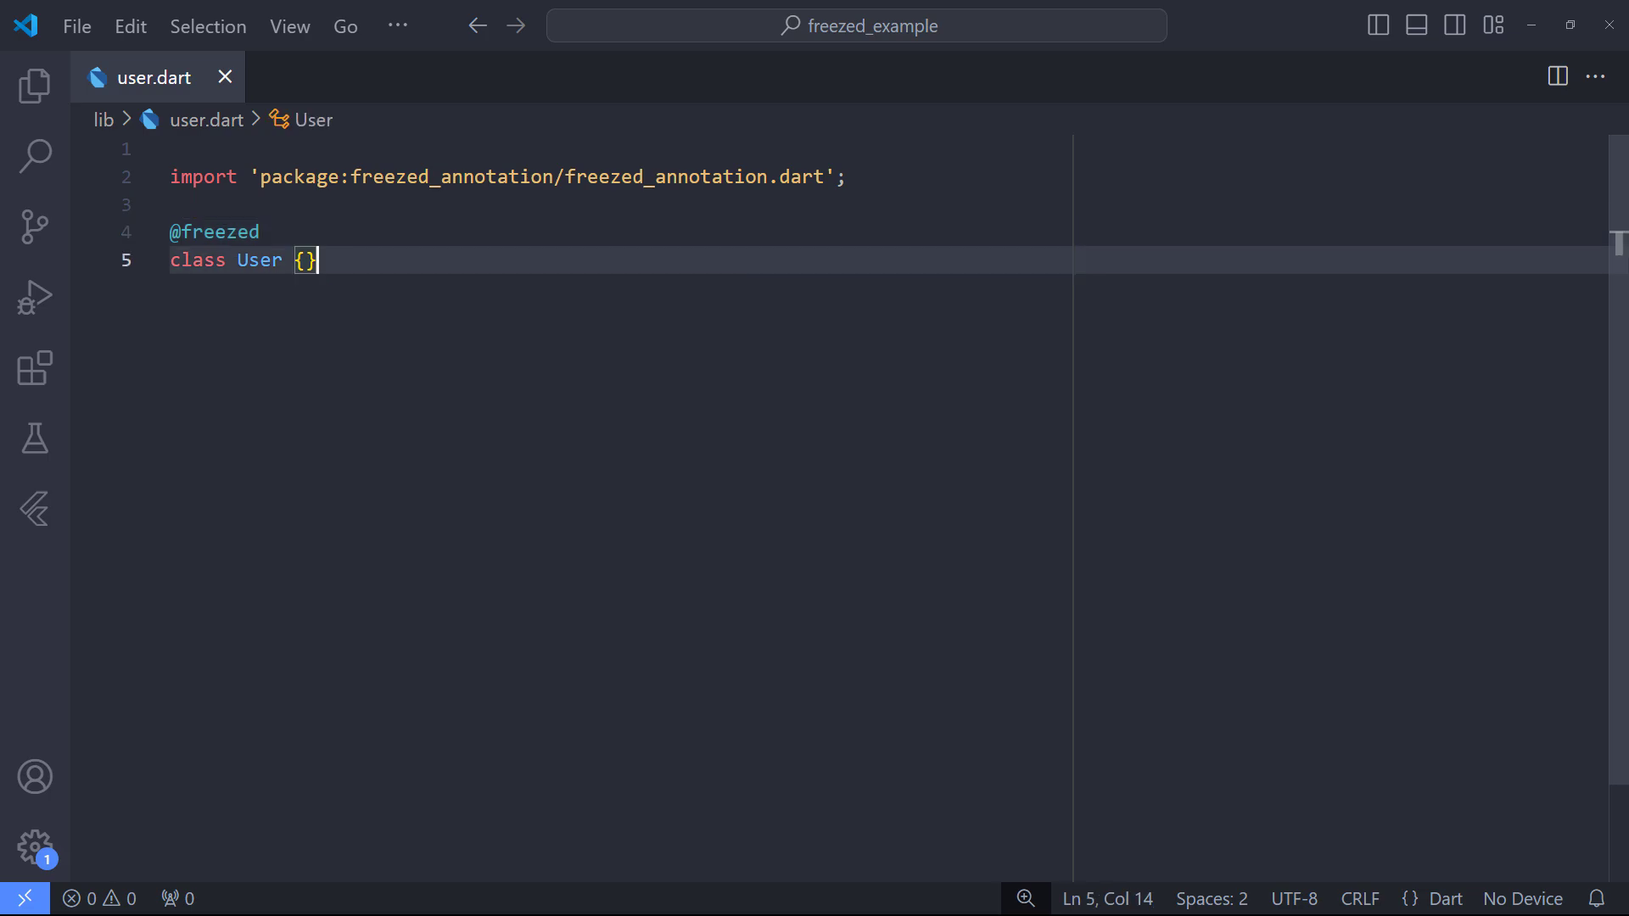
text(with _$User)
text(const)
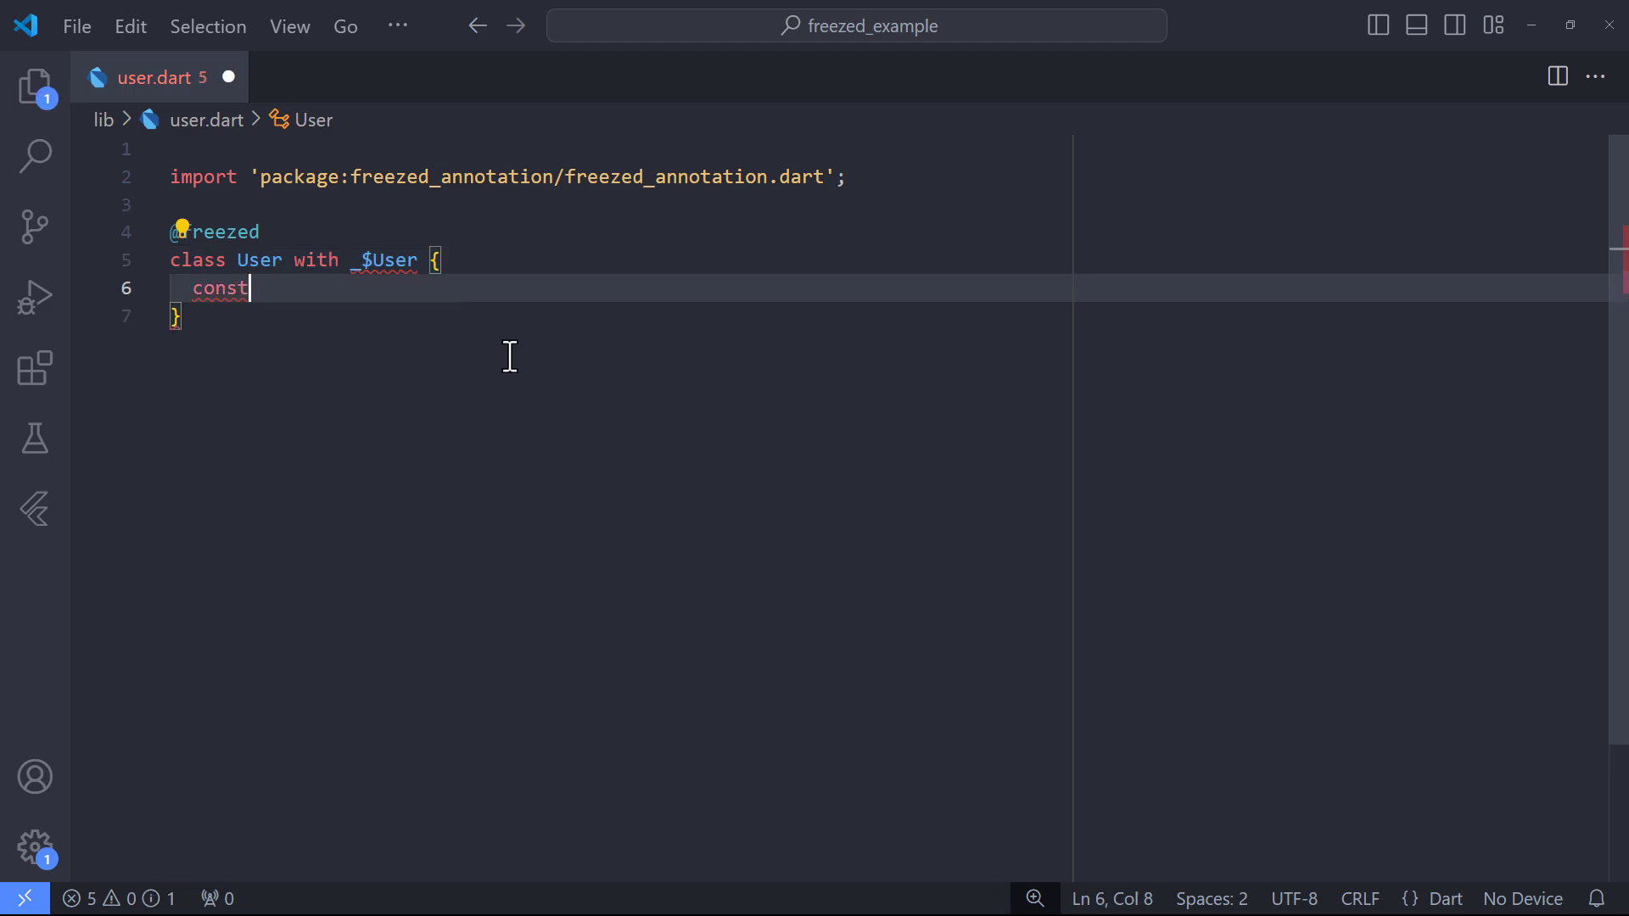
text(factory)
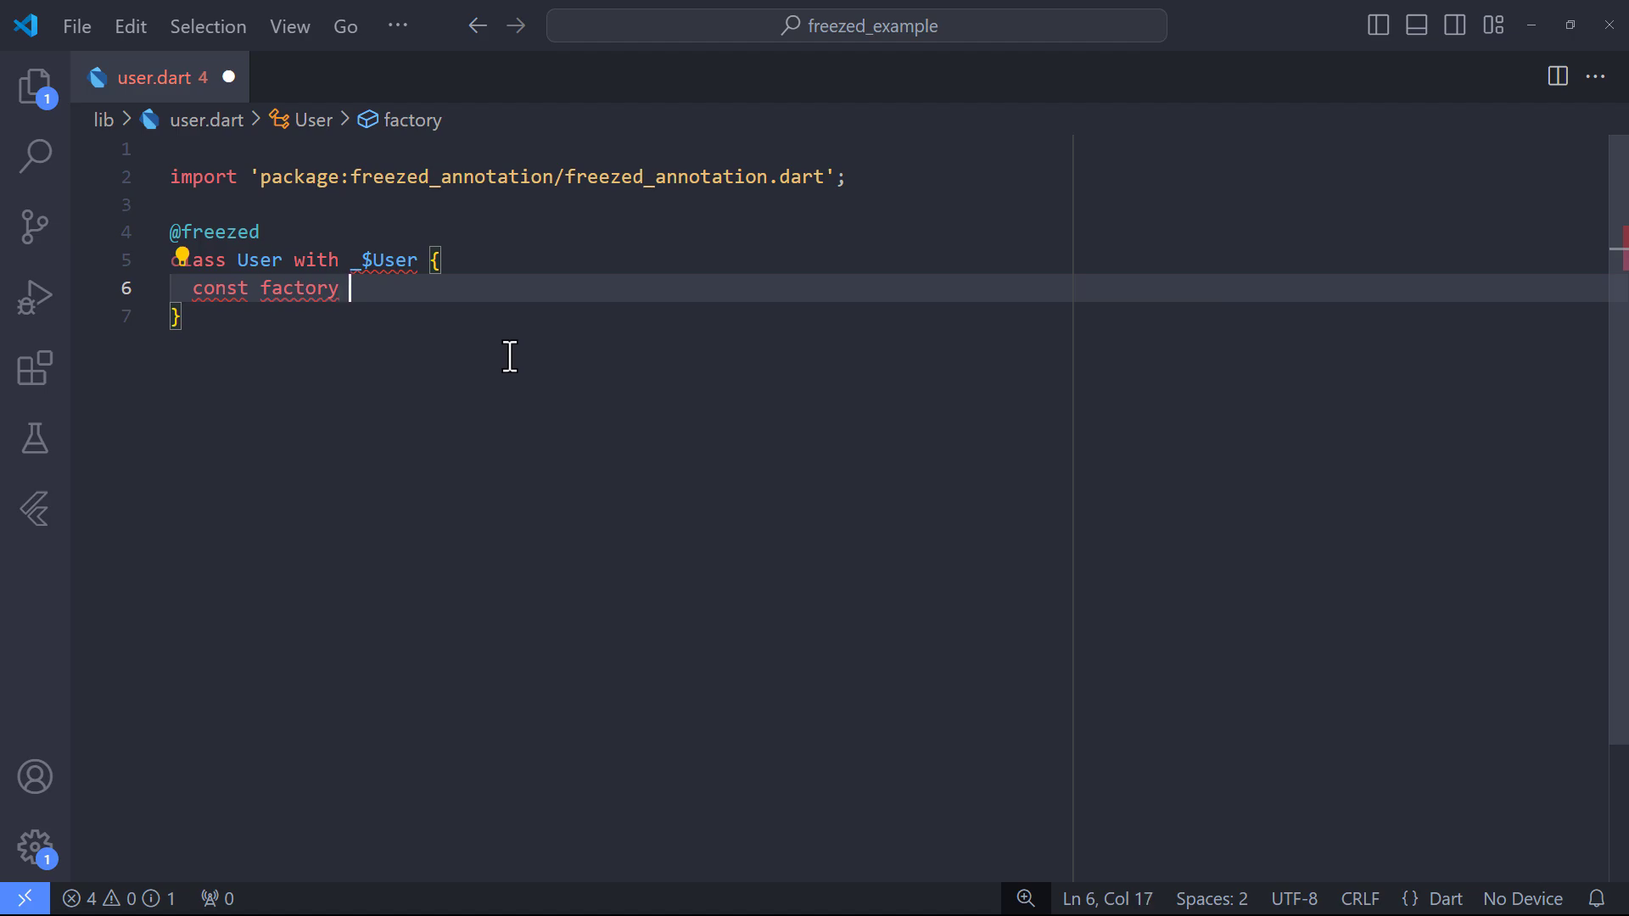
text(User({}))
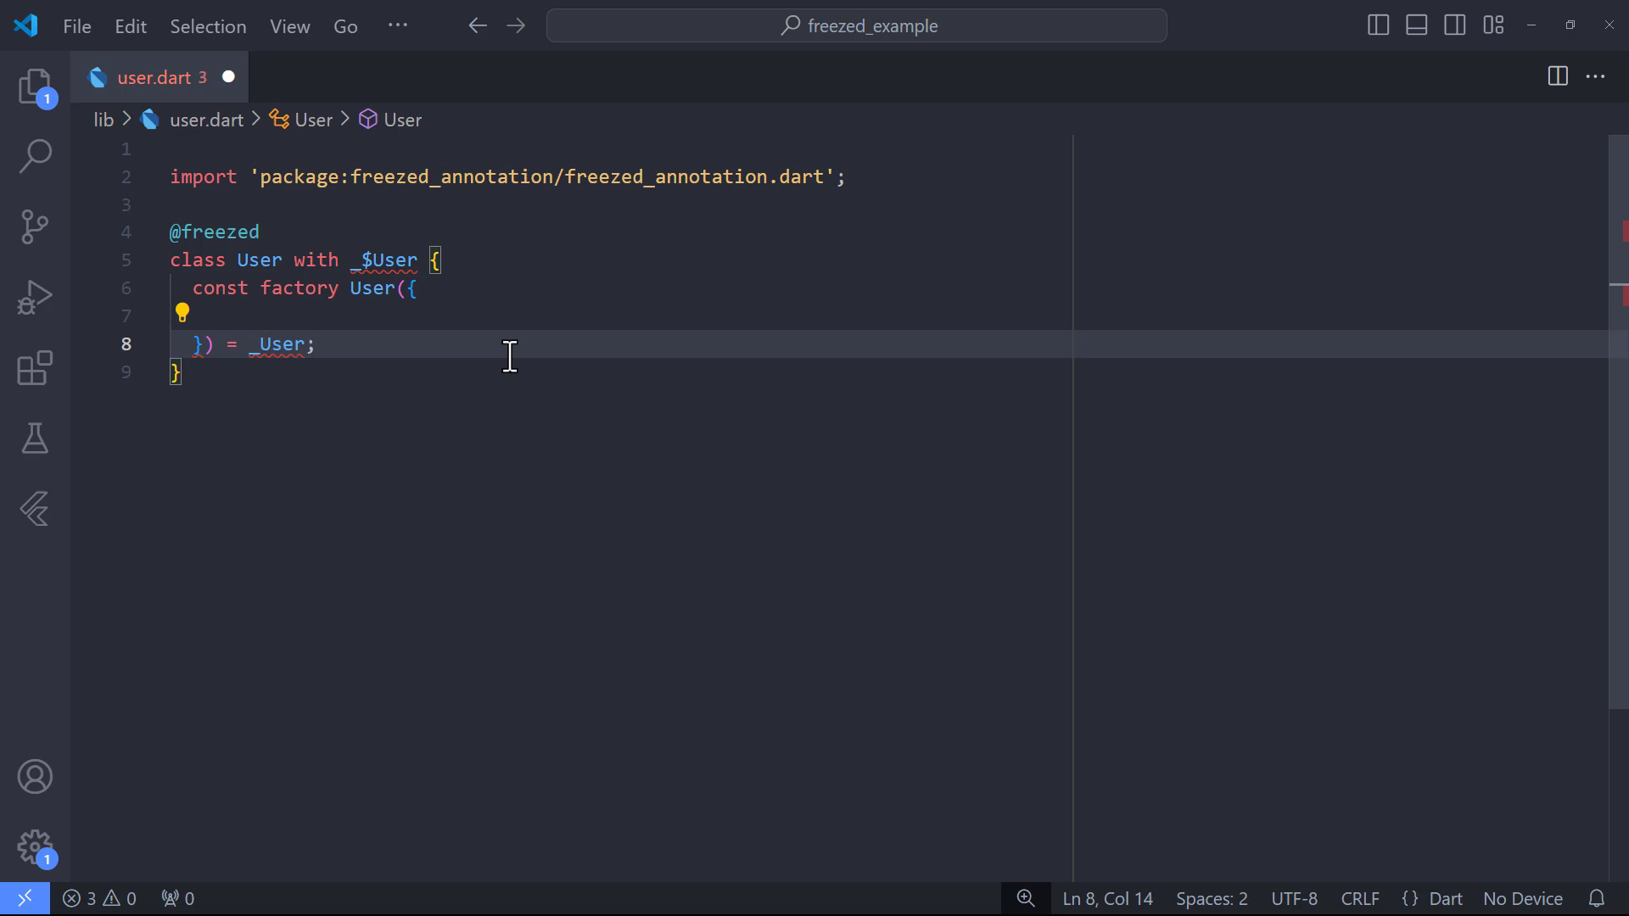
text(required String firstName,)
text(bool)
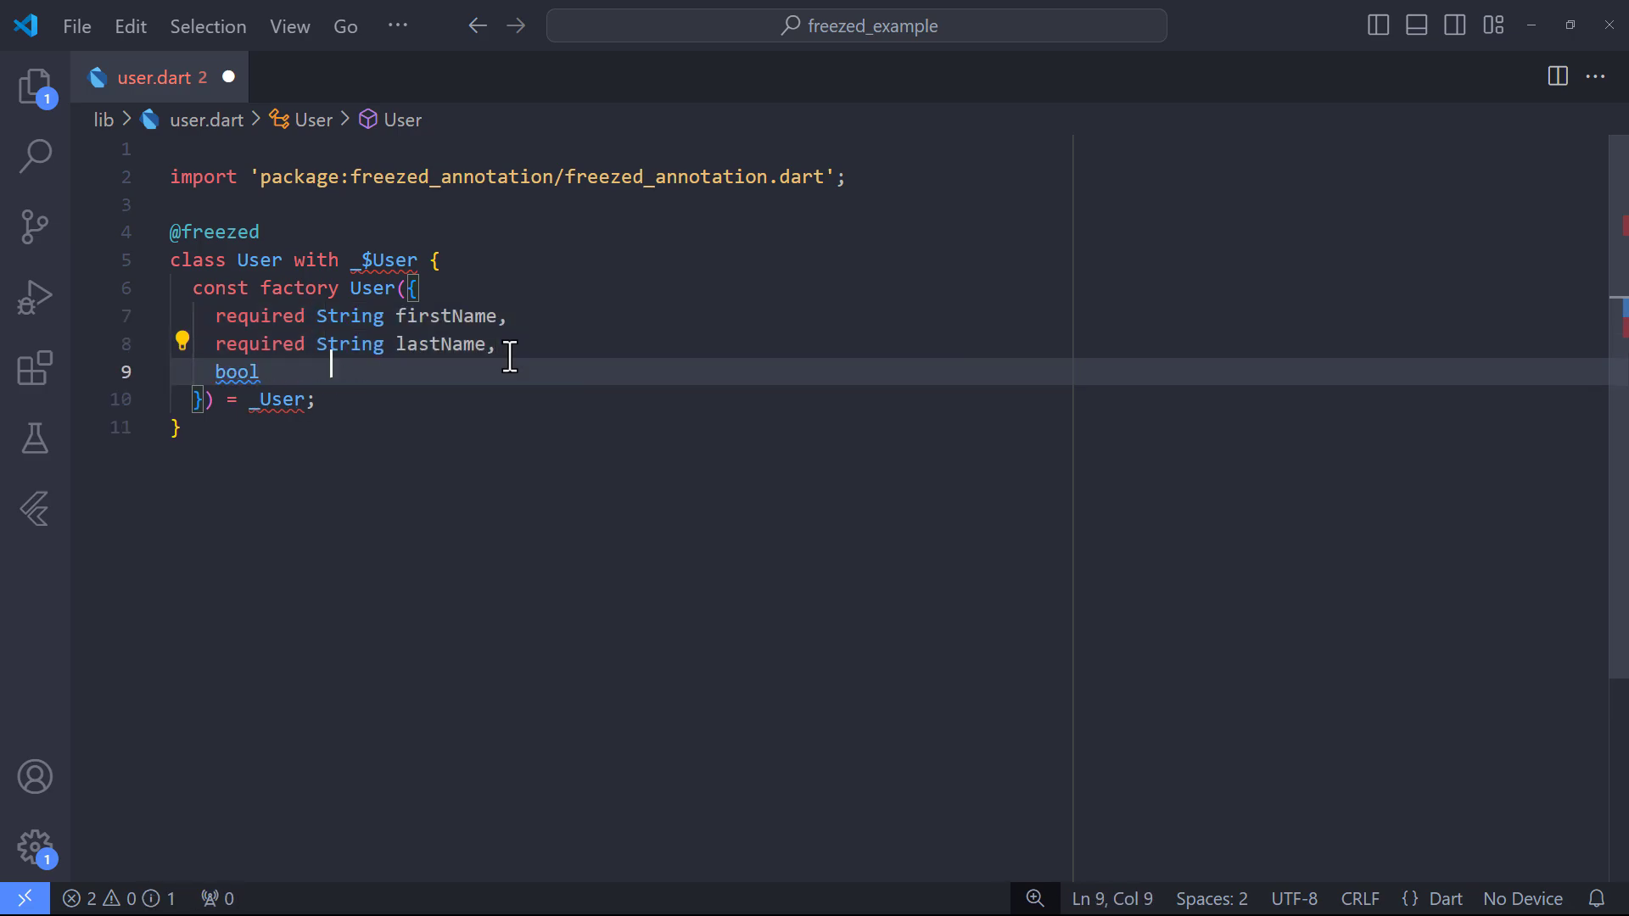
text(isActive,)
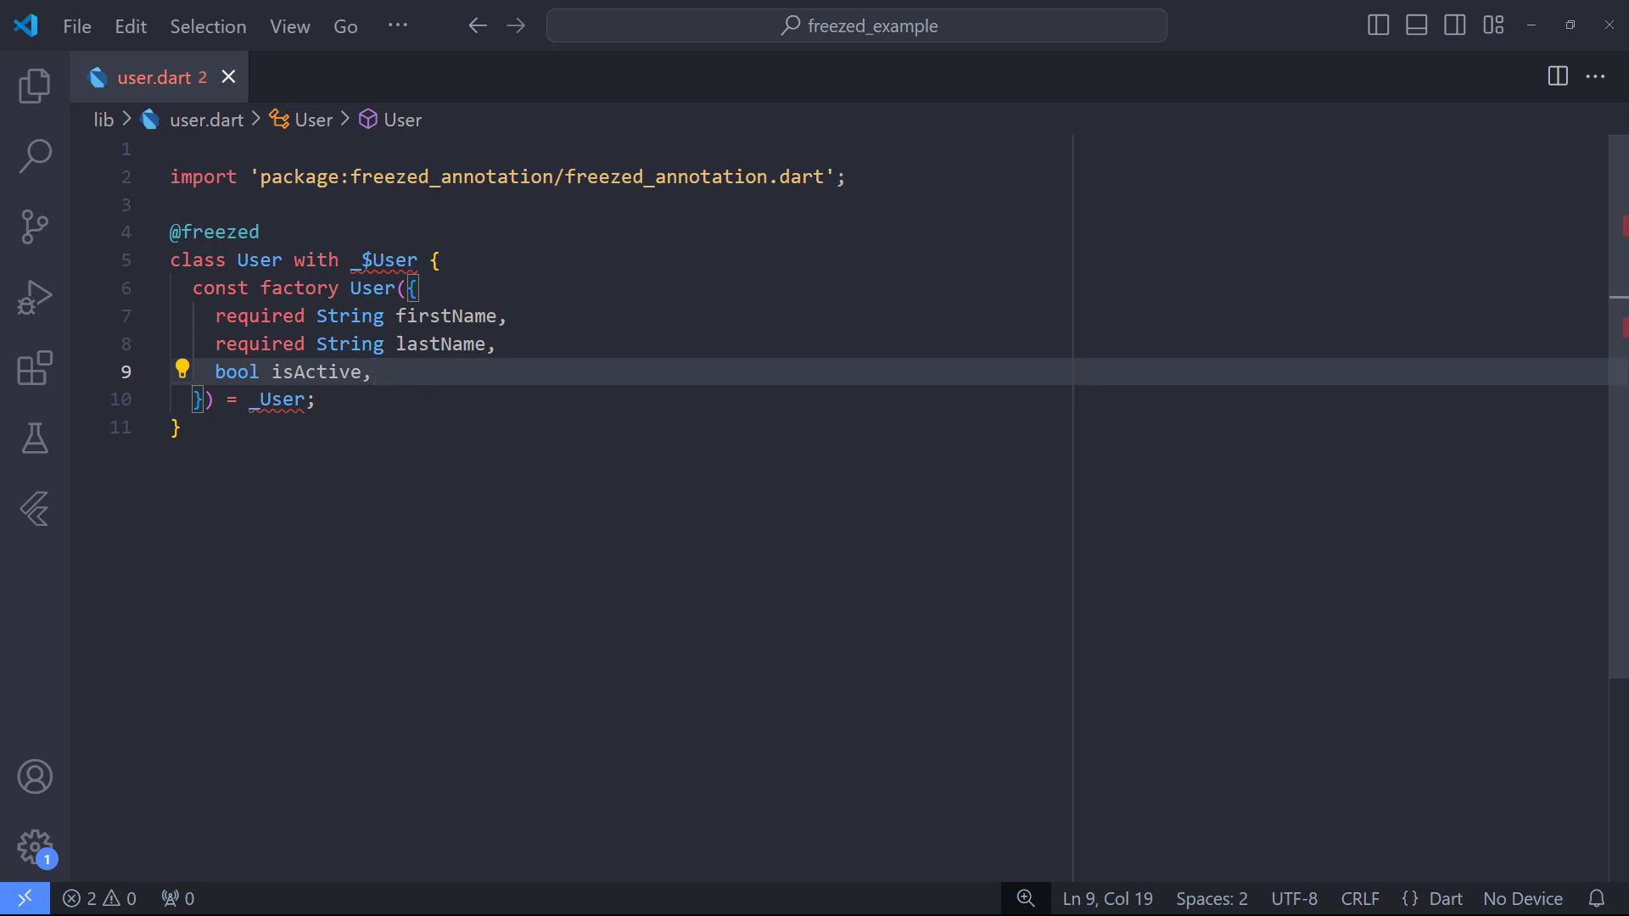
text(@Default(defaultValue))
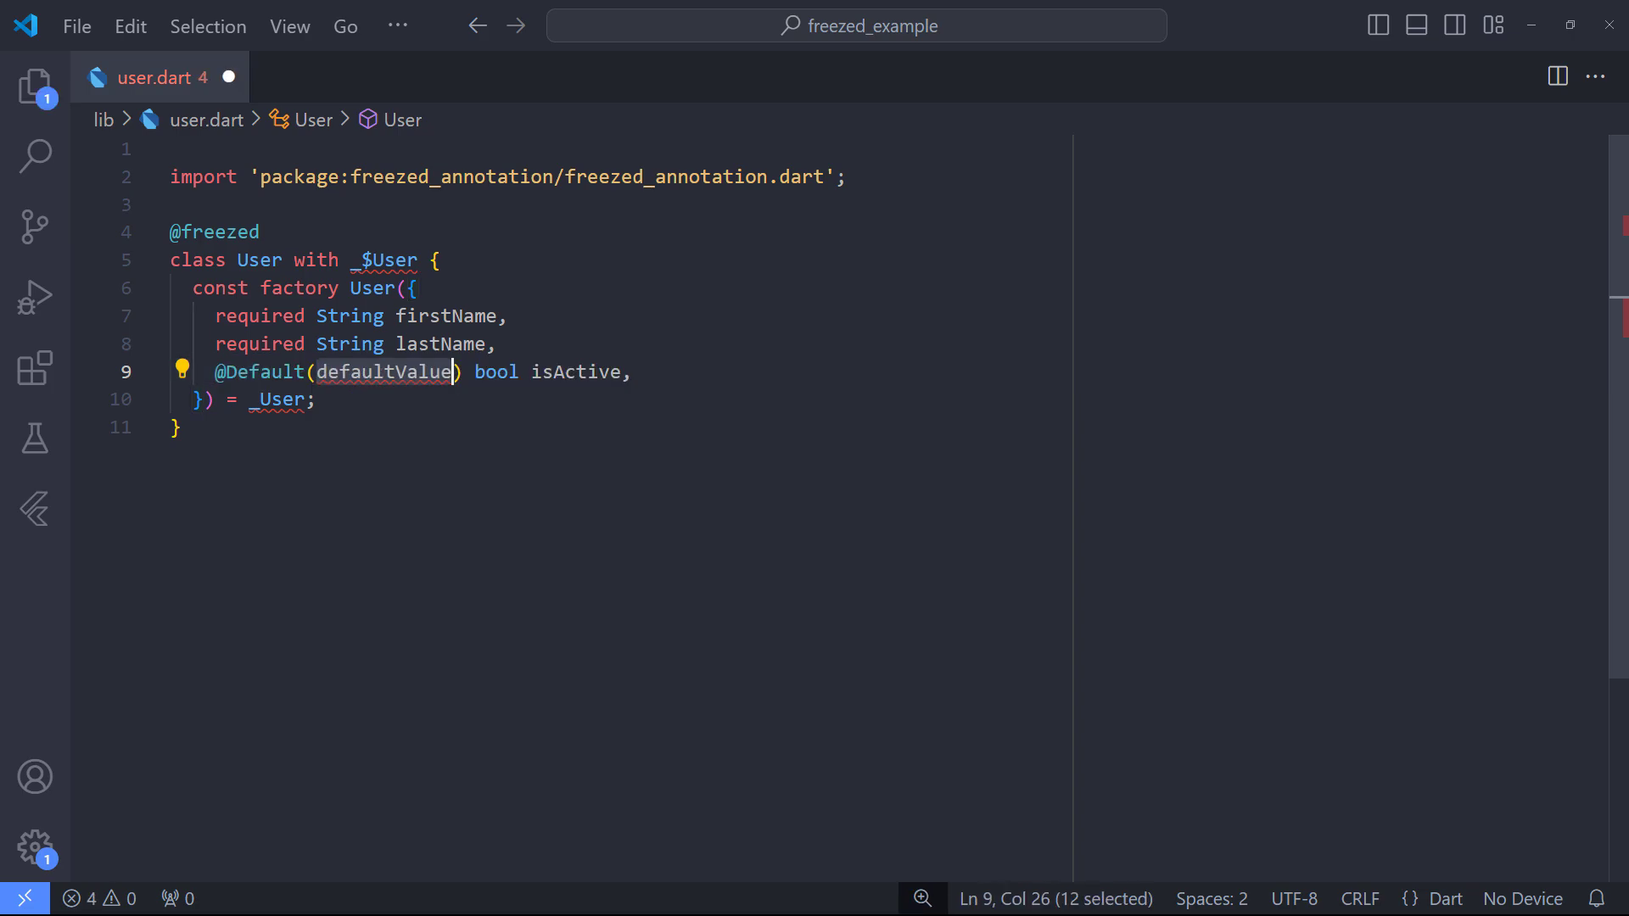
text(false)
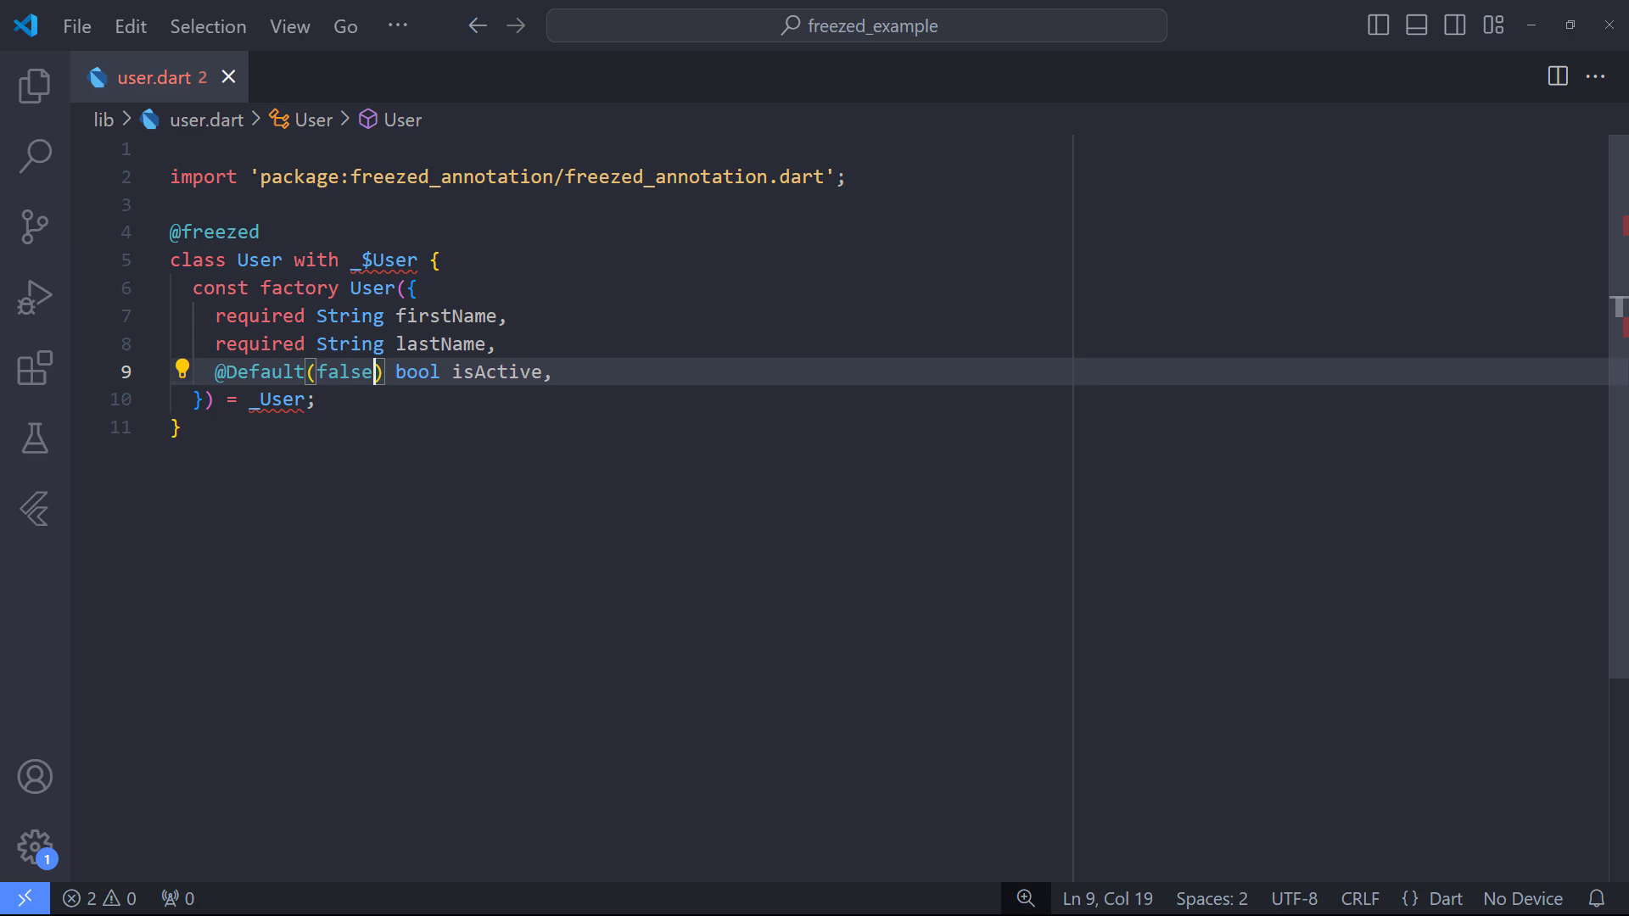
key(enter)
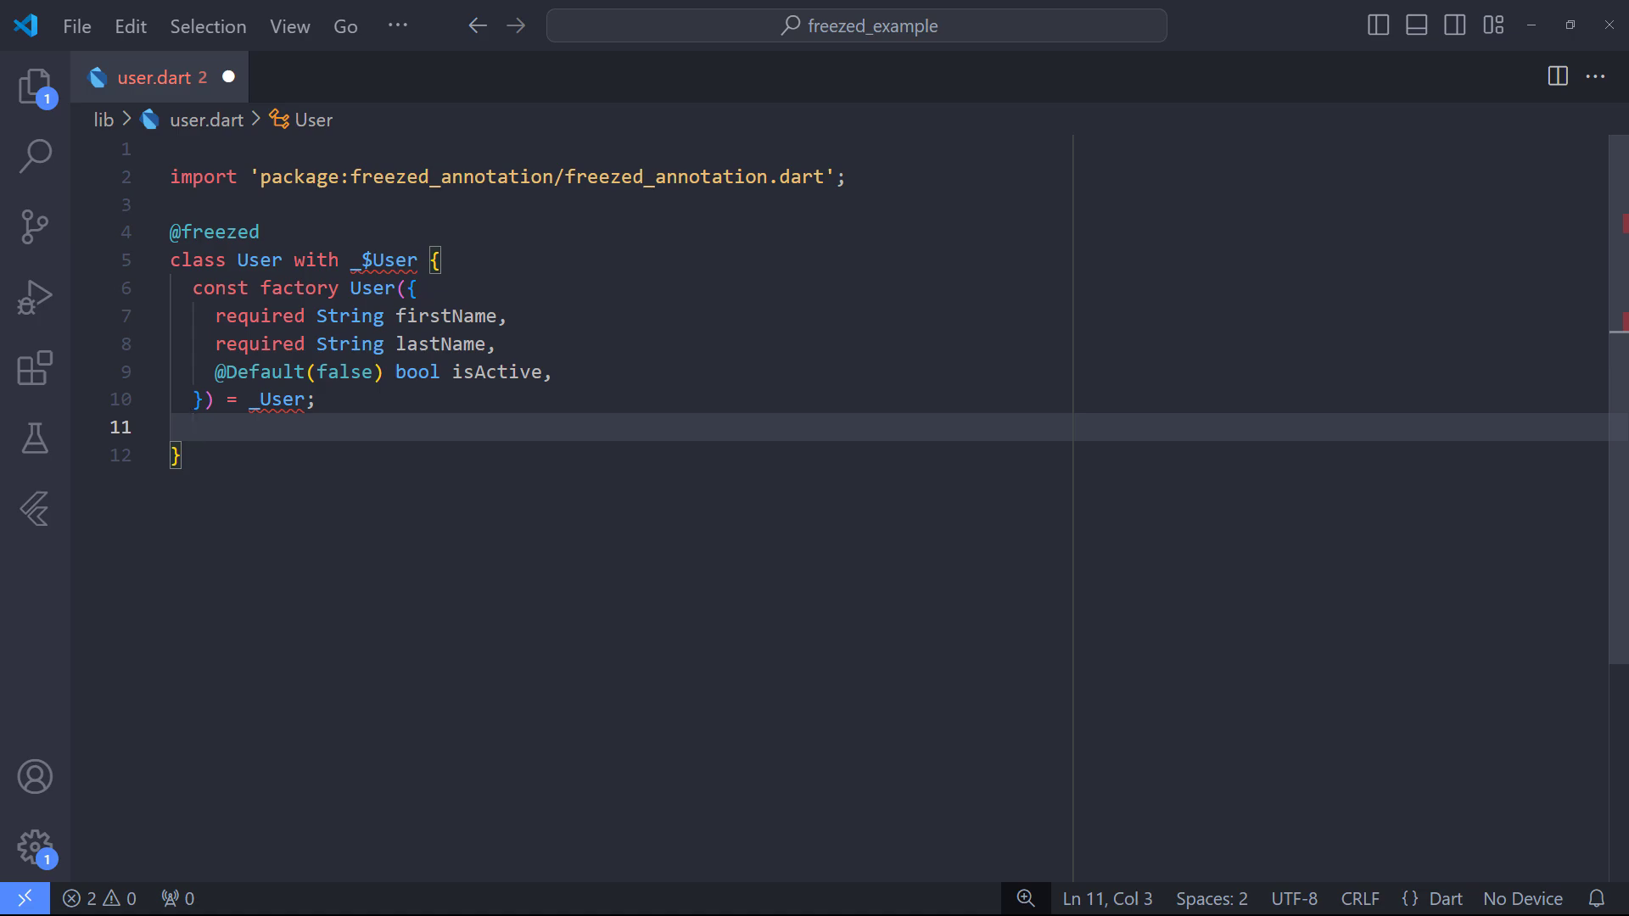
Add factory User.fromJson(Map<String, dynamic> json) => _$UserFromJson(json);
text(factory User.fromJson(Map<String, dynamic> json) => _$UserFromJson(json);)
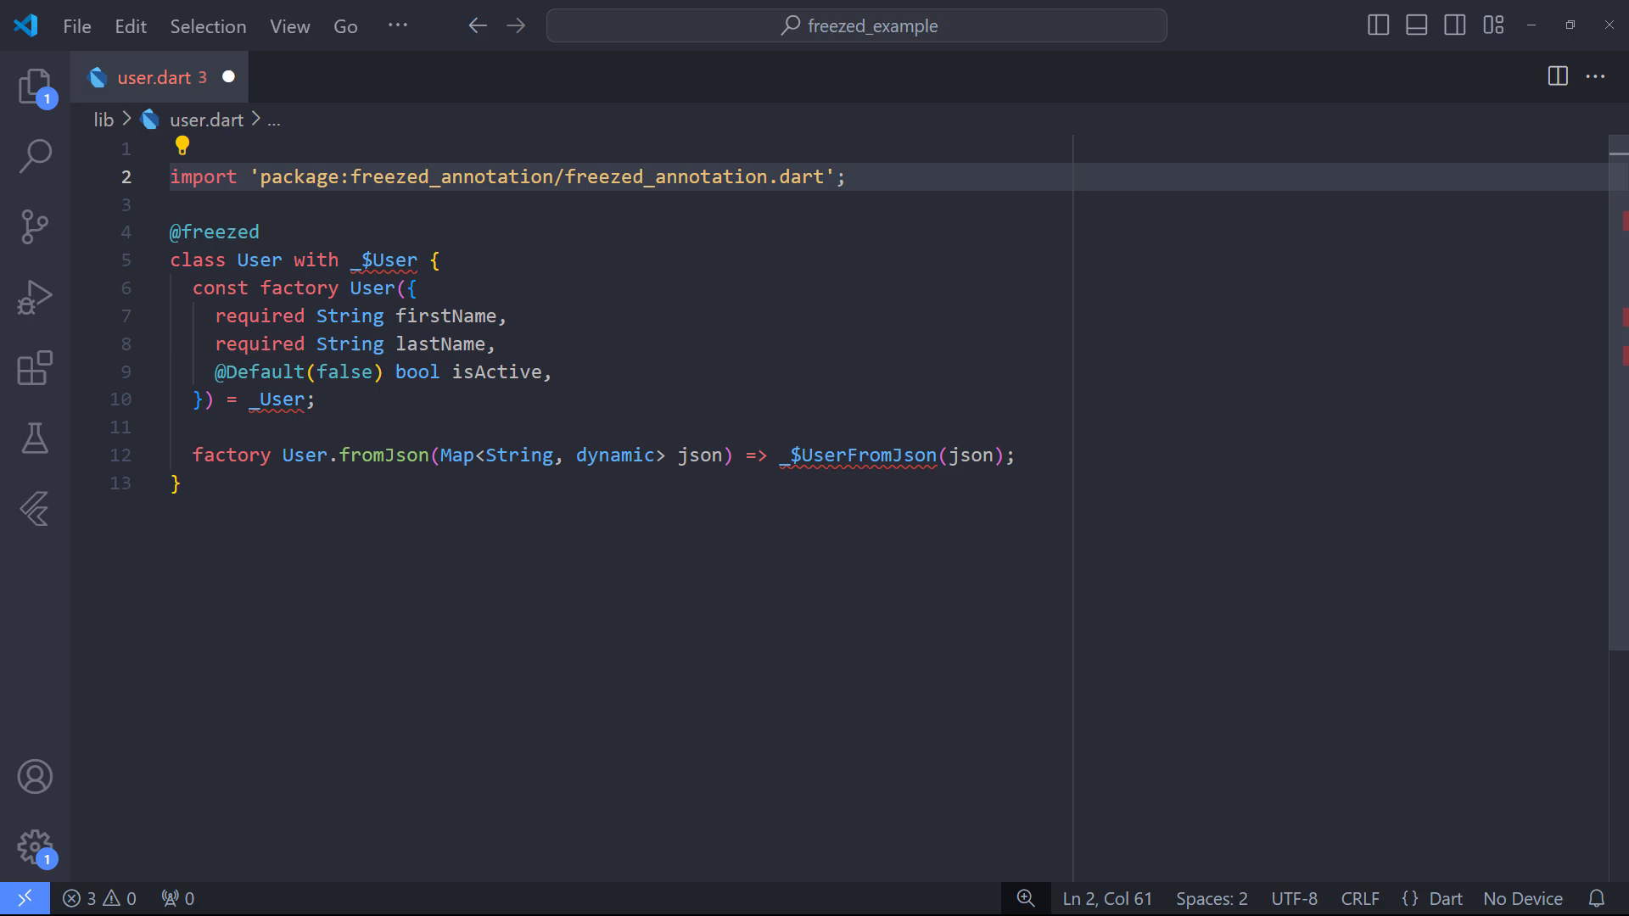
key(Enter)
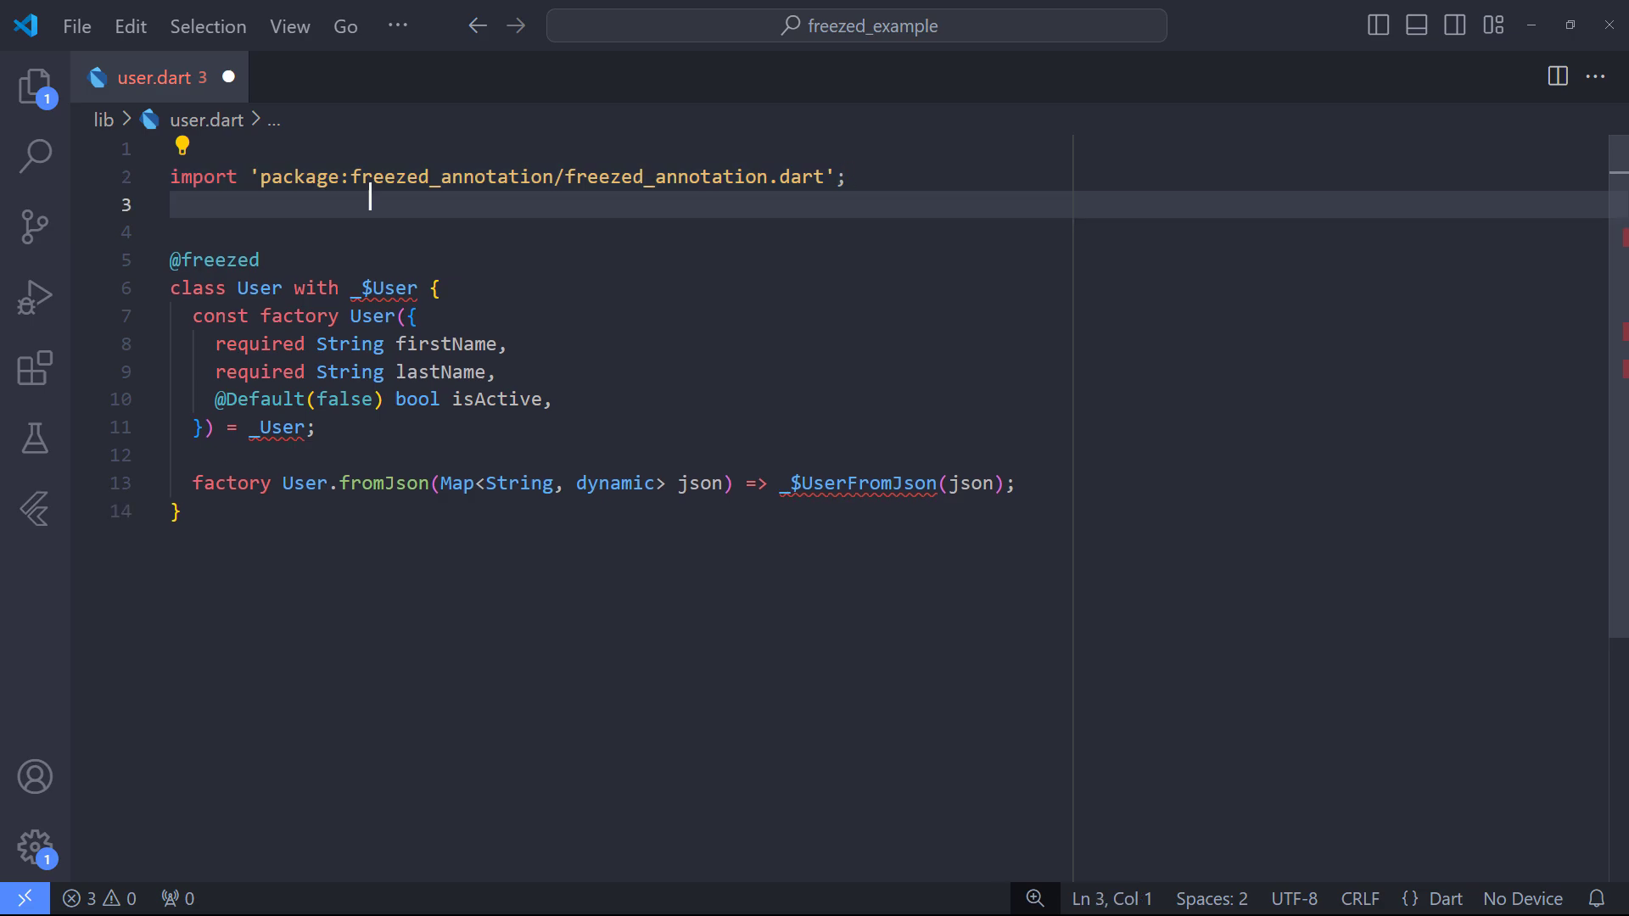
Add part 'user.freezed.dart'; and part 'user.g.dart'; directives below the import
text(part '';)
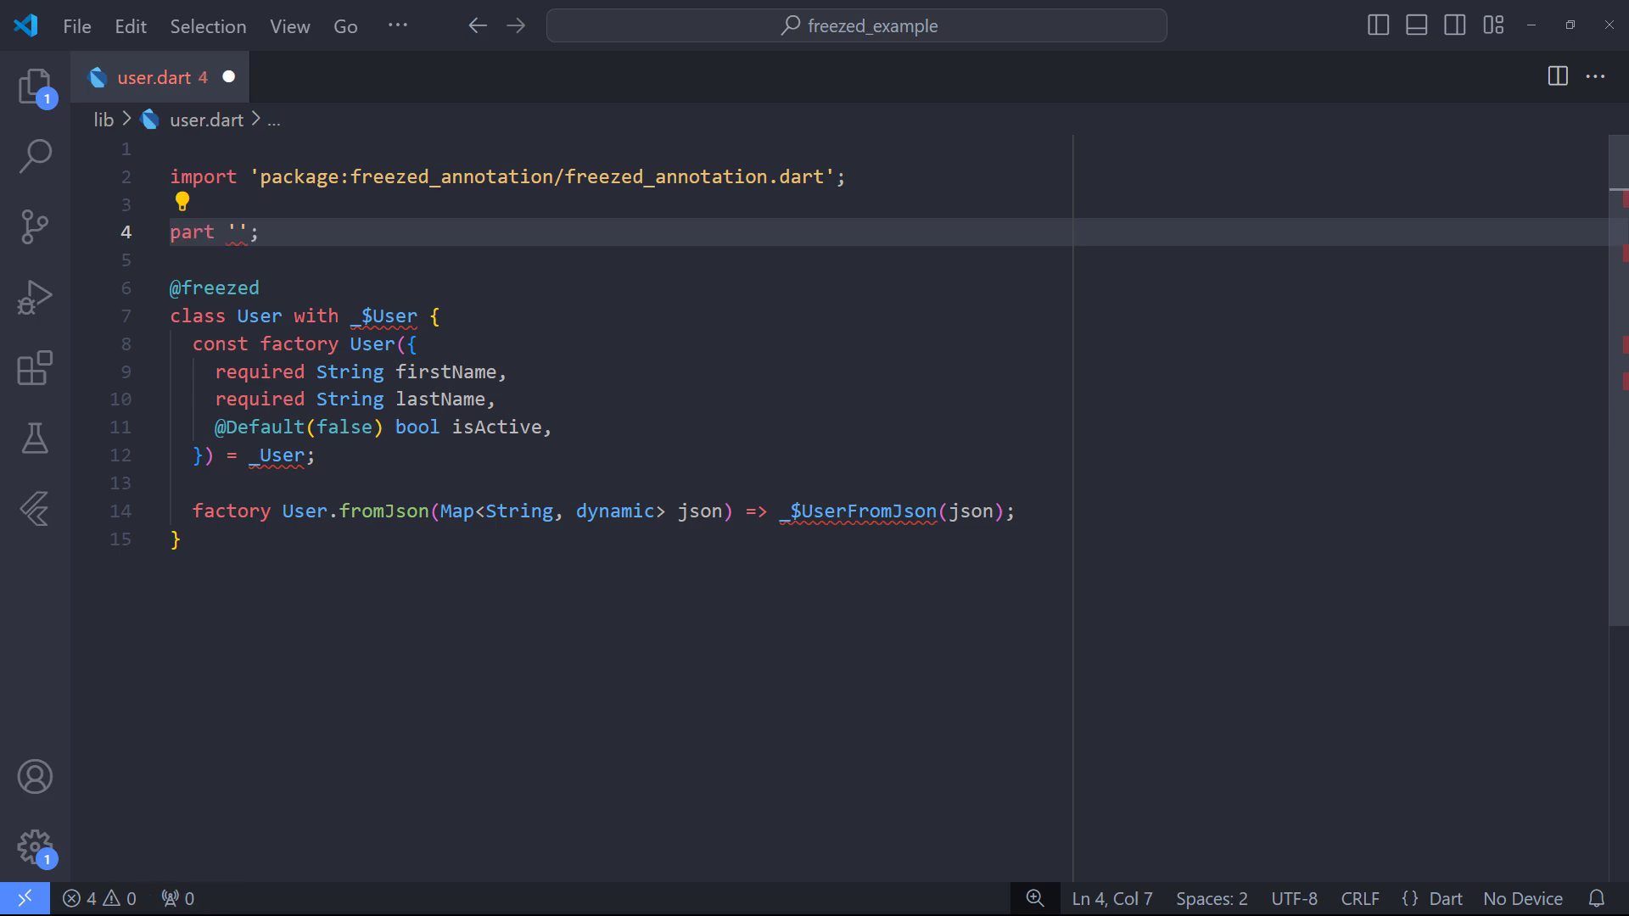
text(user.freezed.dart)
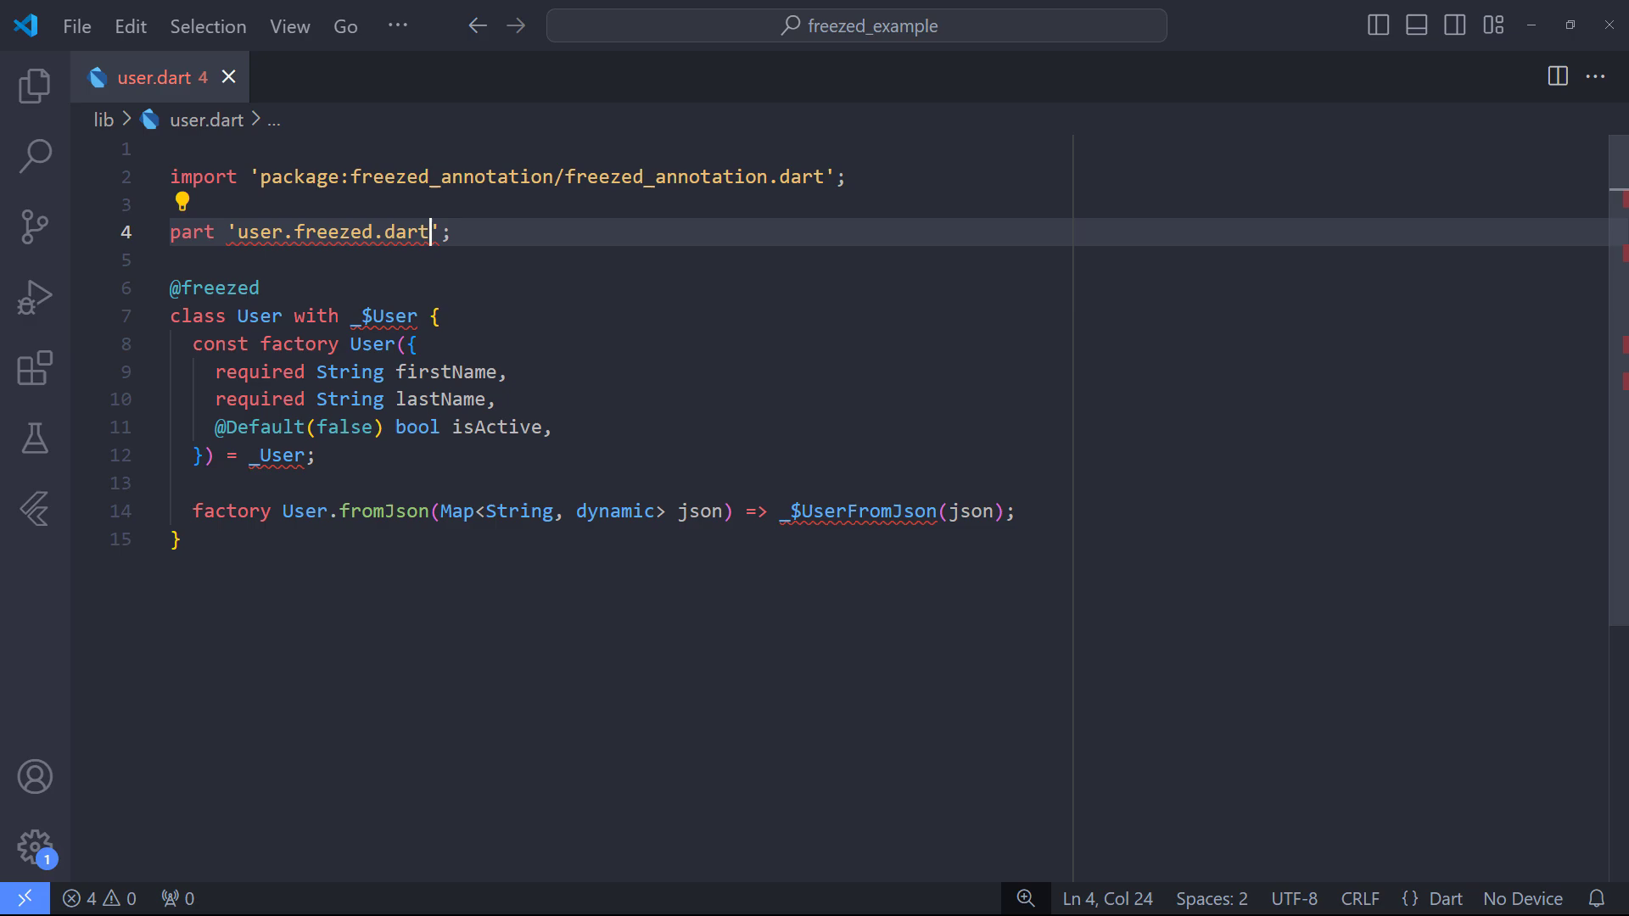
double_click(409, 233)
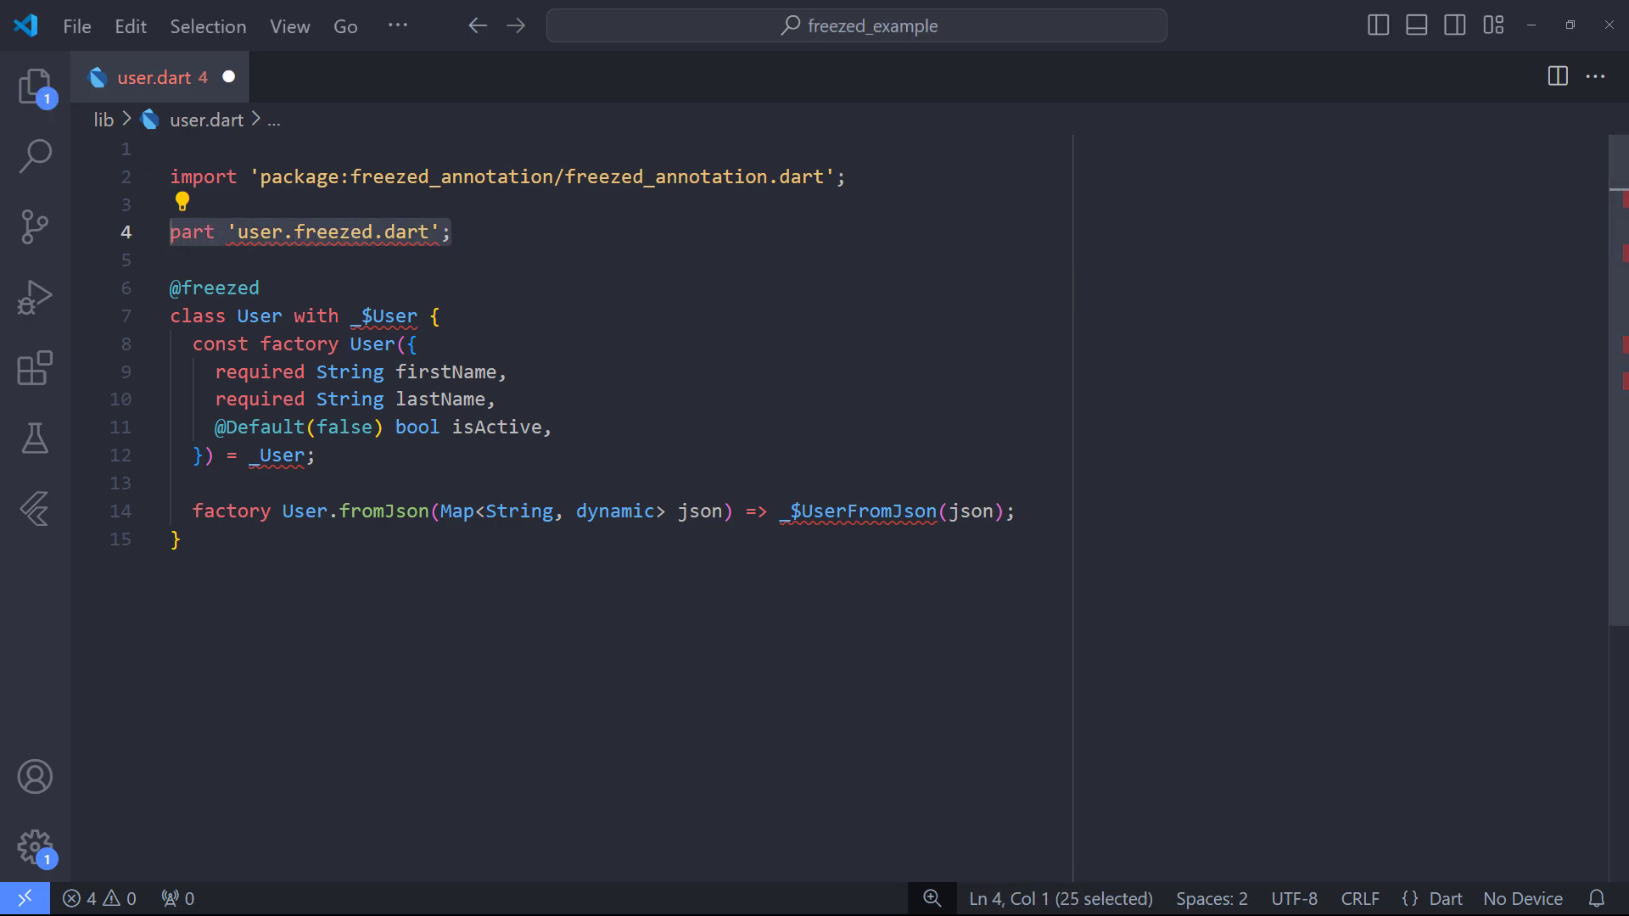
click(448, 232)
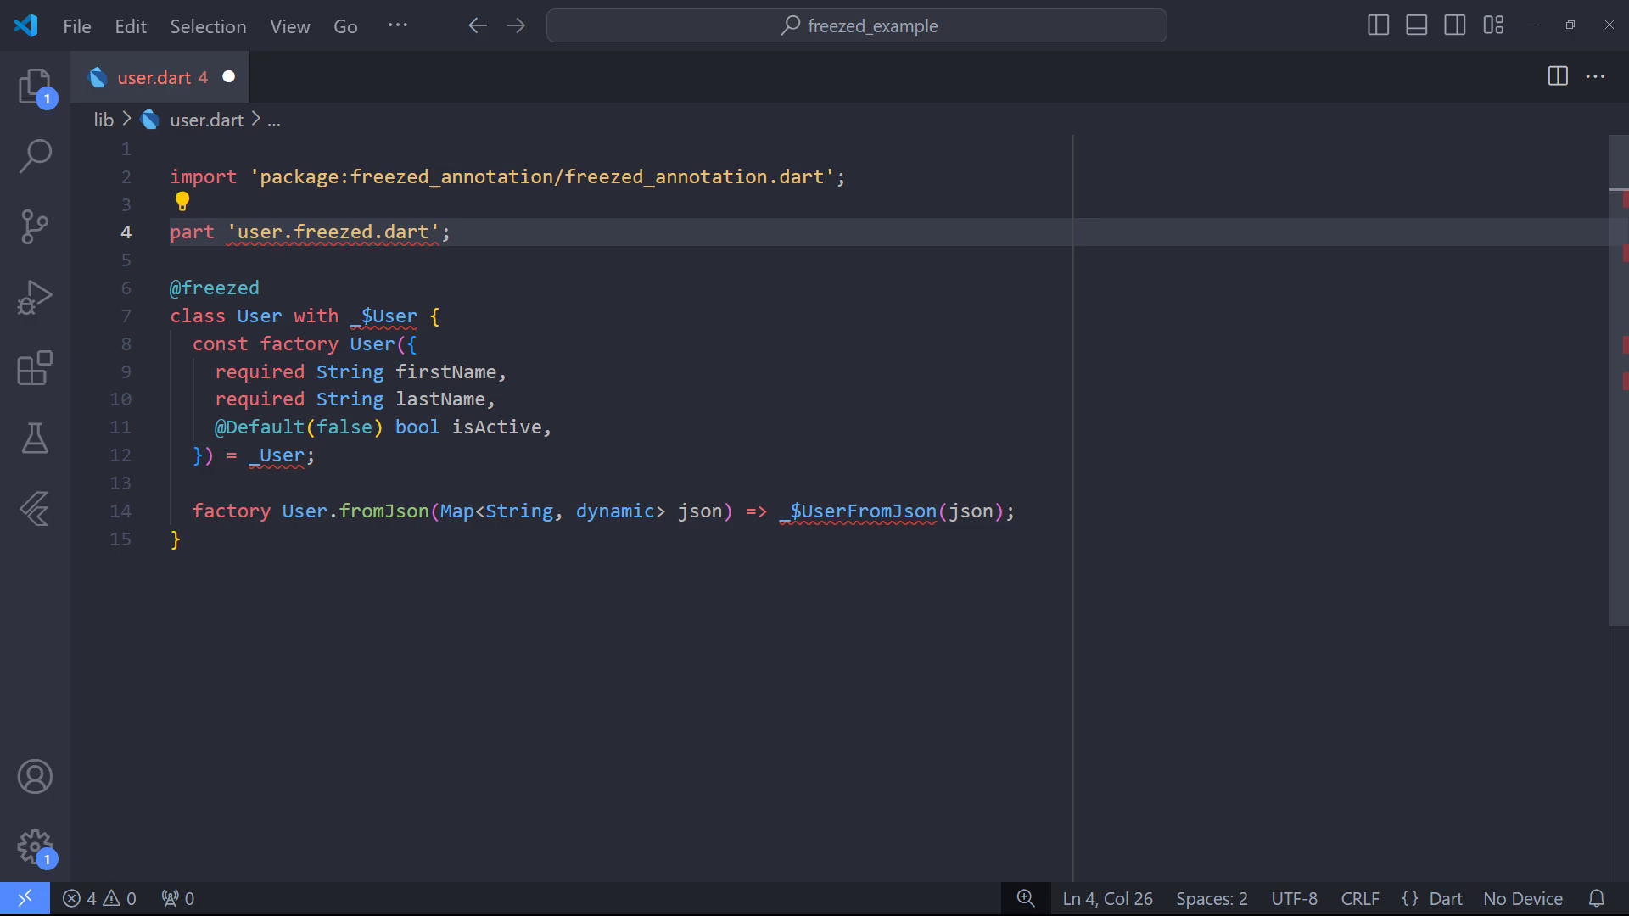
click(451, 233)
text(part 'user.g.dart)
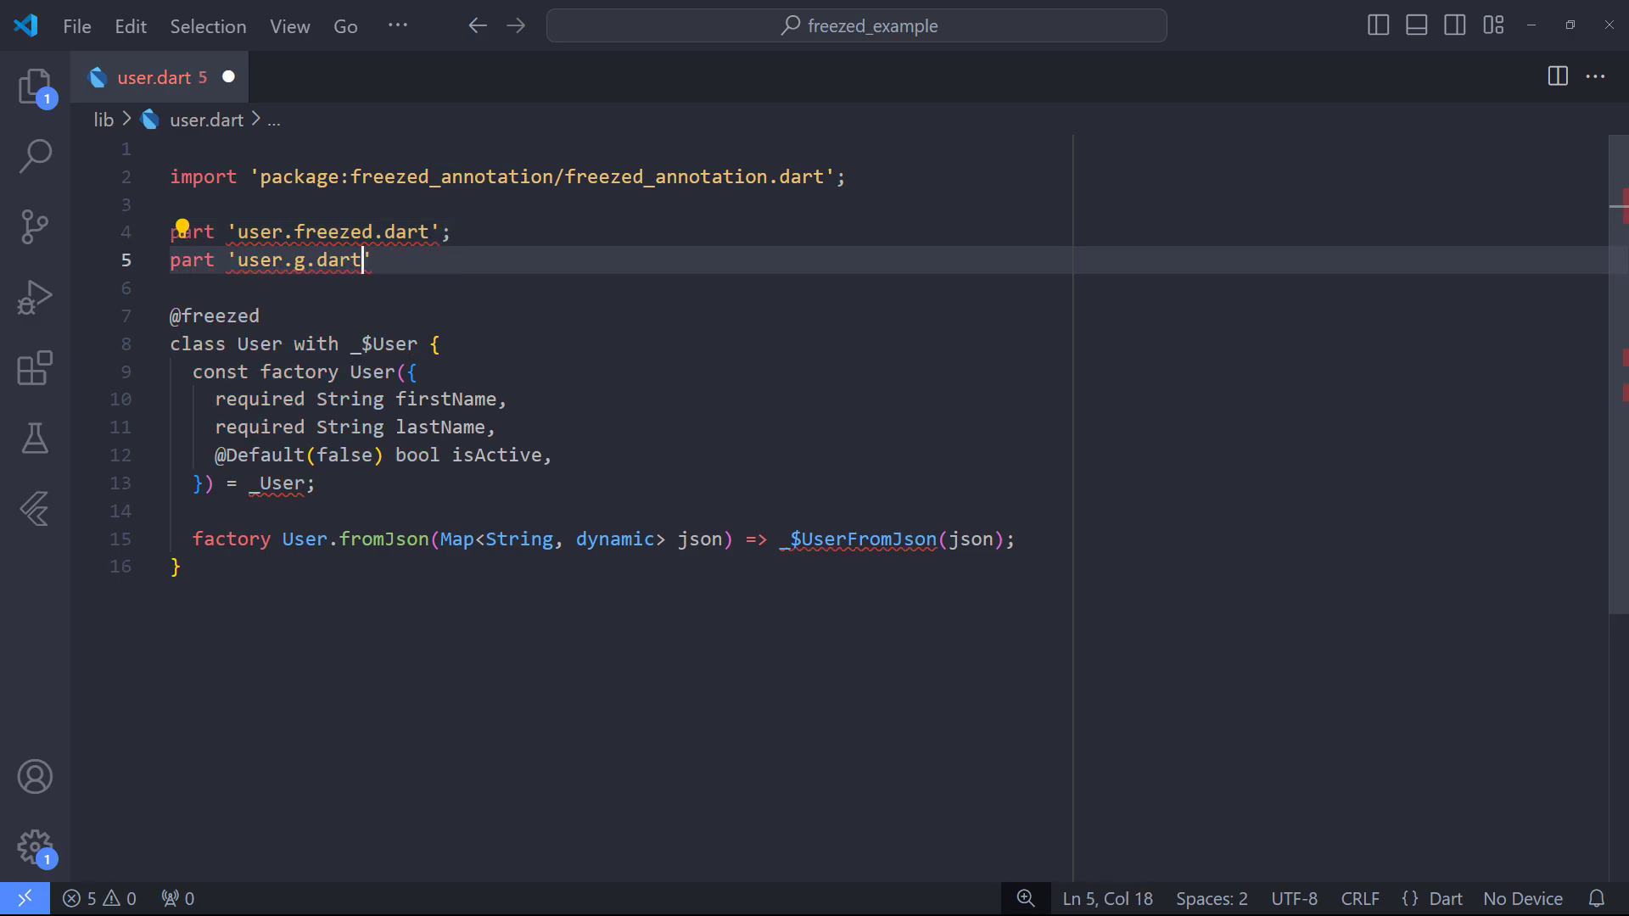
text(;)
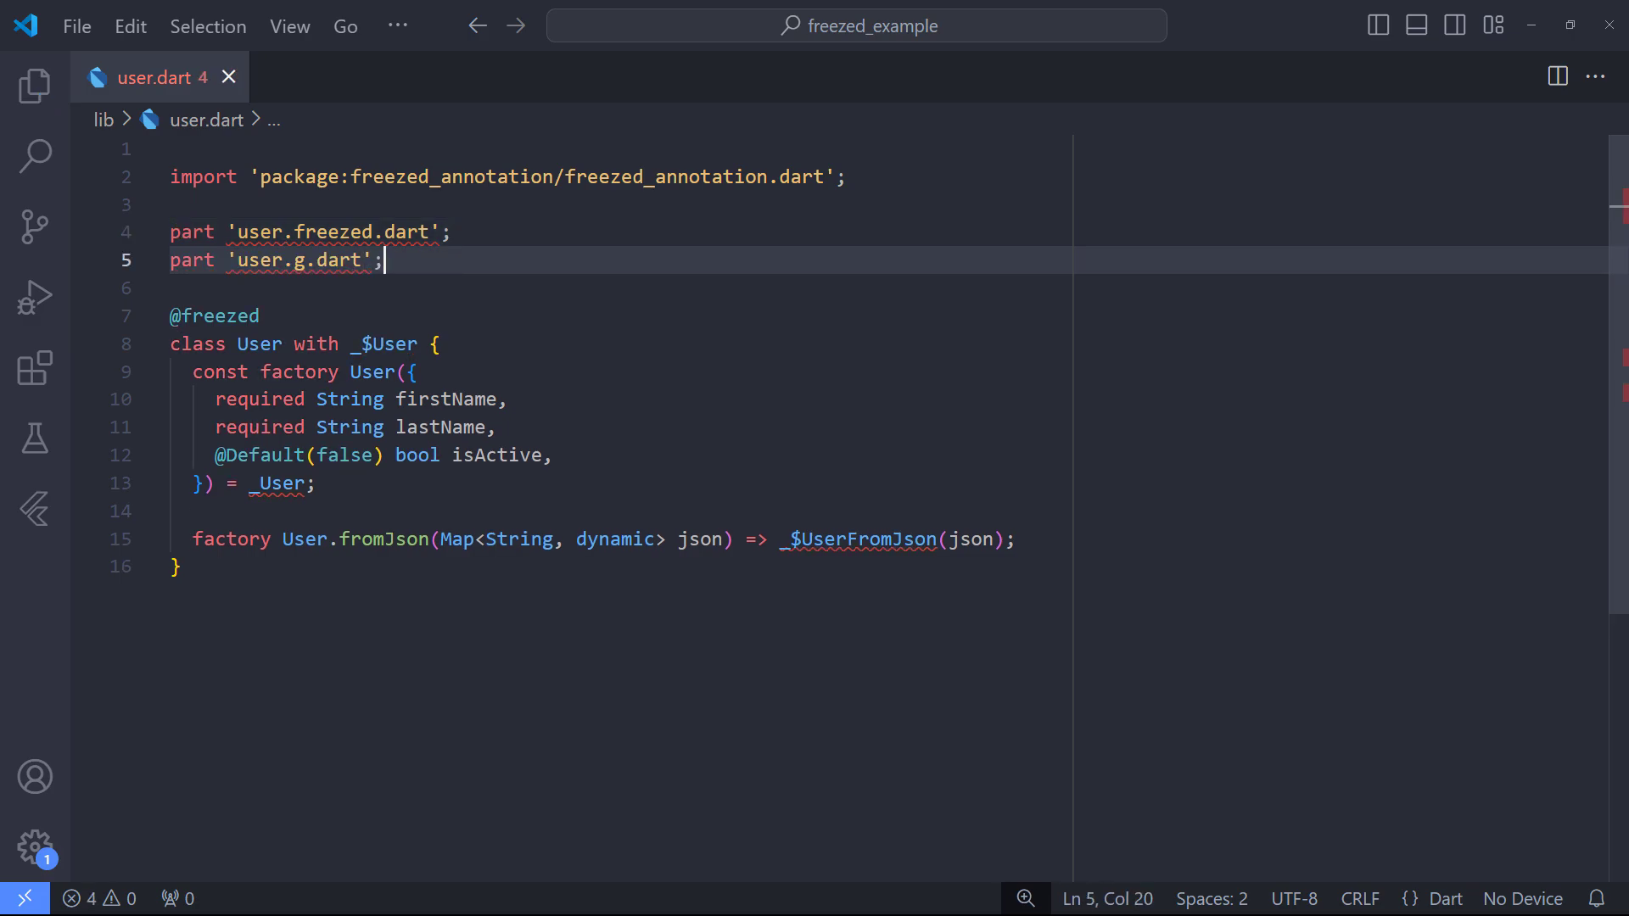
Prepare the terminal with dart run build_runner build
click(259, 483)
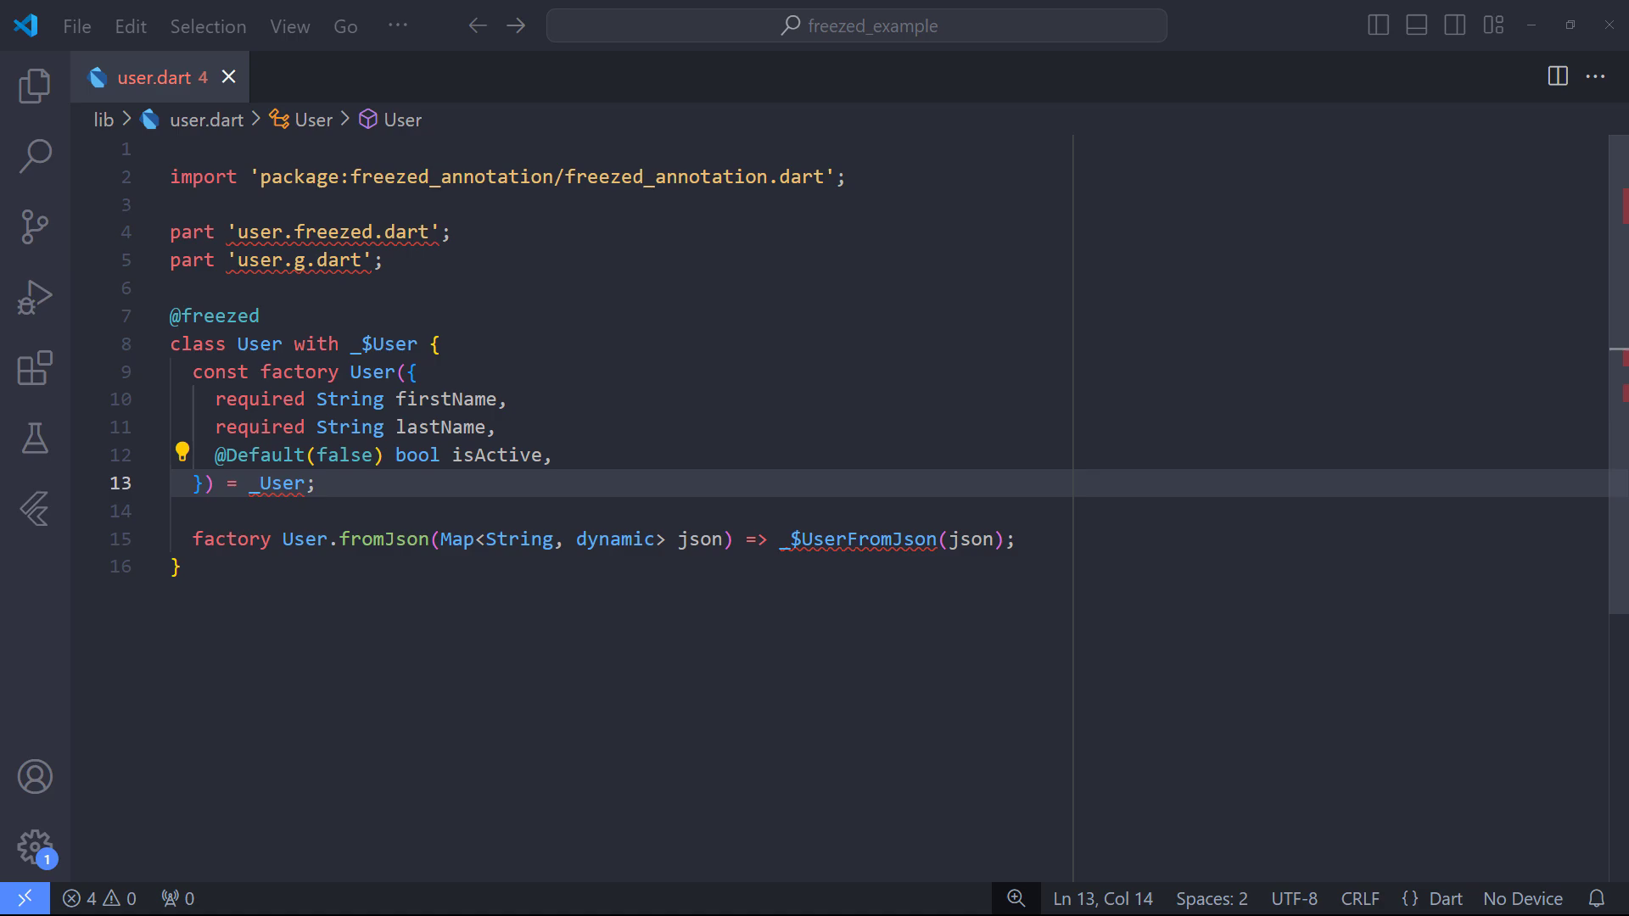
click(176, 566)
text(dart run build_runner build)
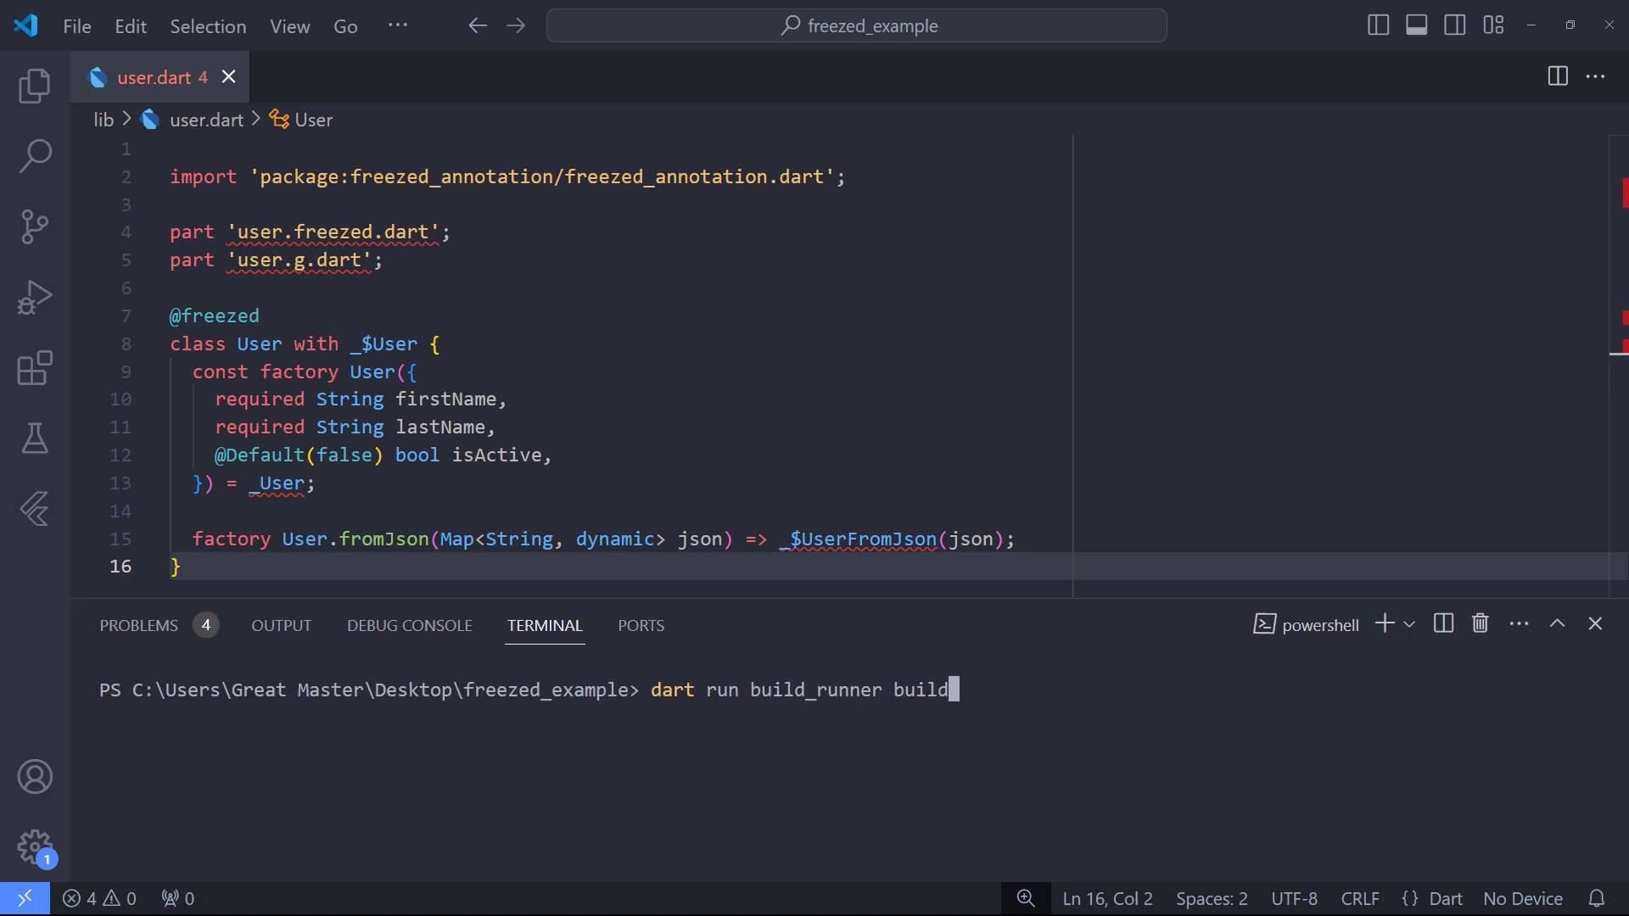
Run build_runner to generate user.freezed.dart and user.g.dart, then reach bin/main.dart
key(Return)
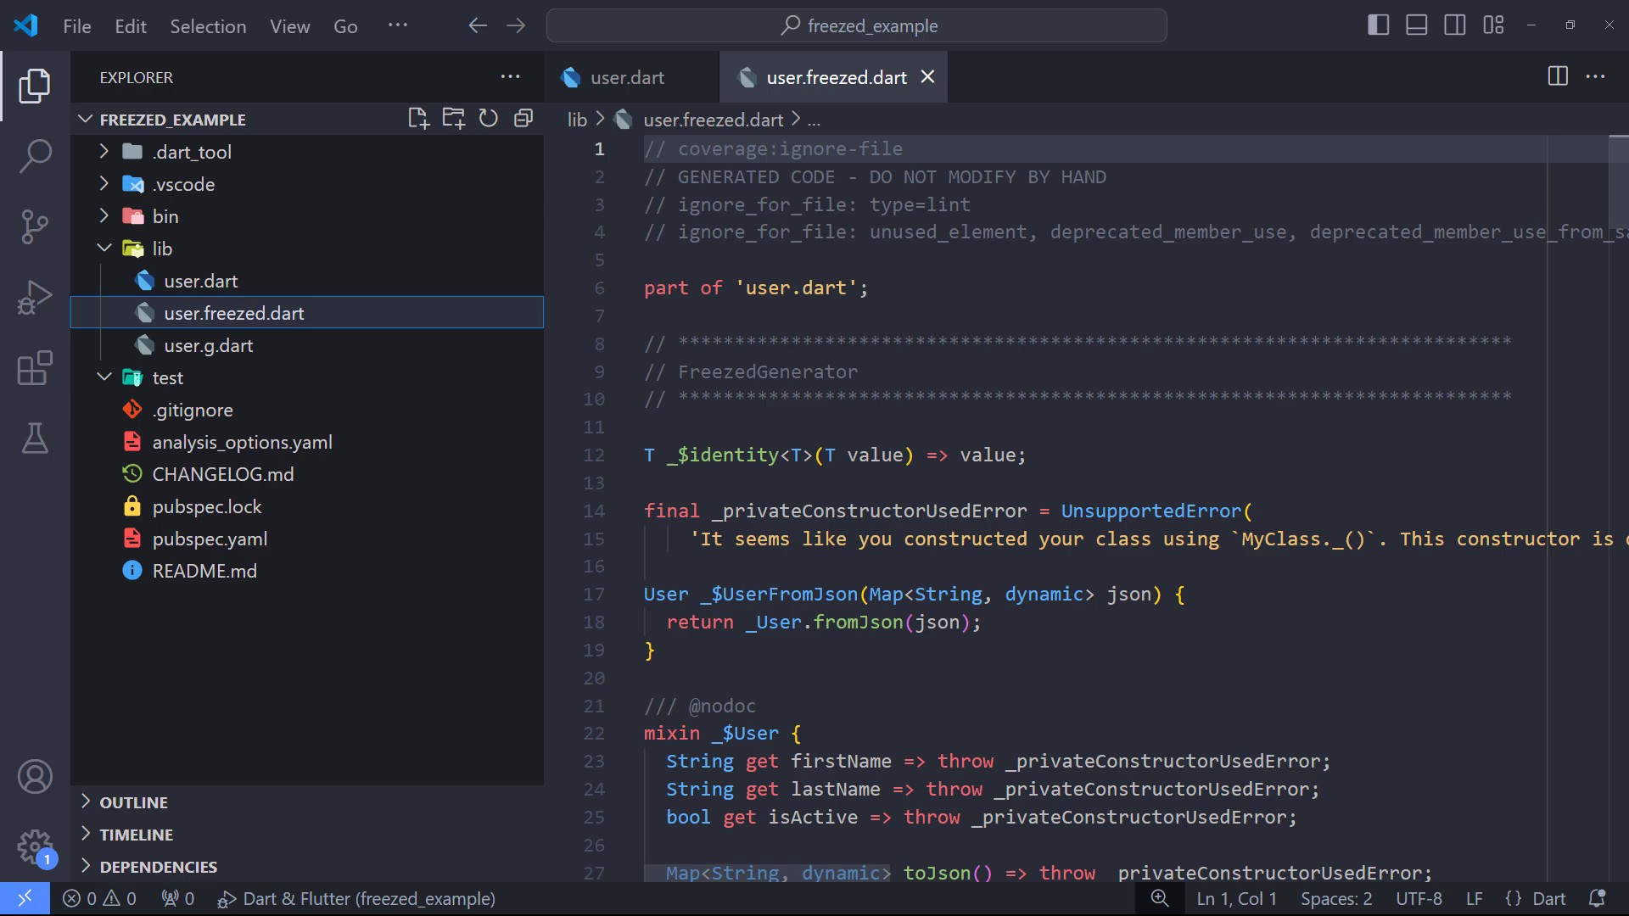
scroll(down, 3)
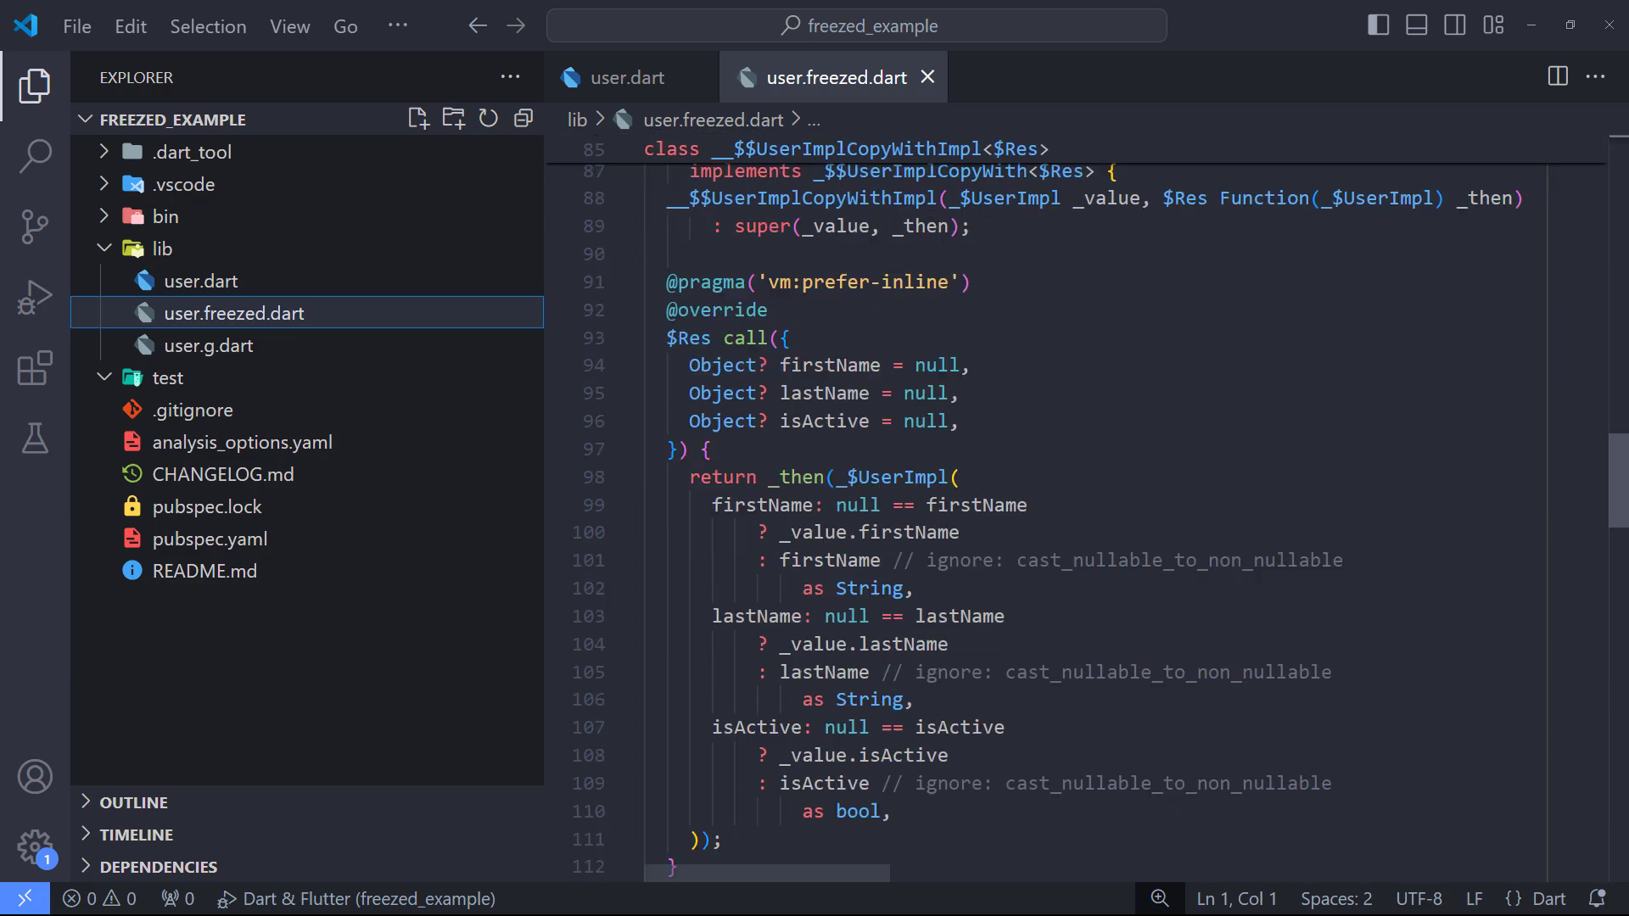
click(219, 346)
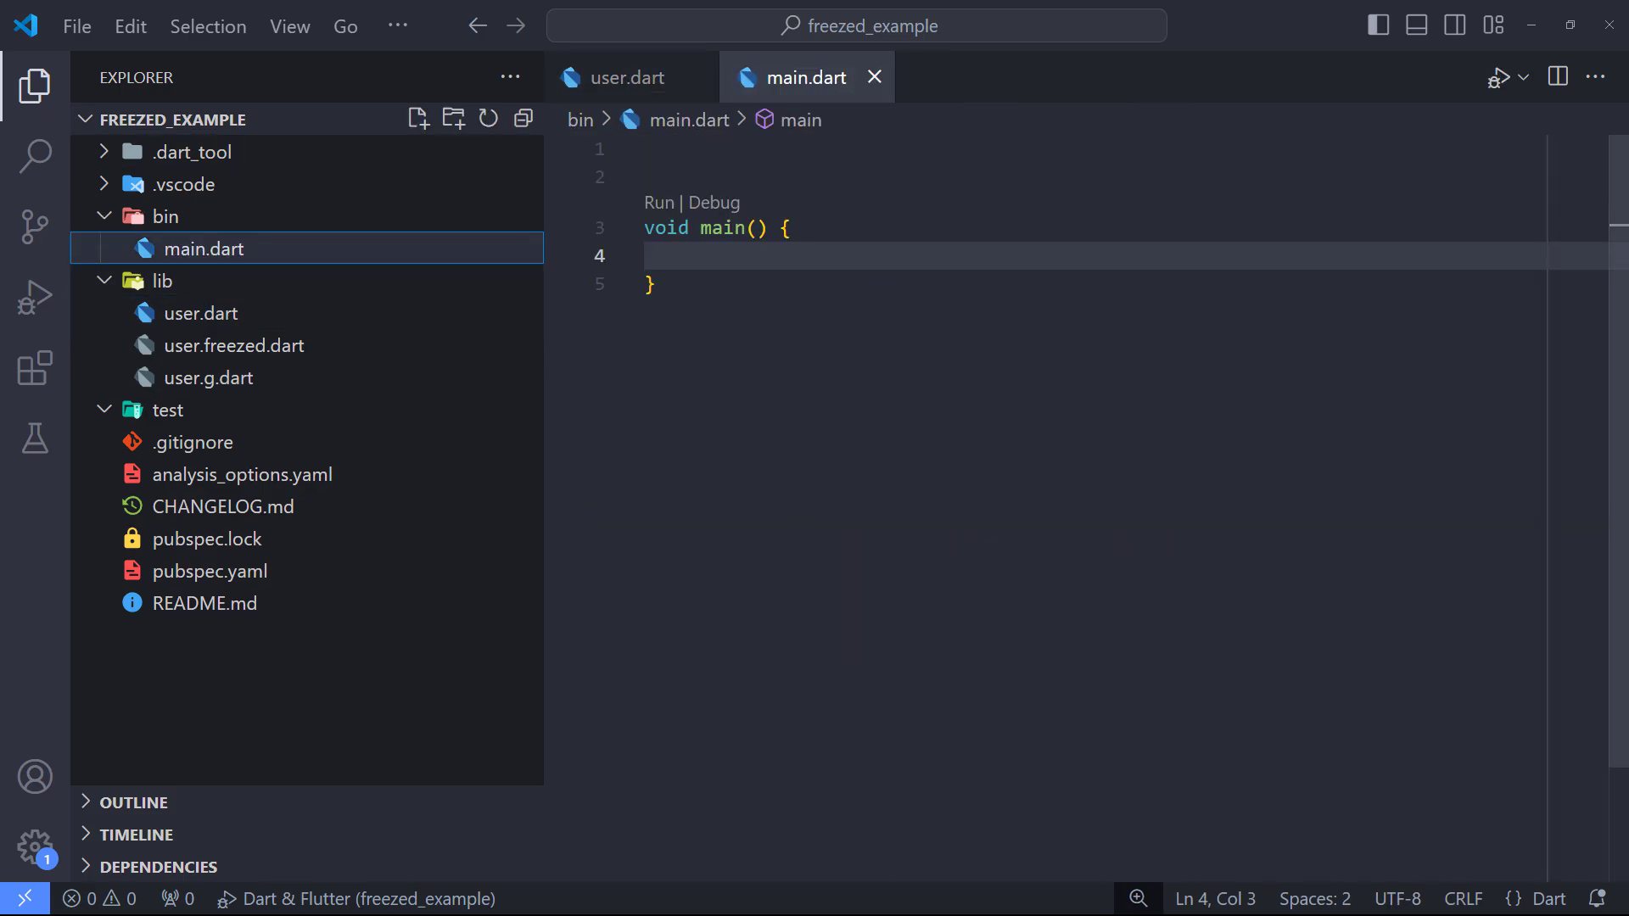
Write var user = User.fromJson(map); and print(user.toString()); in main
click(668, 256)
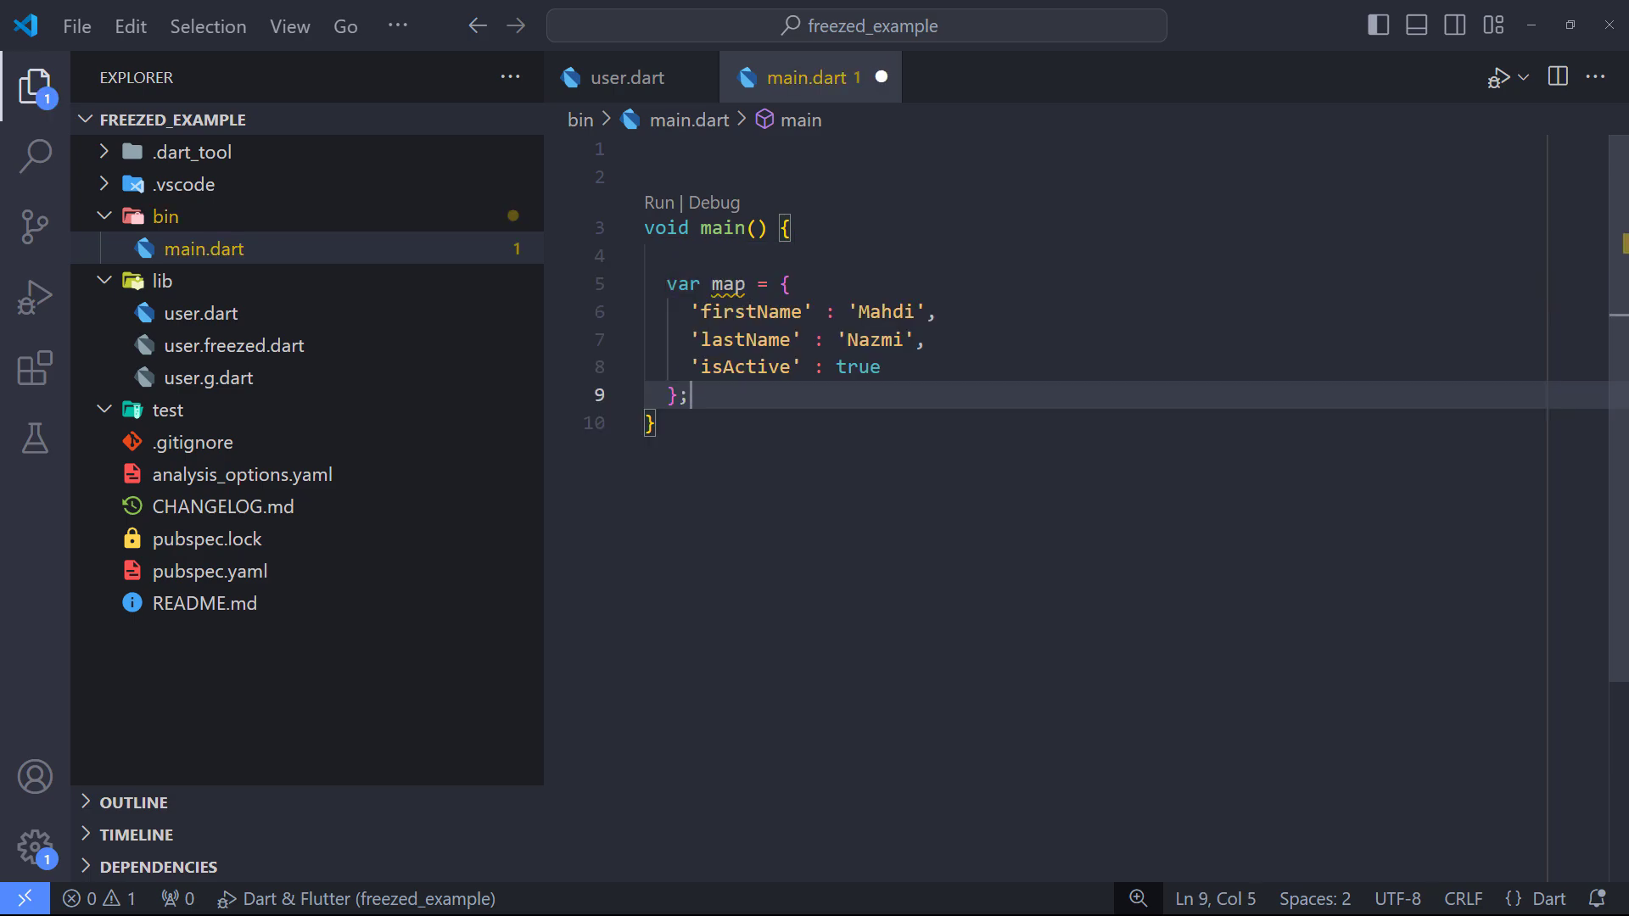
text(var user =)
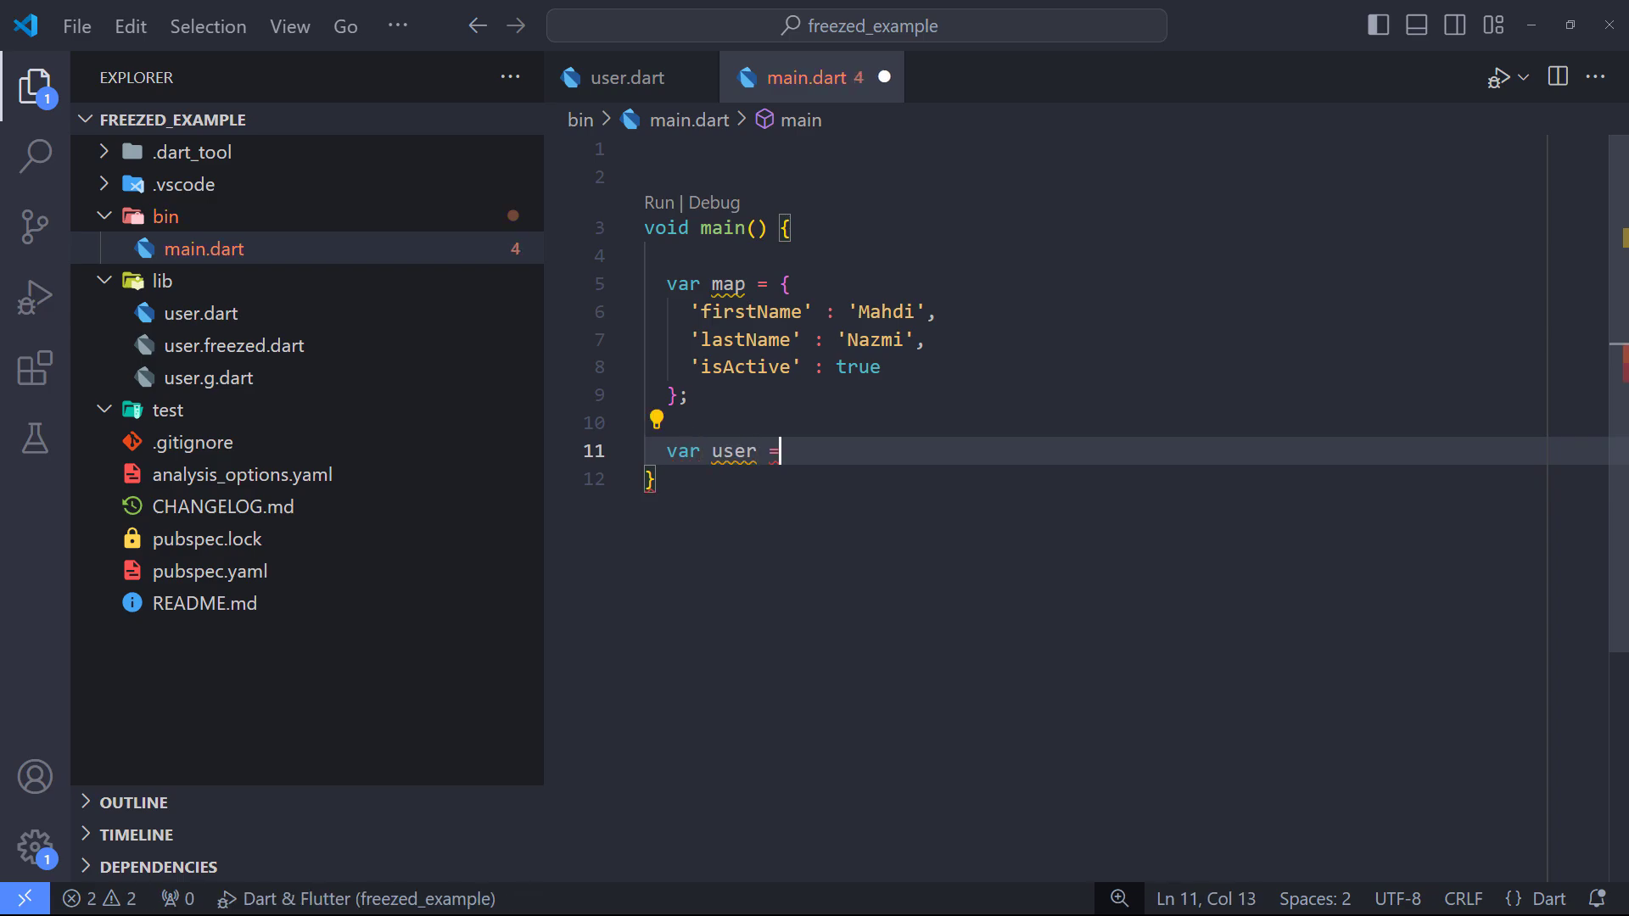
text(User.fromJson(json))
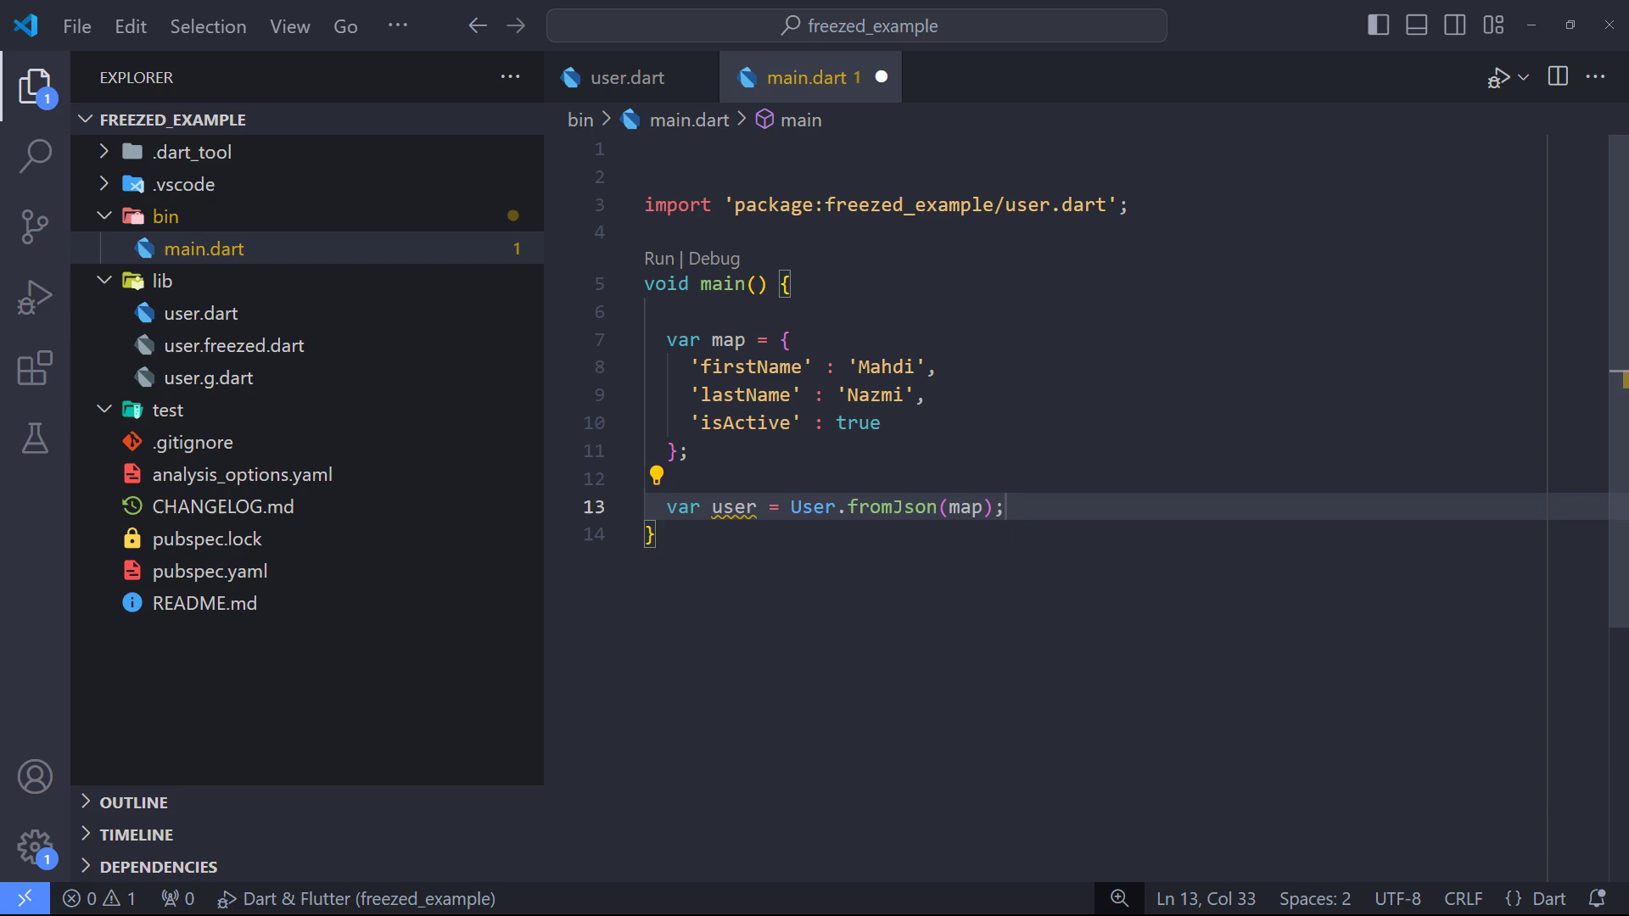
mouse_move(880, 77)
text(print(user.t)
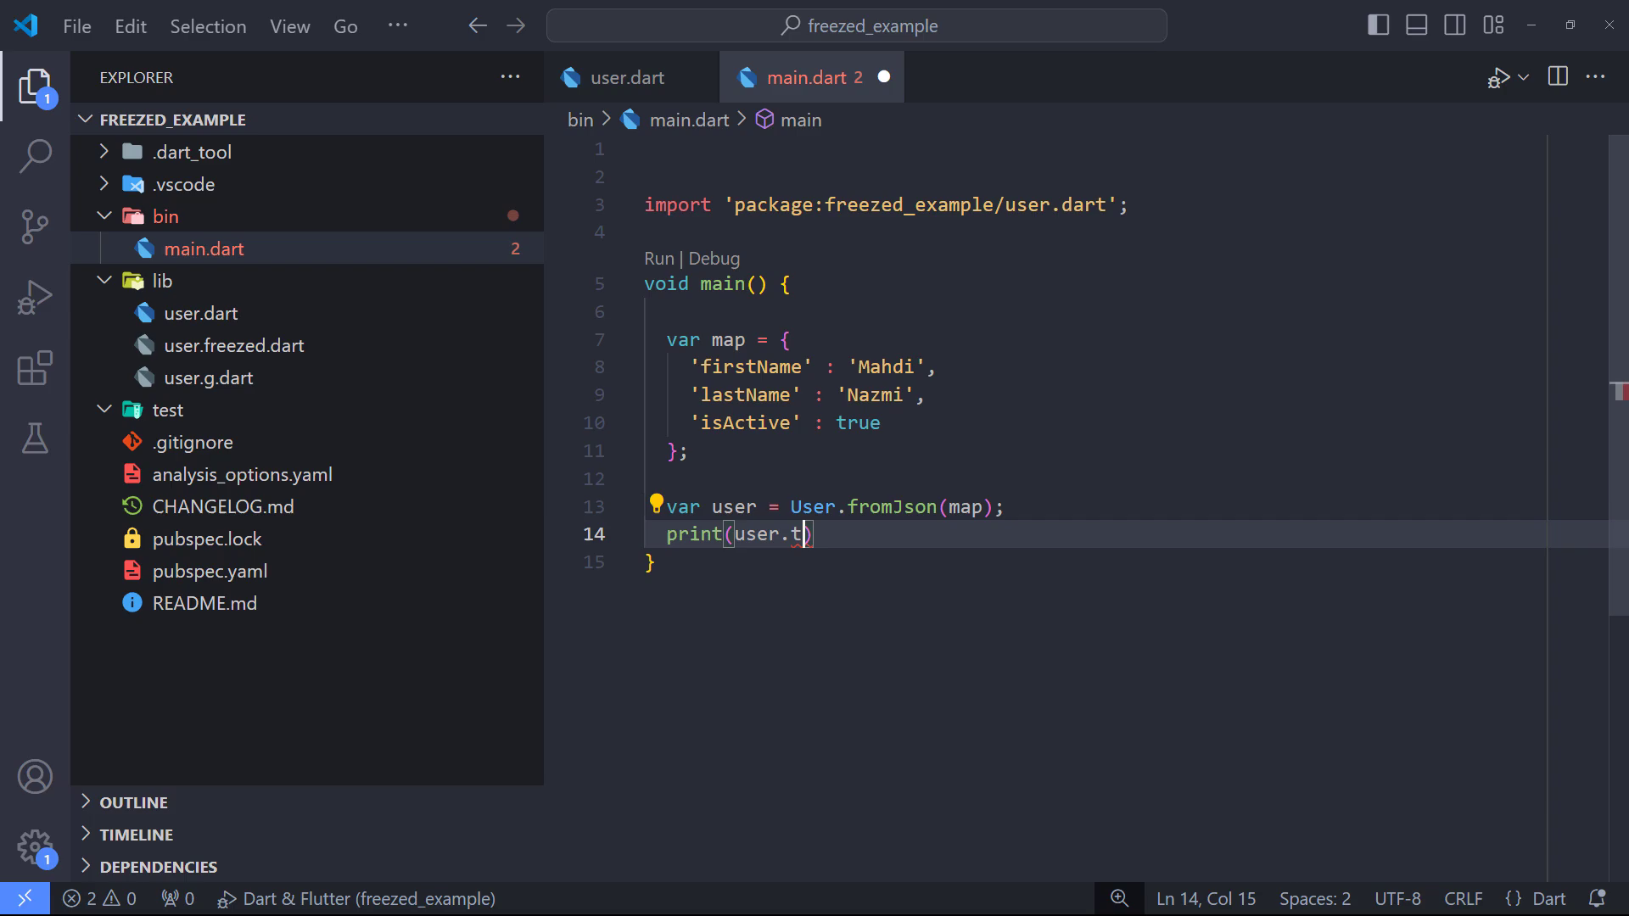
text(oString());)
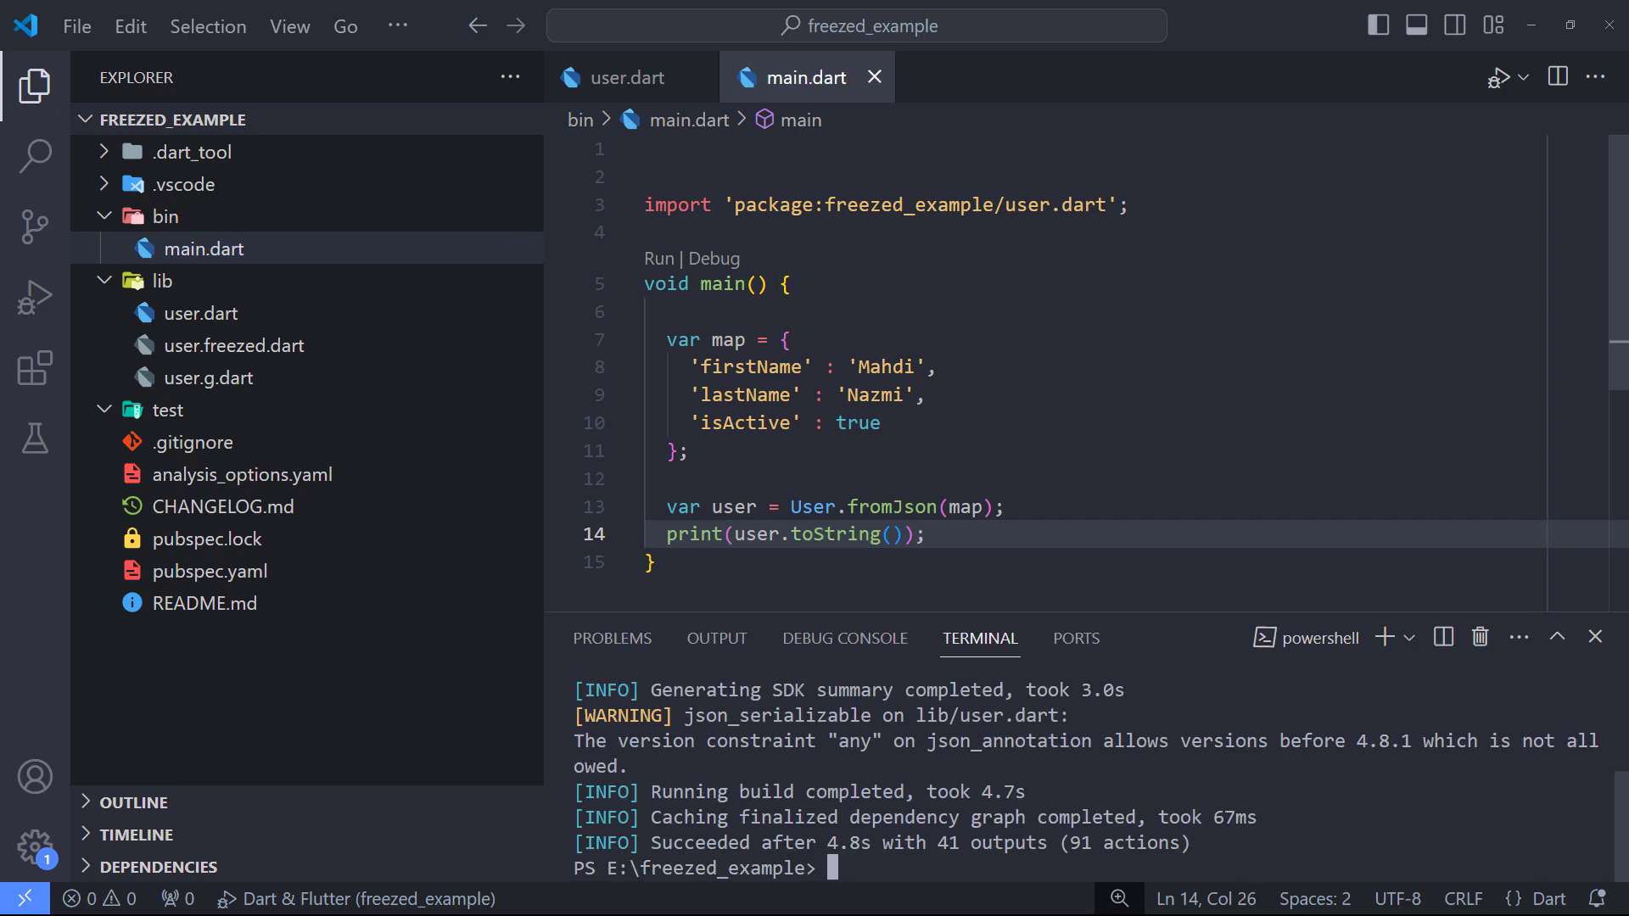
Run main to print the User built from the map in the debug console
click(844, 638)
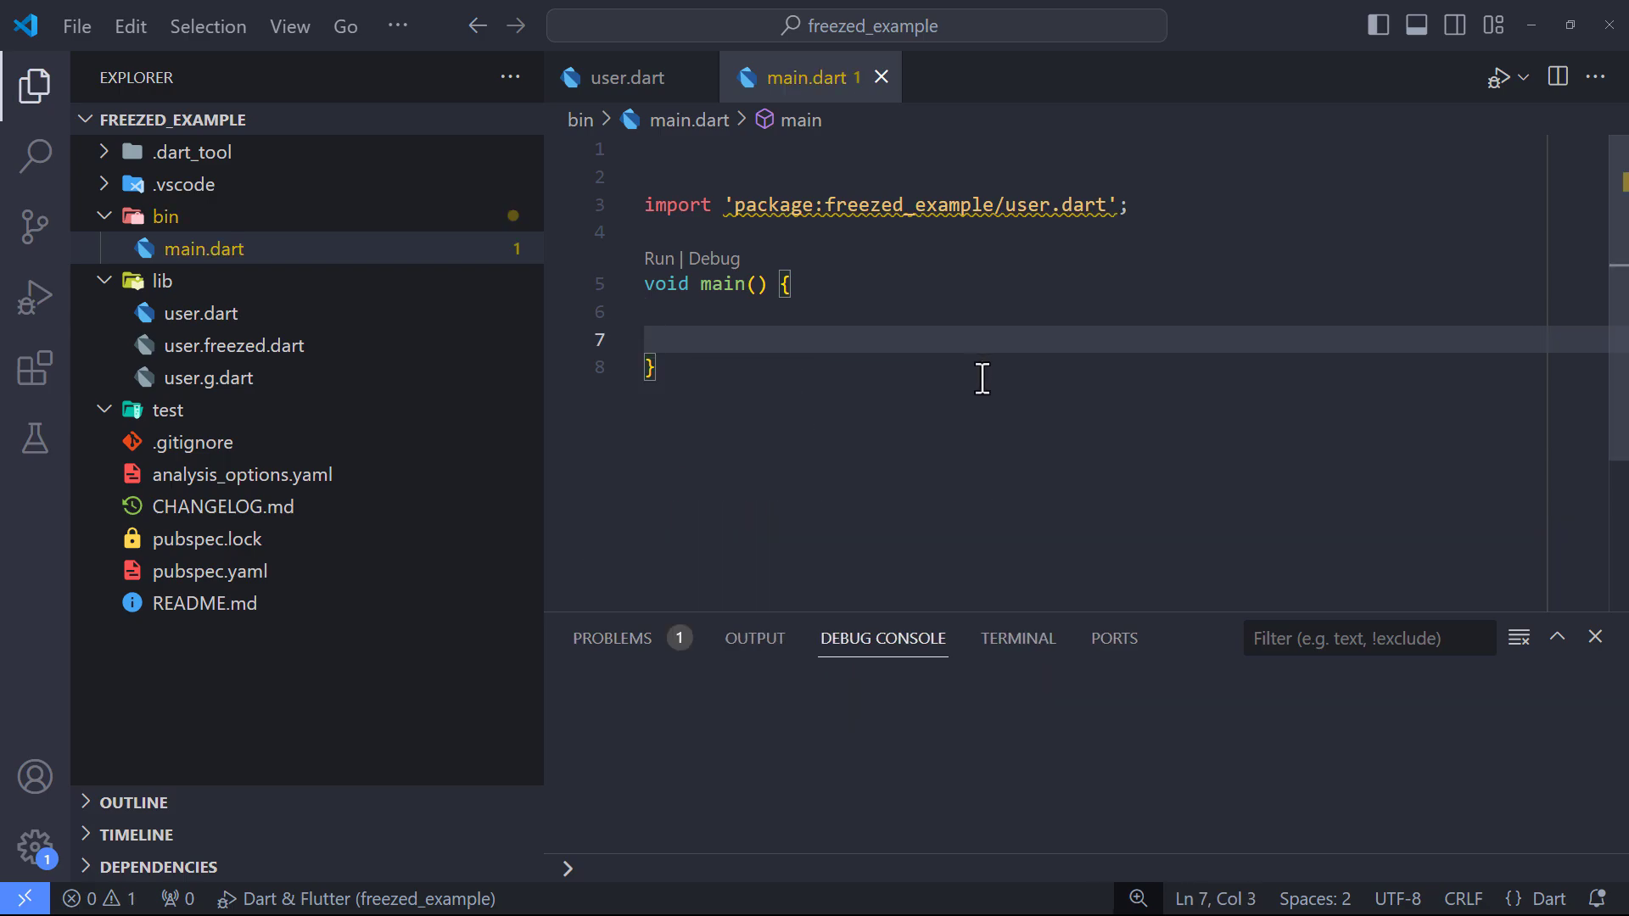
text(var)
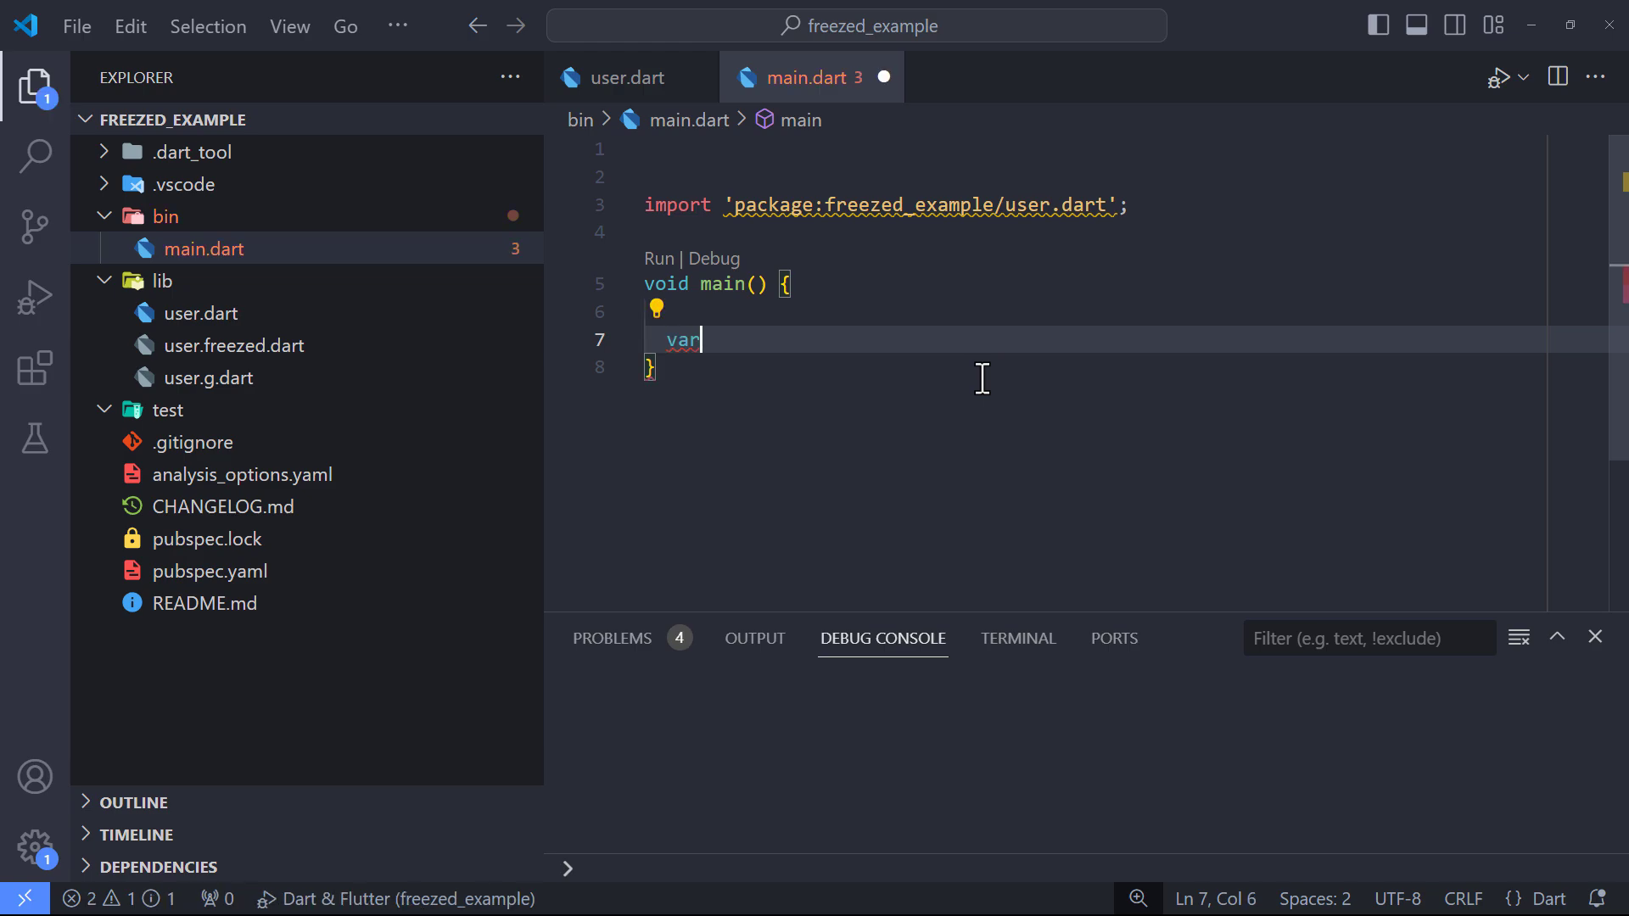
text(user = User(firstName: 'Mahdi', lastName: lastName))
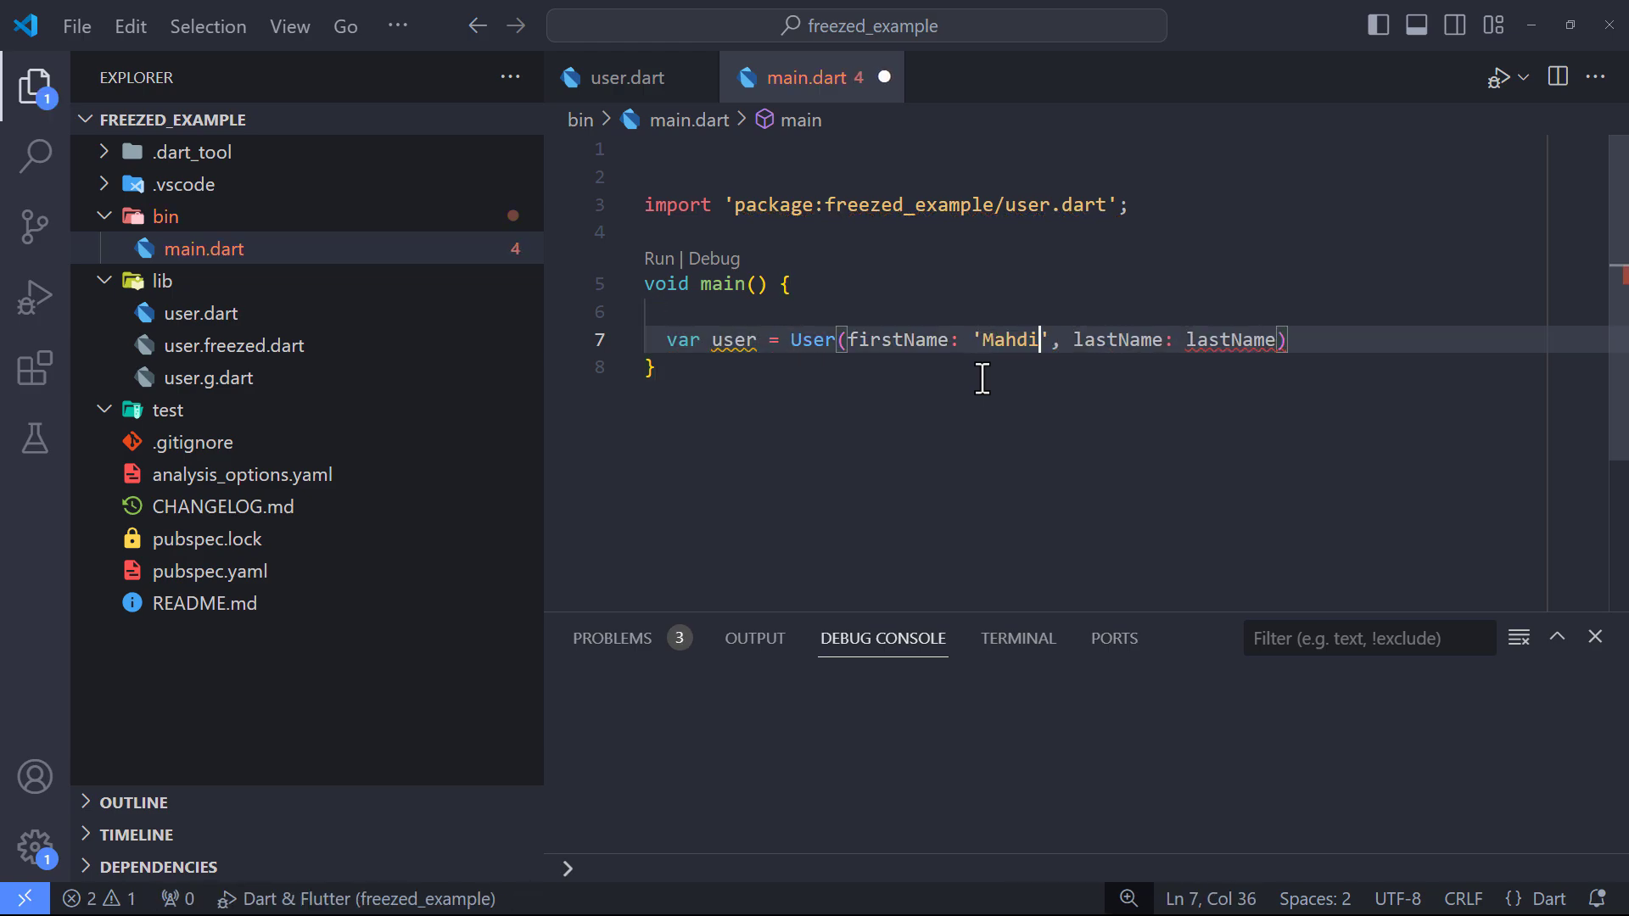
text('Nazmi',isActive: false)
text(var map)
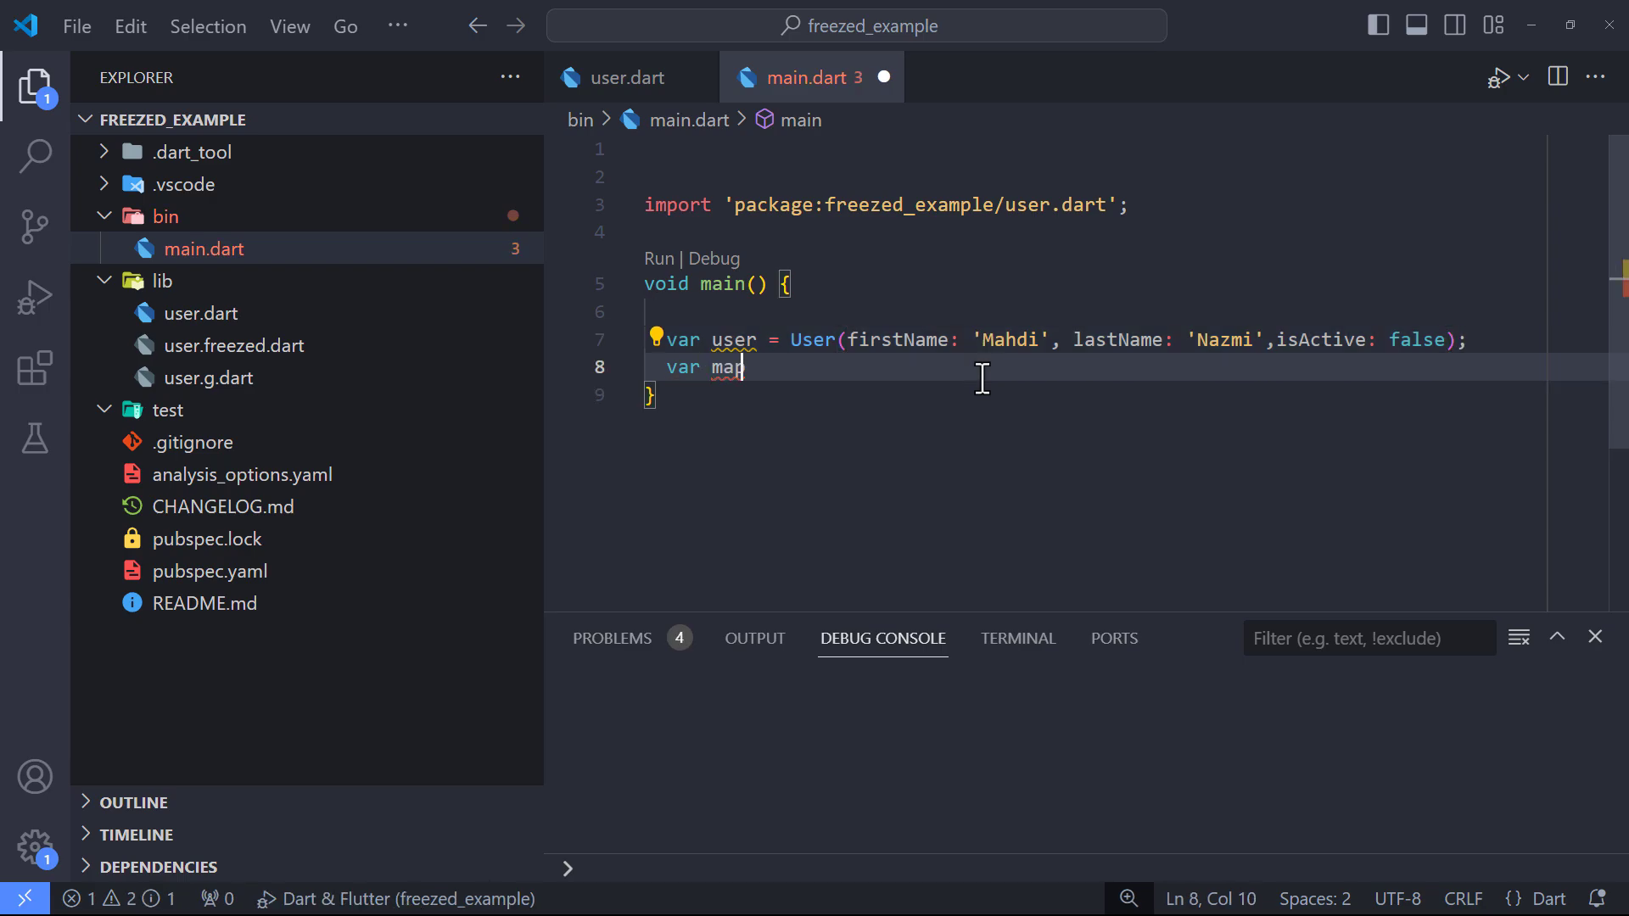
text(= user.toJson();)
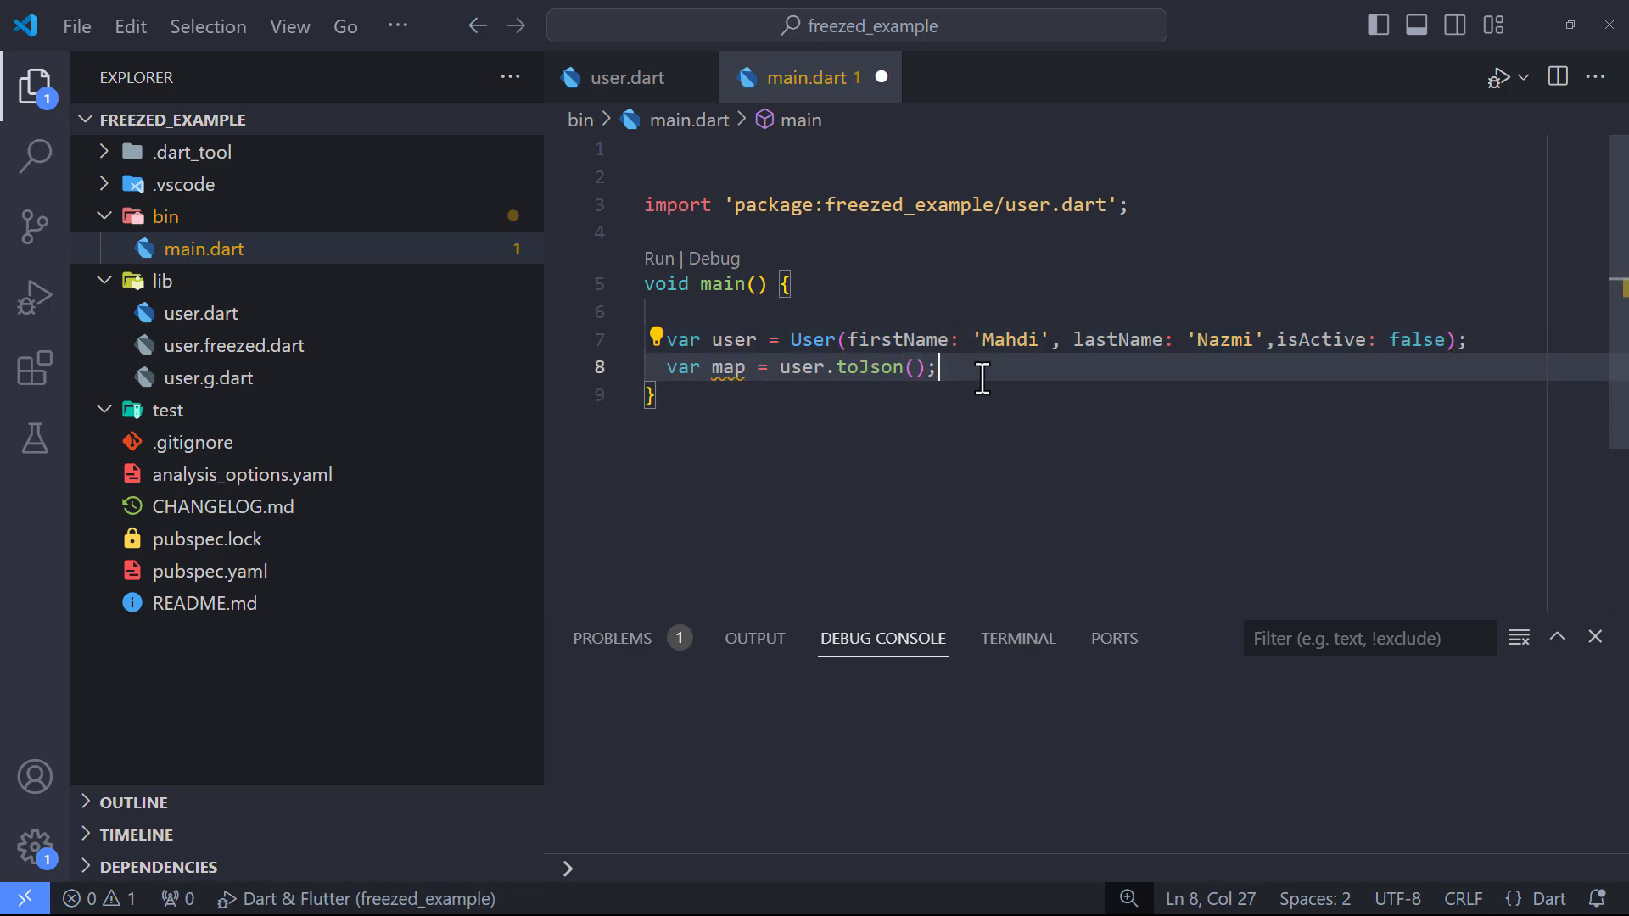
text(print(object))
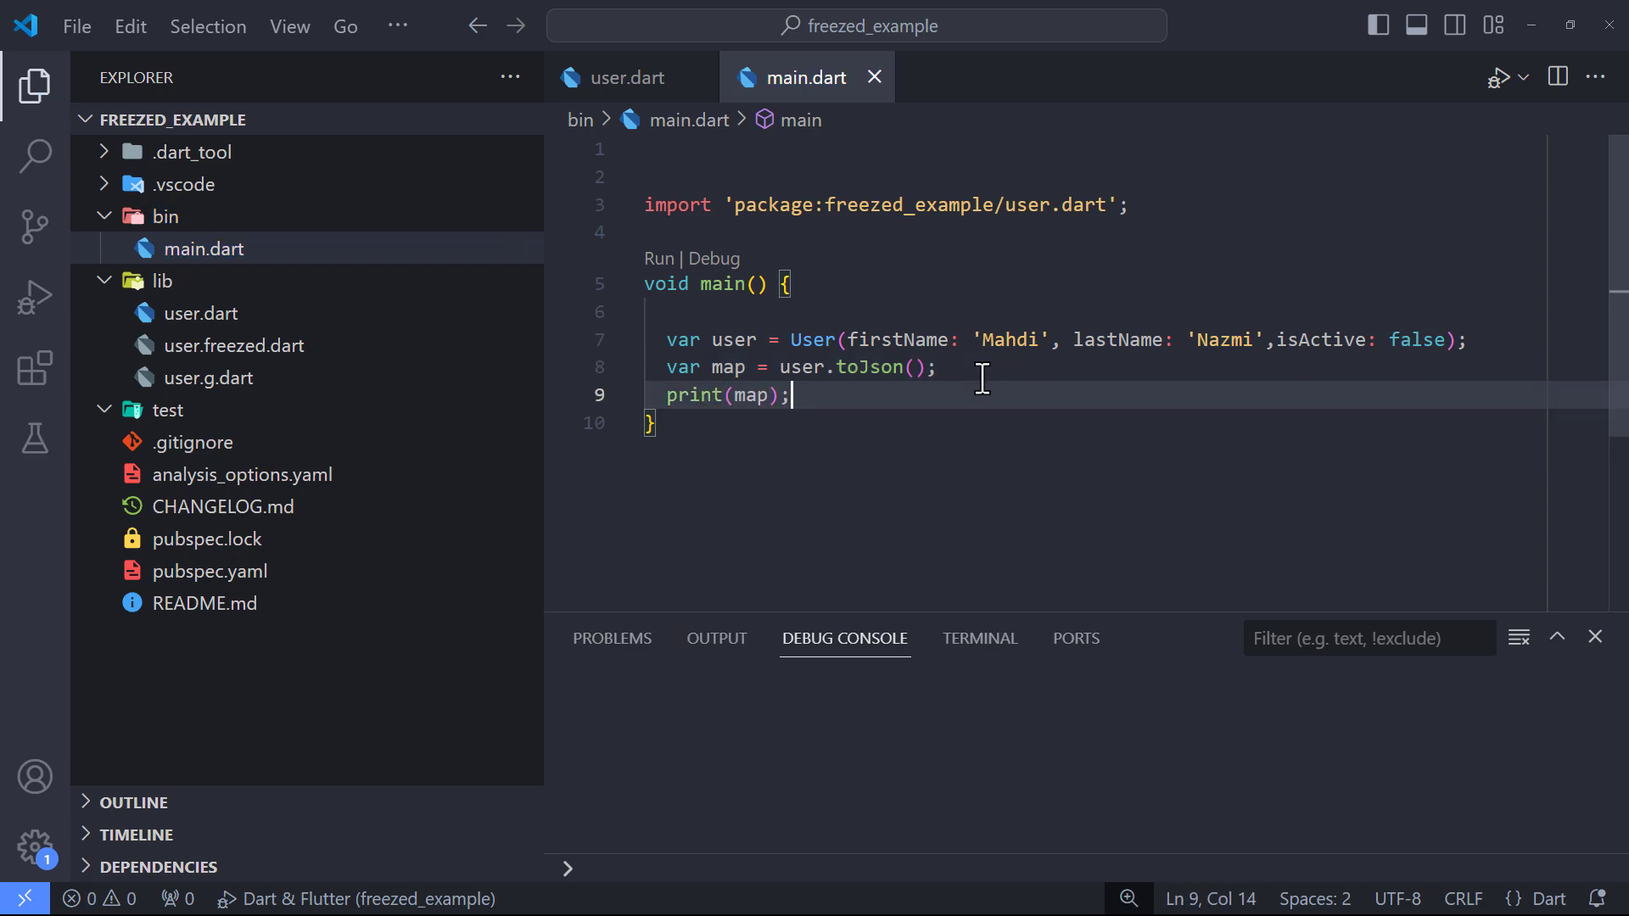
Run main to print the toJson map, then return to editing
click(677, 258)
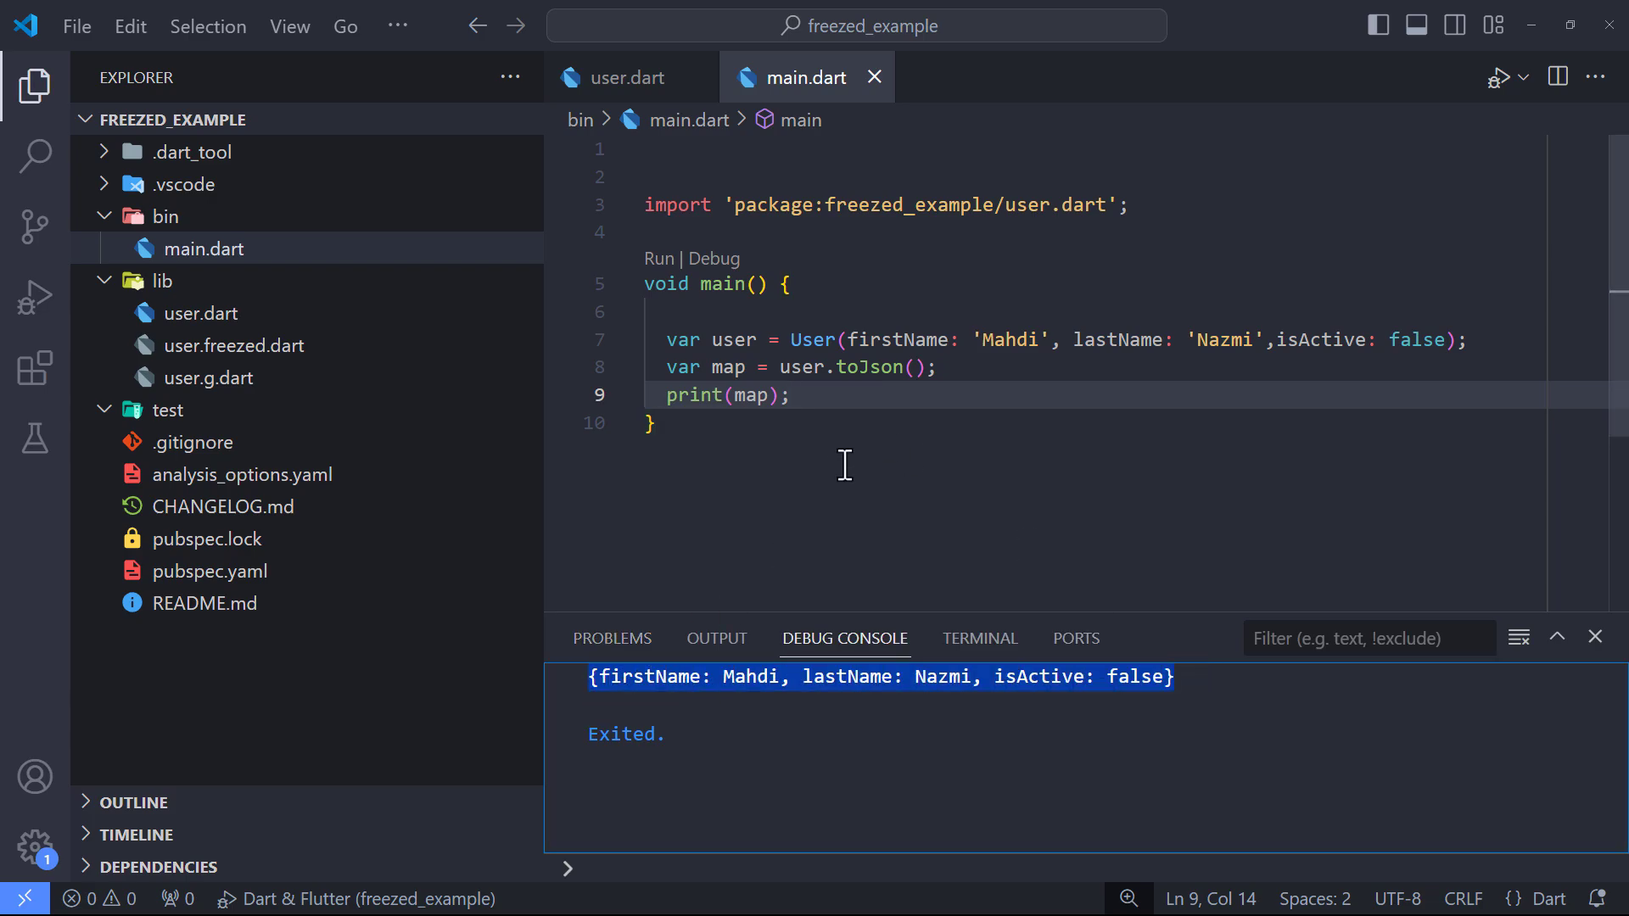
click(950, 400)
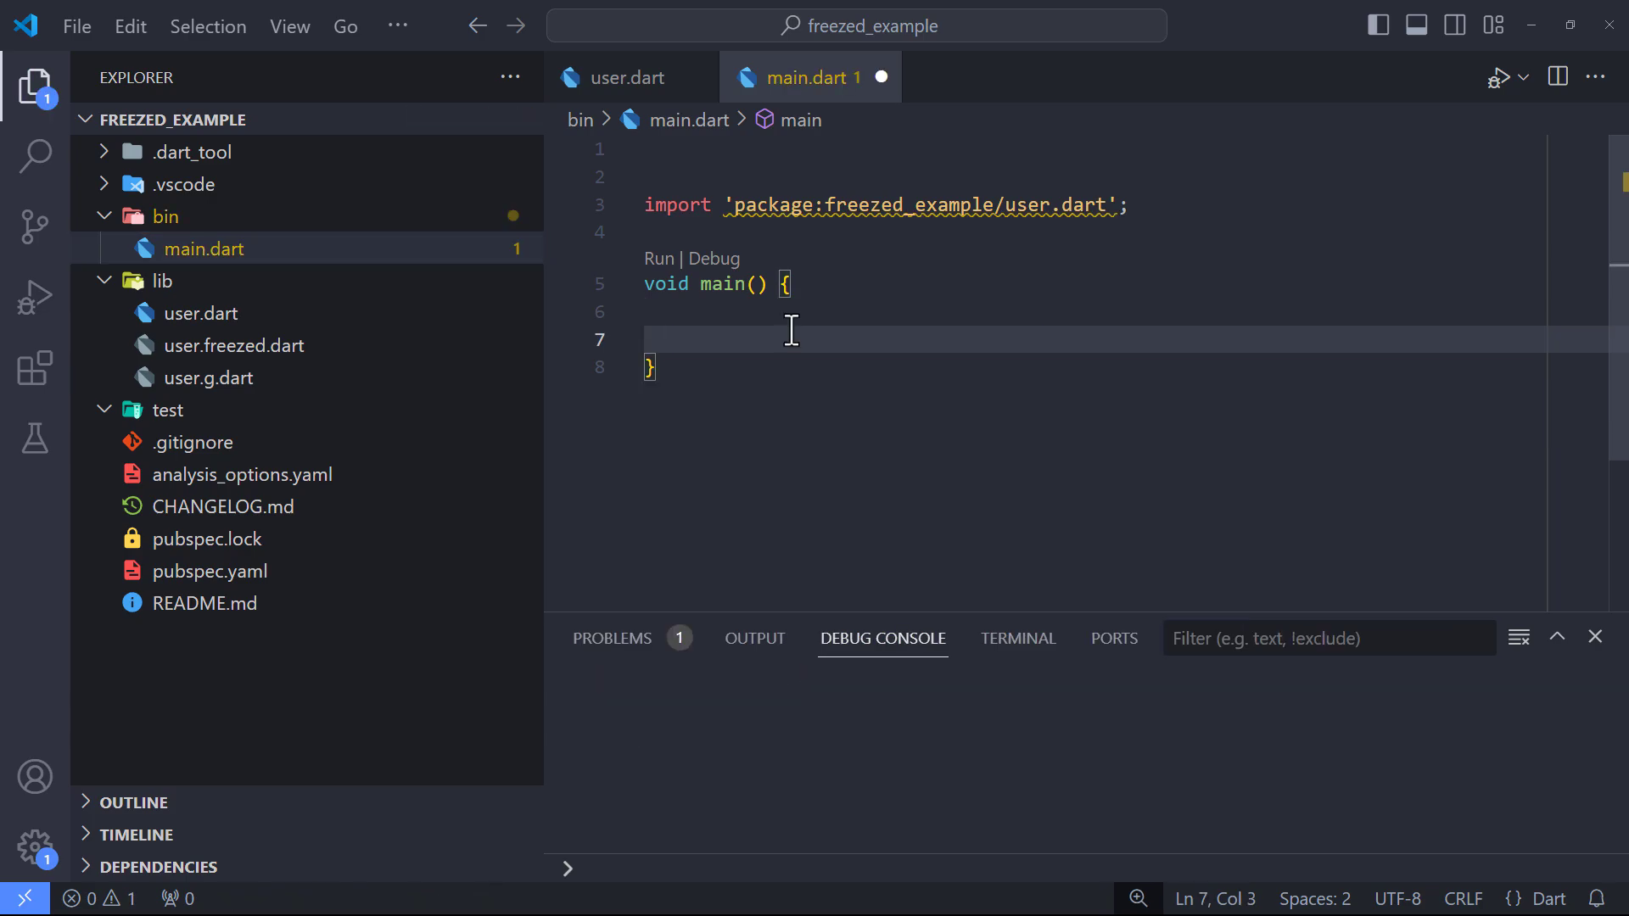
click(667, 340)
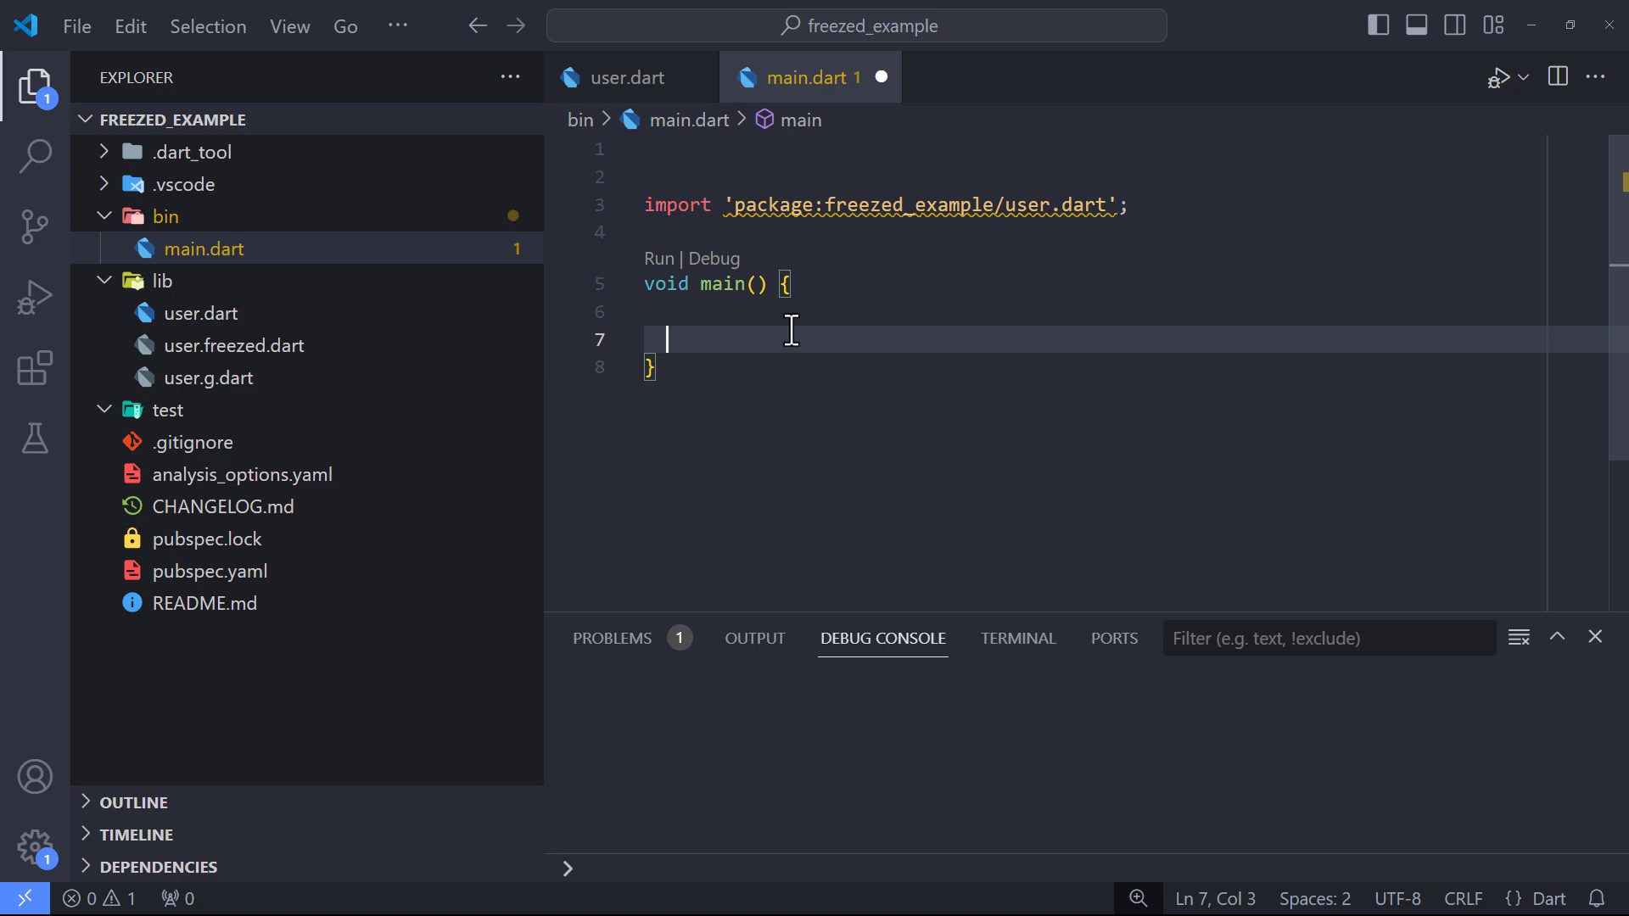
text(var user1 = User(firstName: 'Mahdi', lastName: ))
text(var user2 = user1)
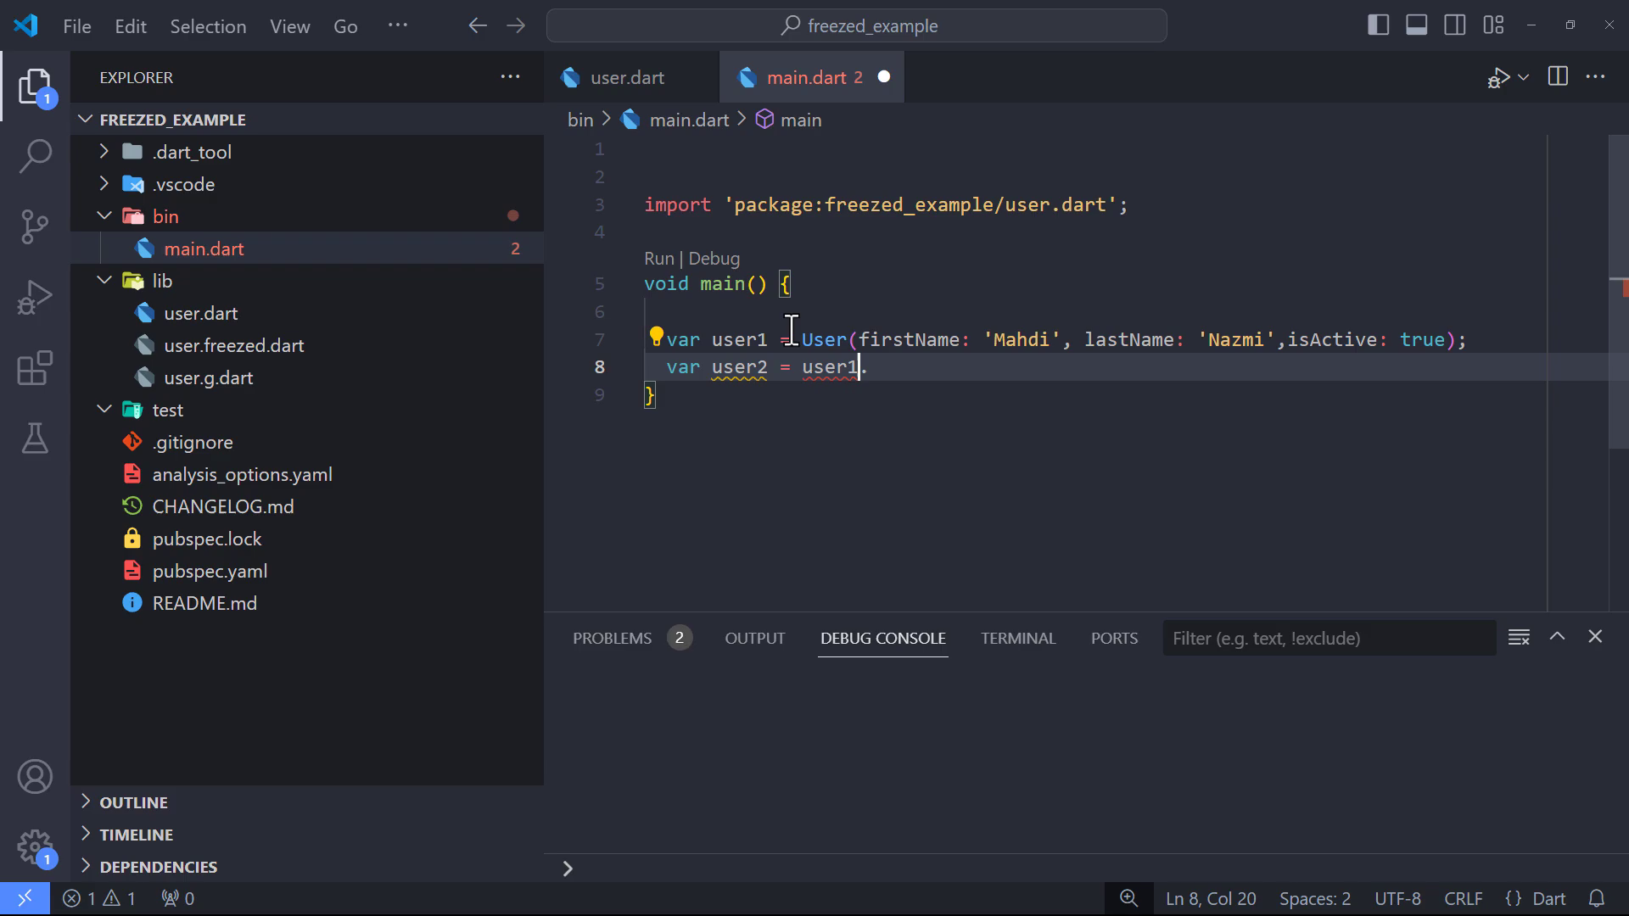
text(.copyWith(firstName: 'TEST')
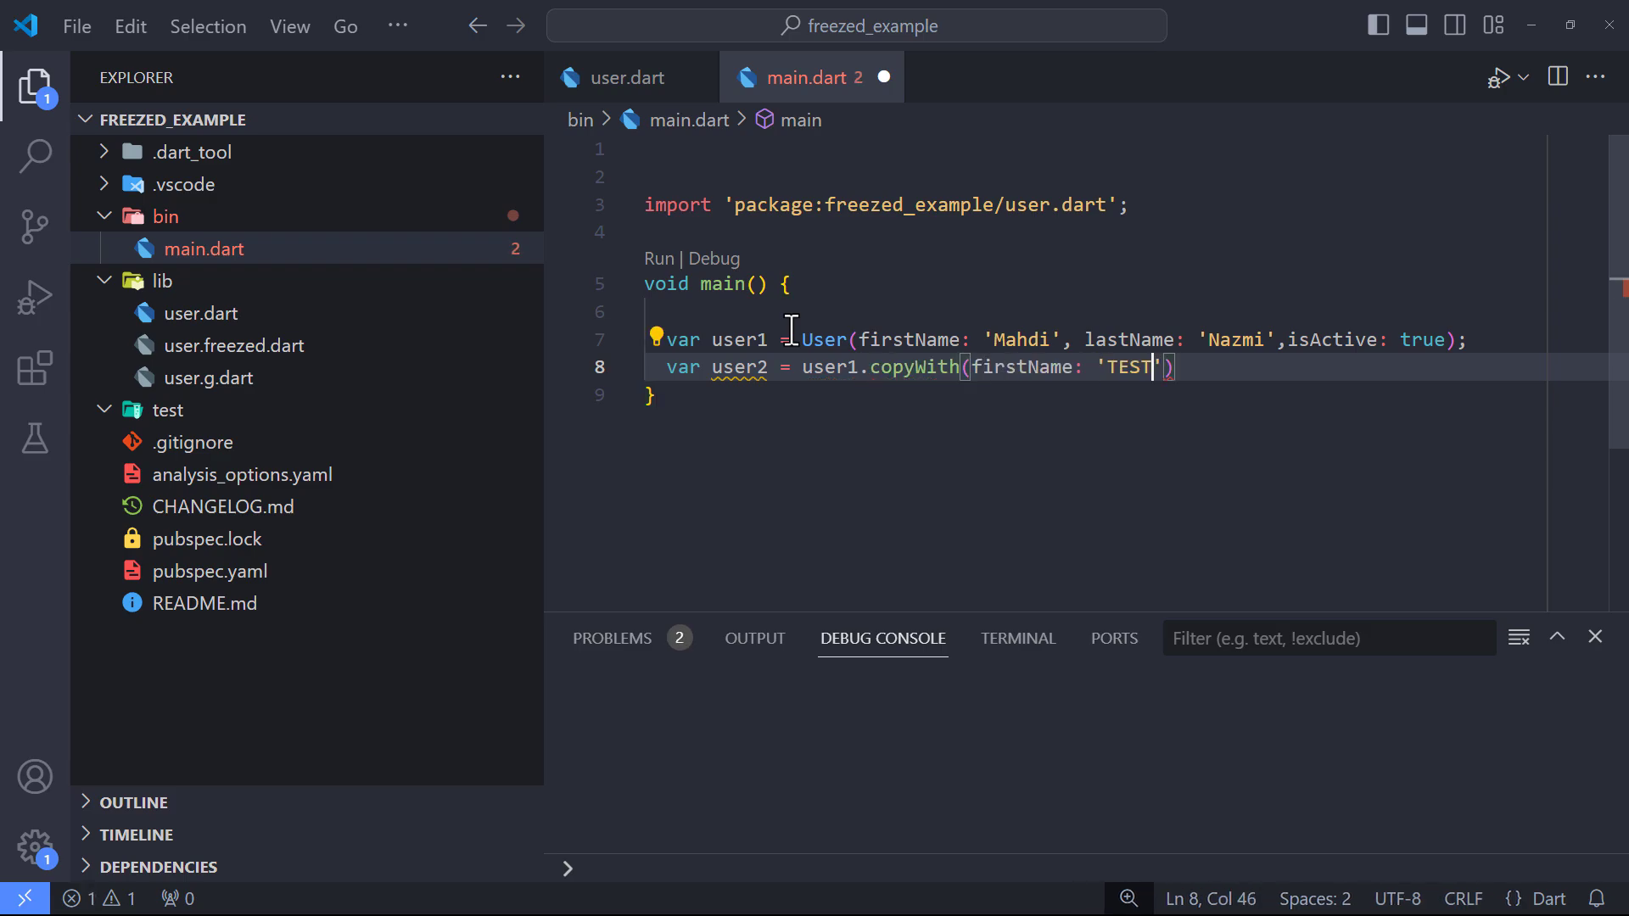
Print user1.toString() and user2.toString(), run to see both users, then remove the print lines
text(print(object))
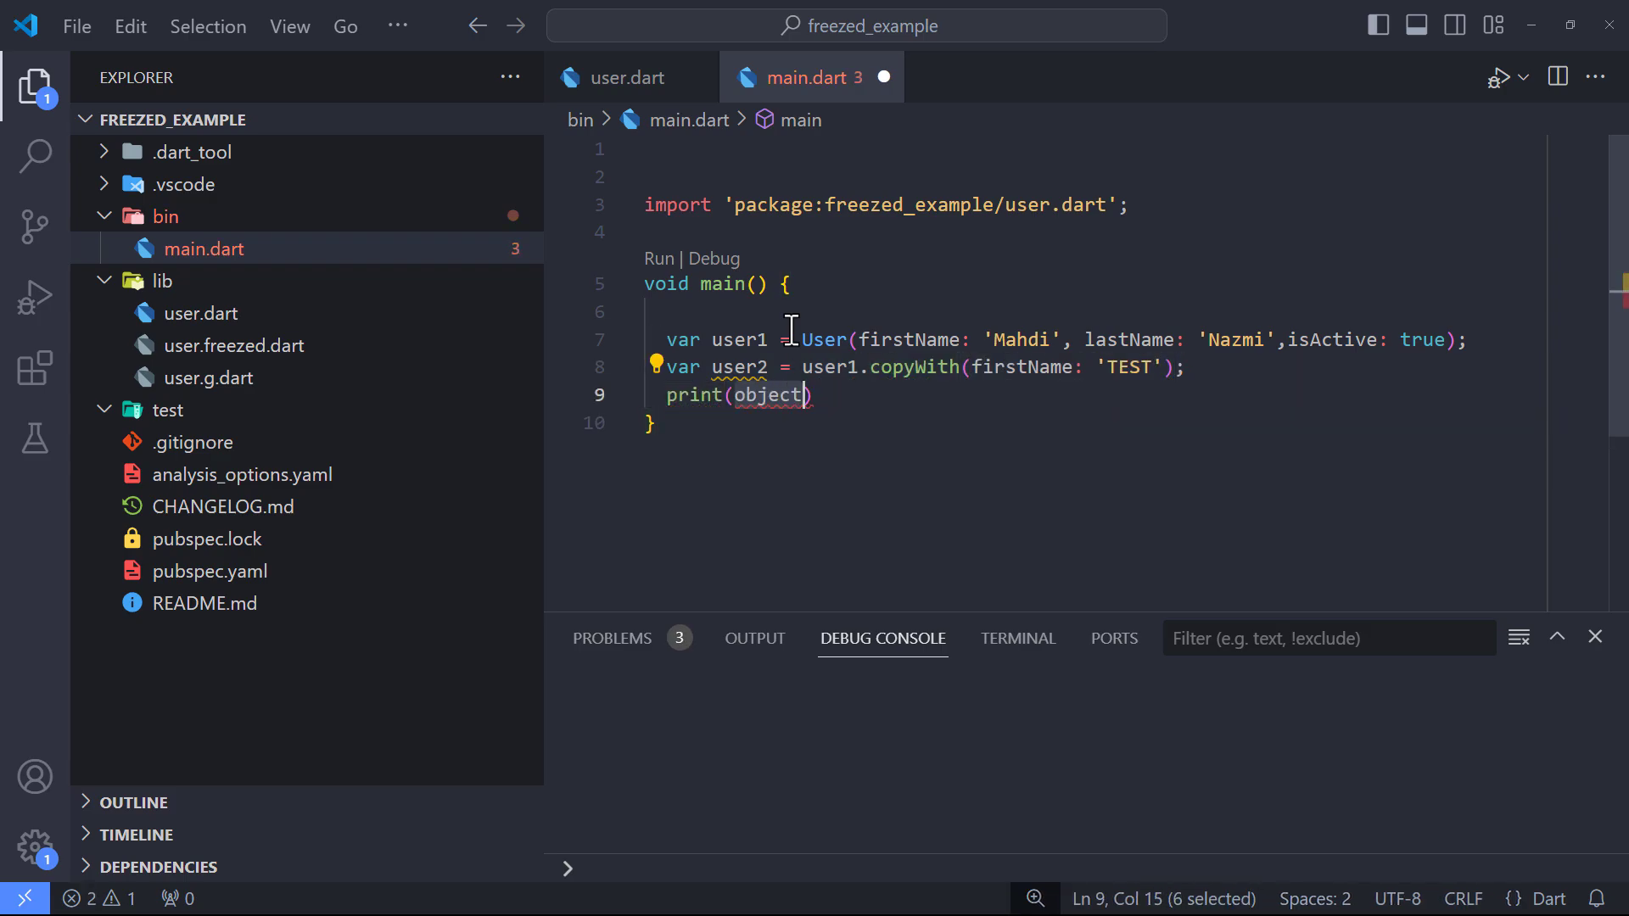
text(user1.toString())
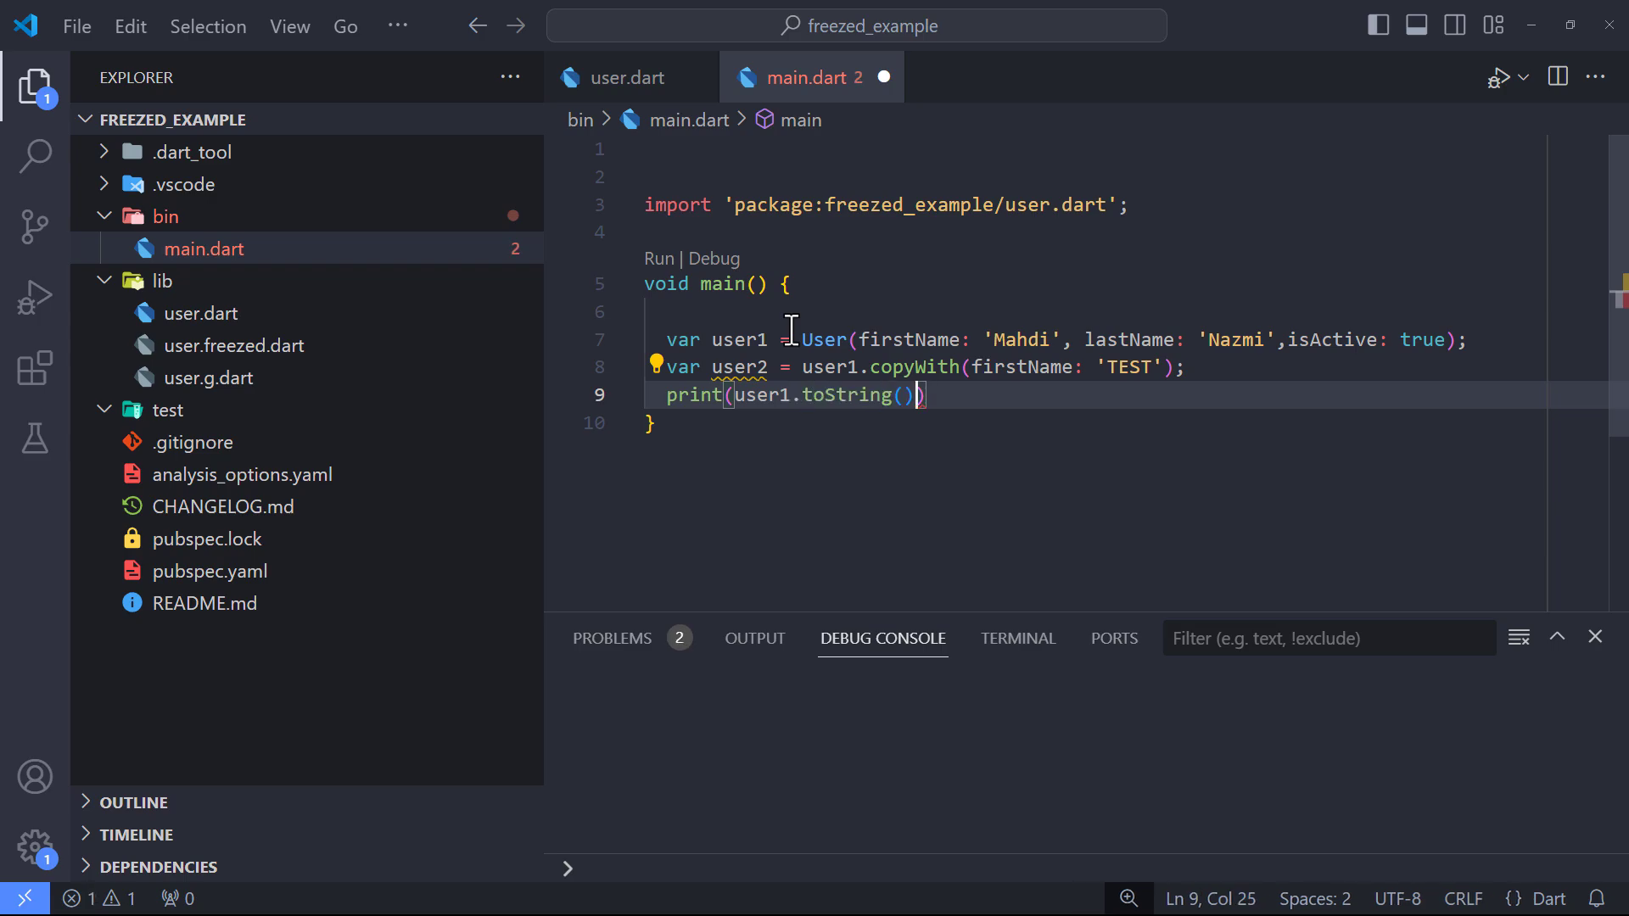
text(print(user2))
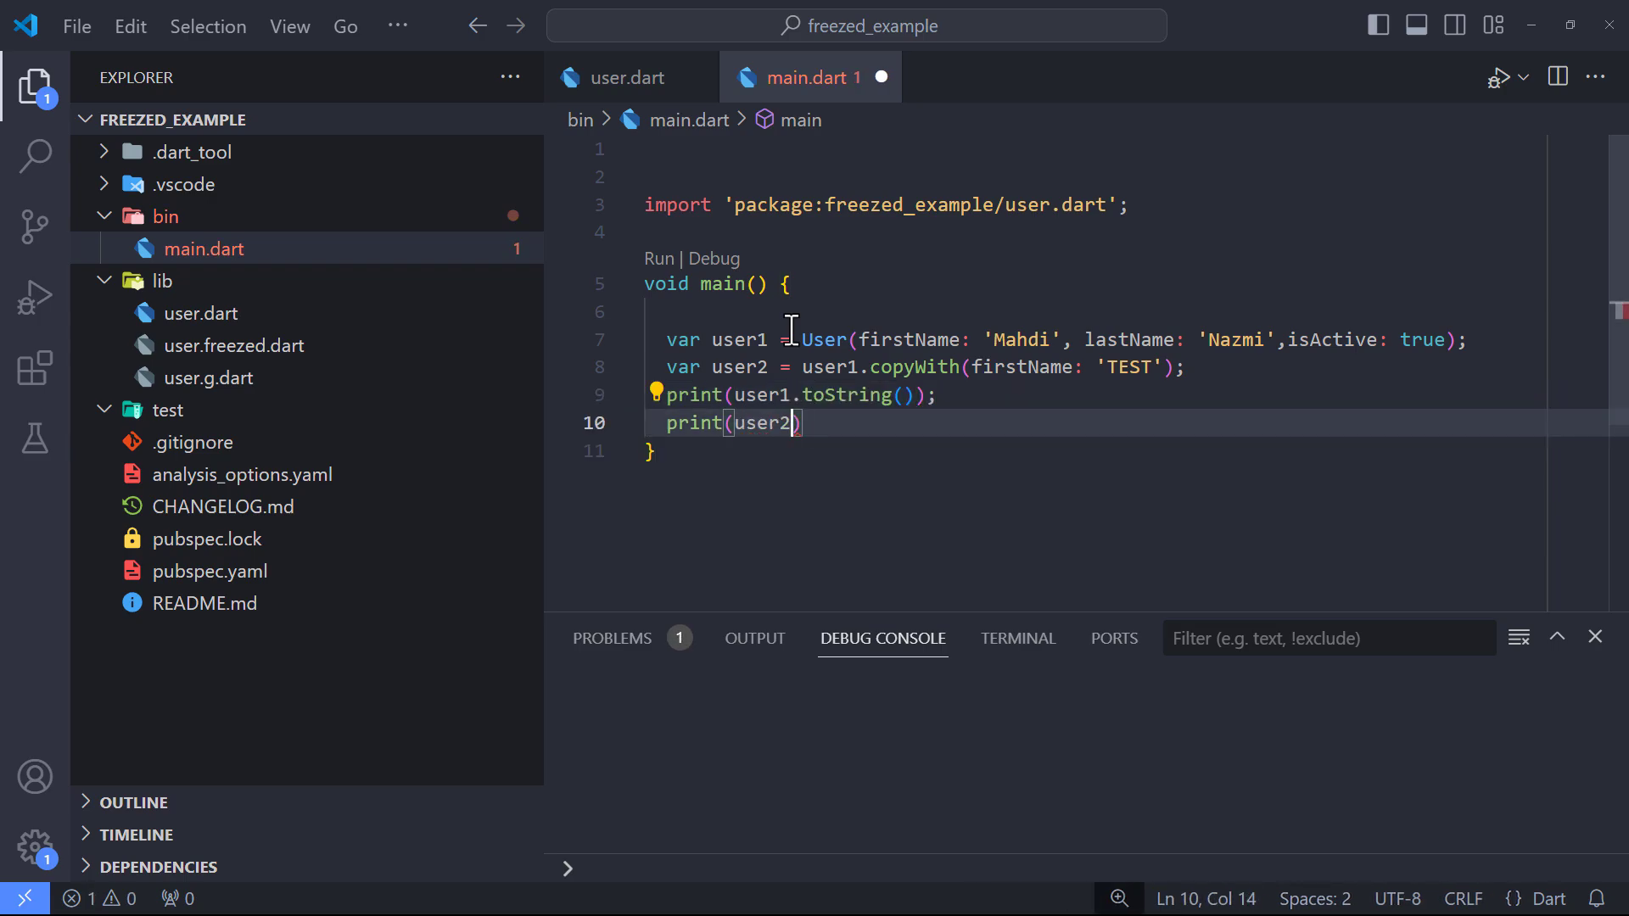
text(.toString();)
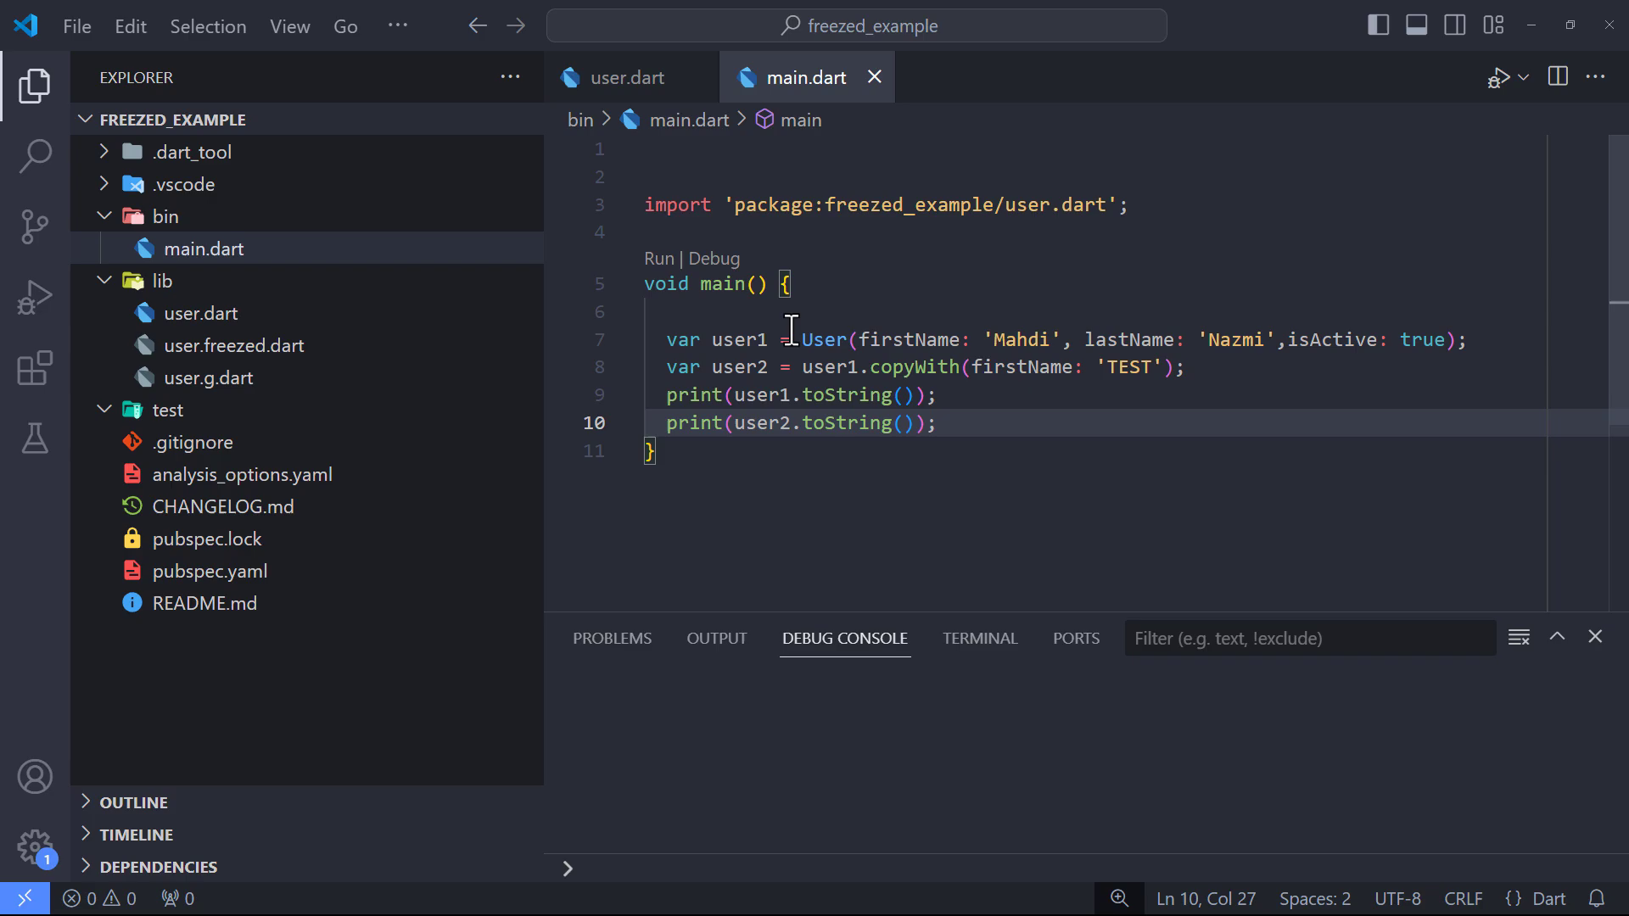
mouse_move(805, 257)
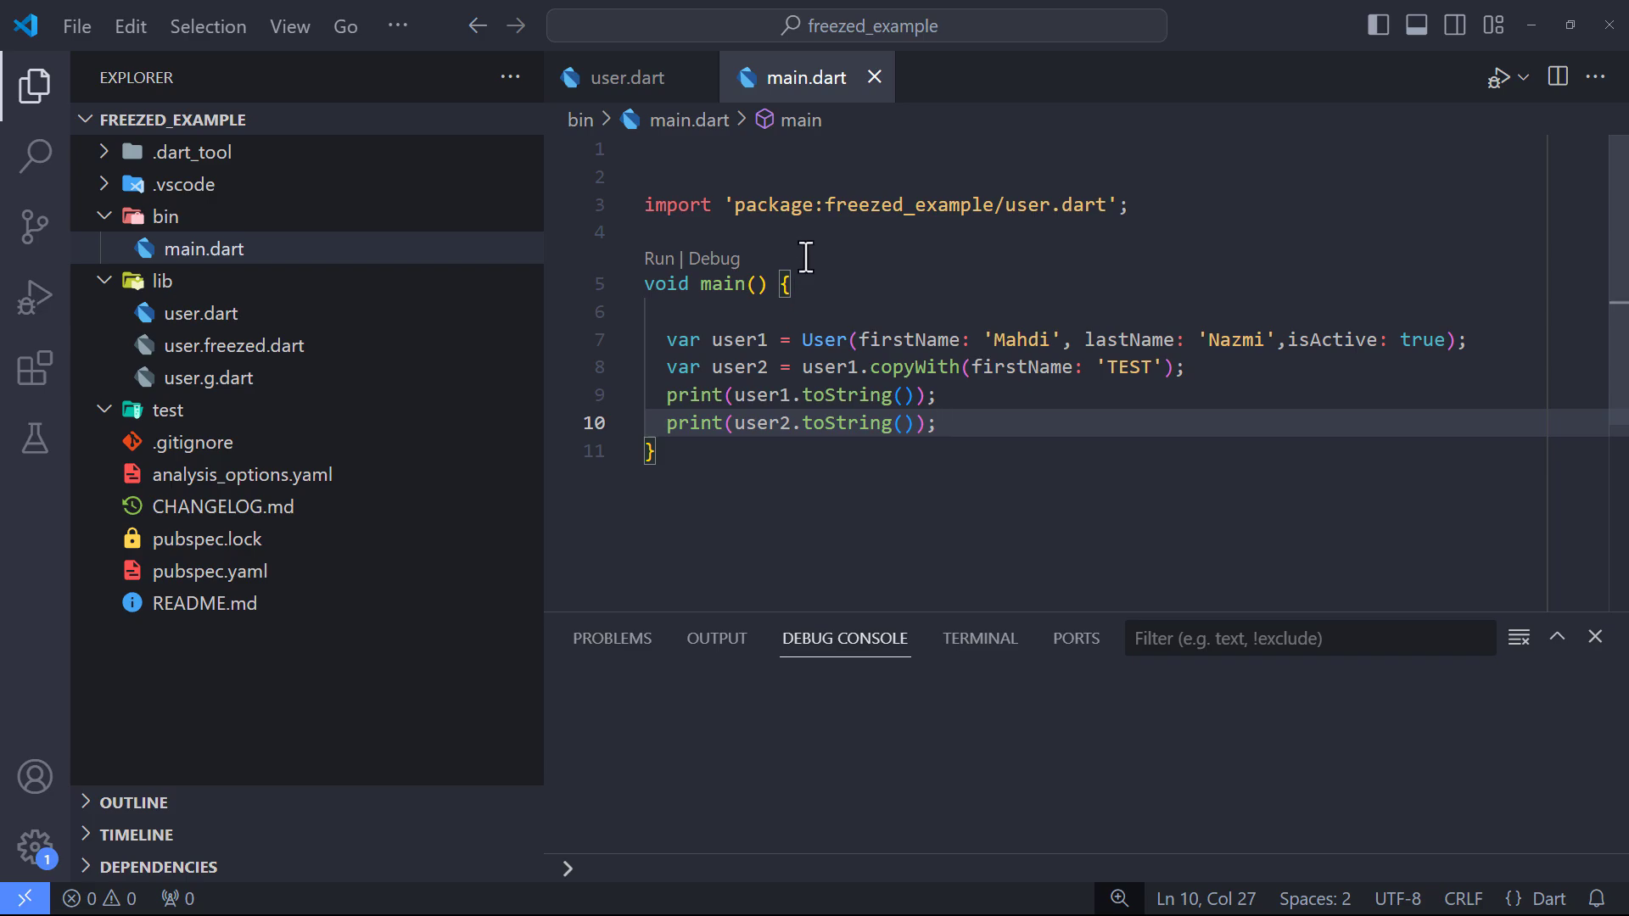
click(659, 258)
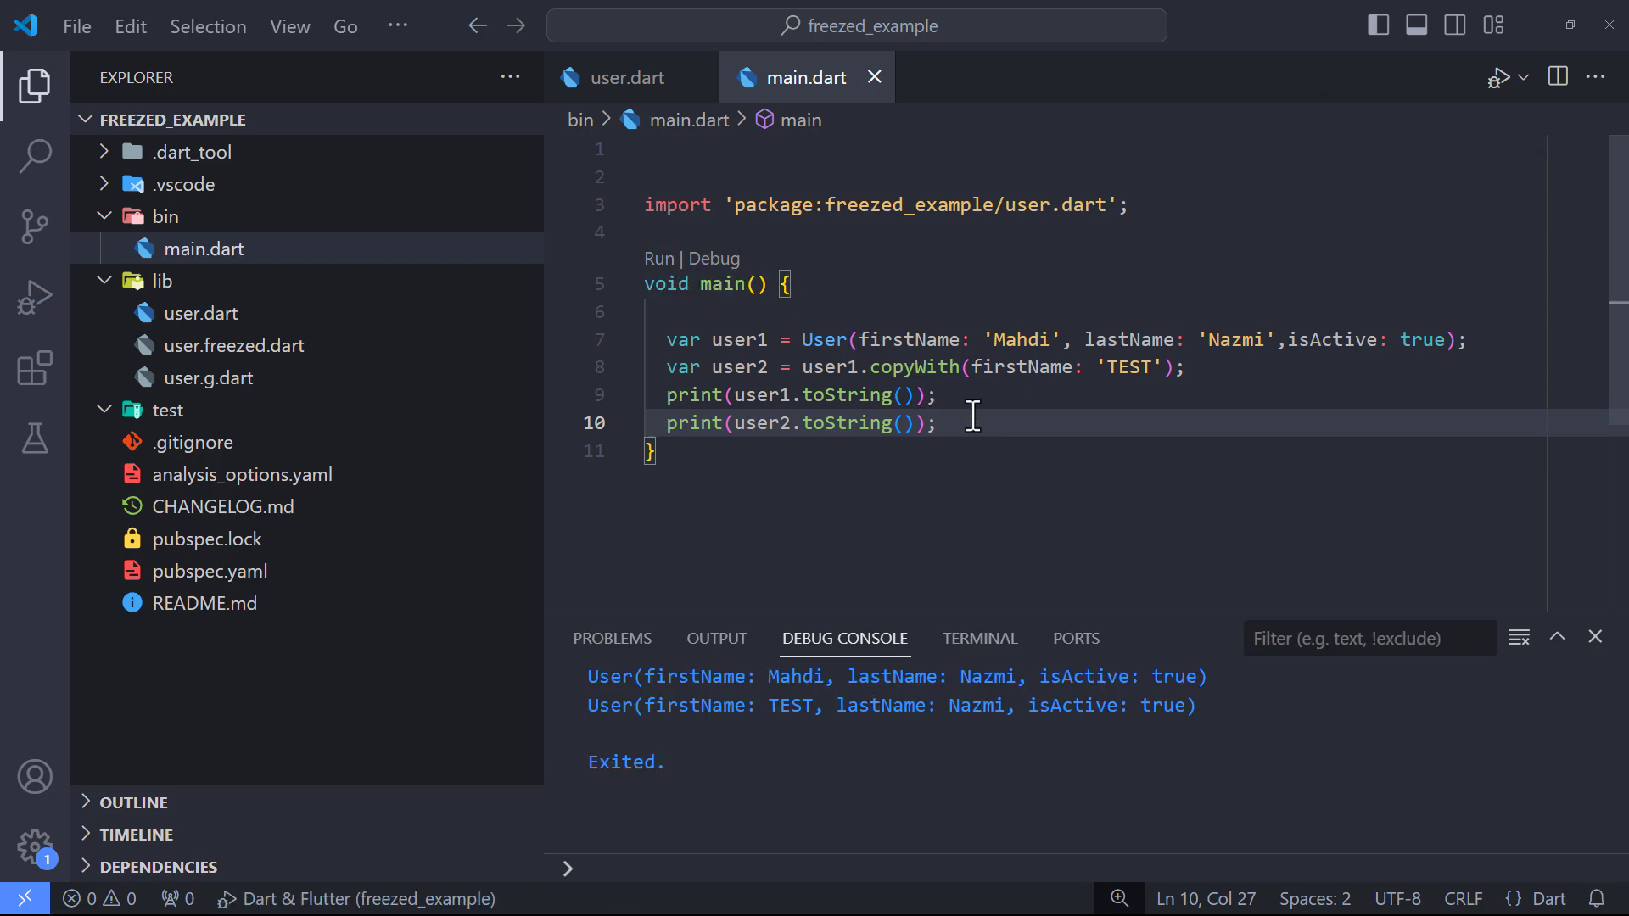
mouse_move(1232, 713)
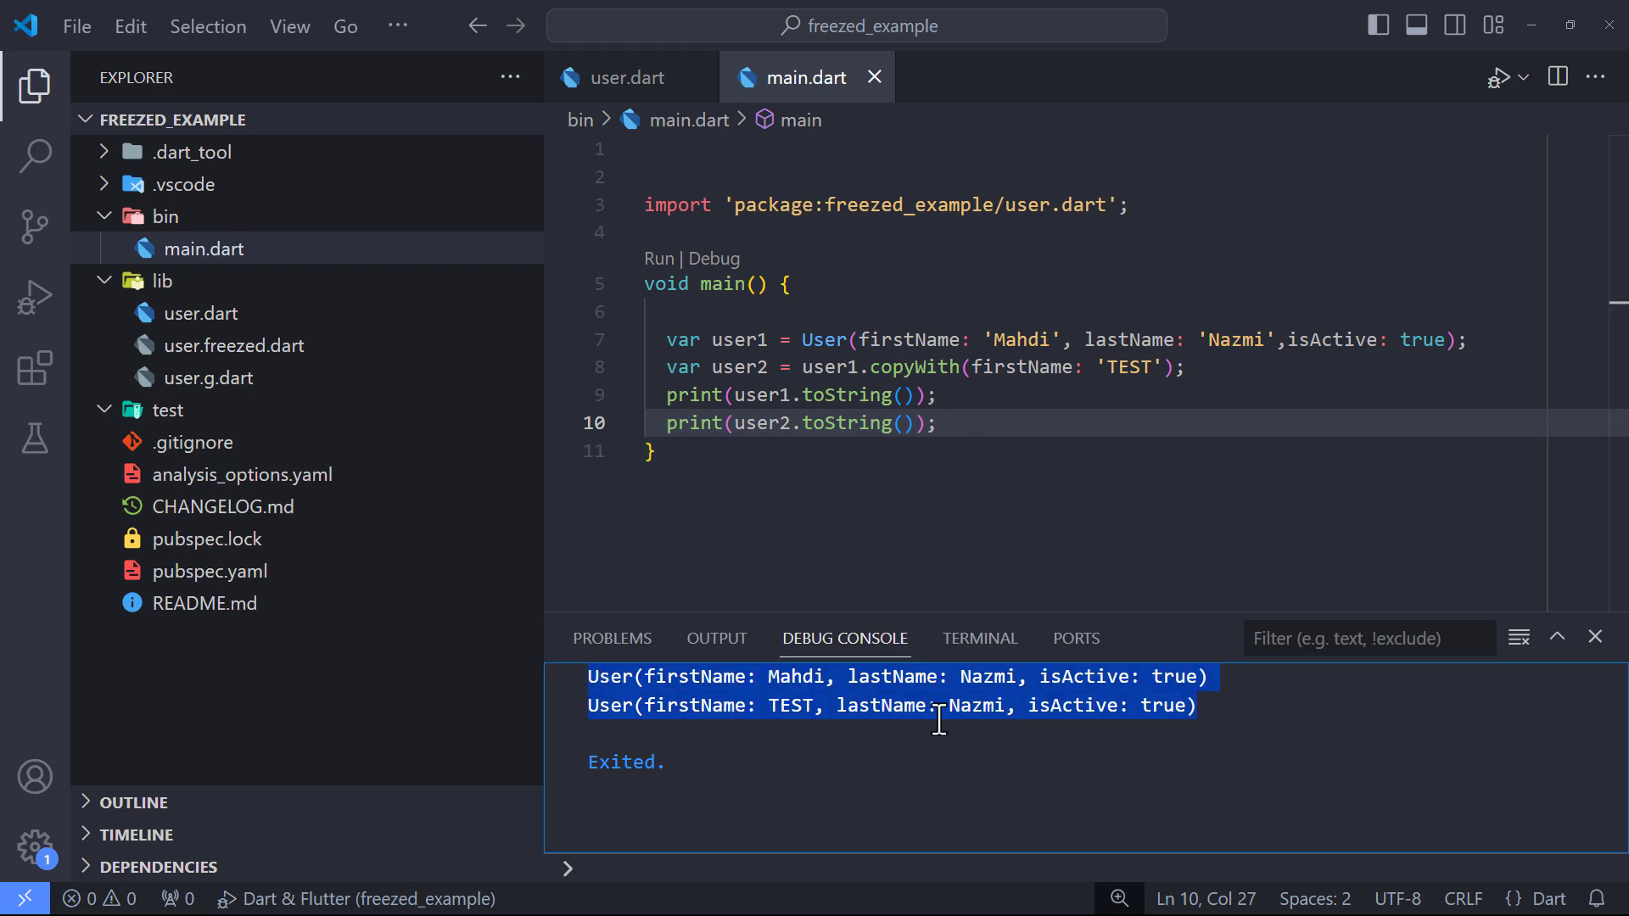
click(1071, 422)
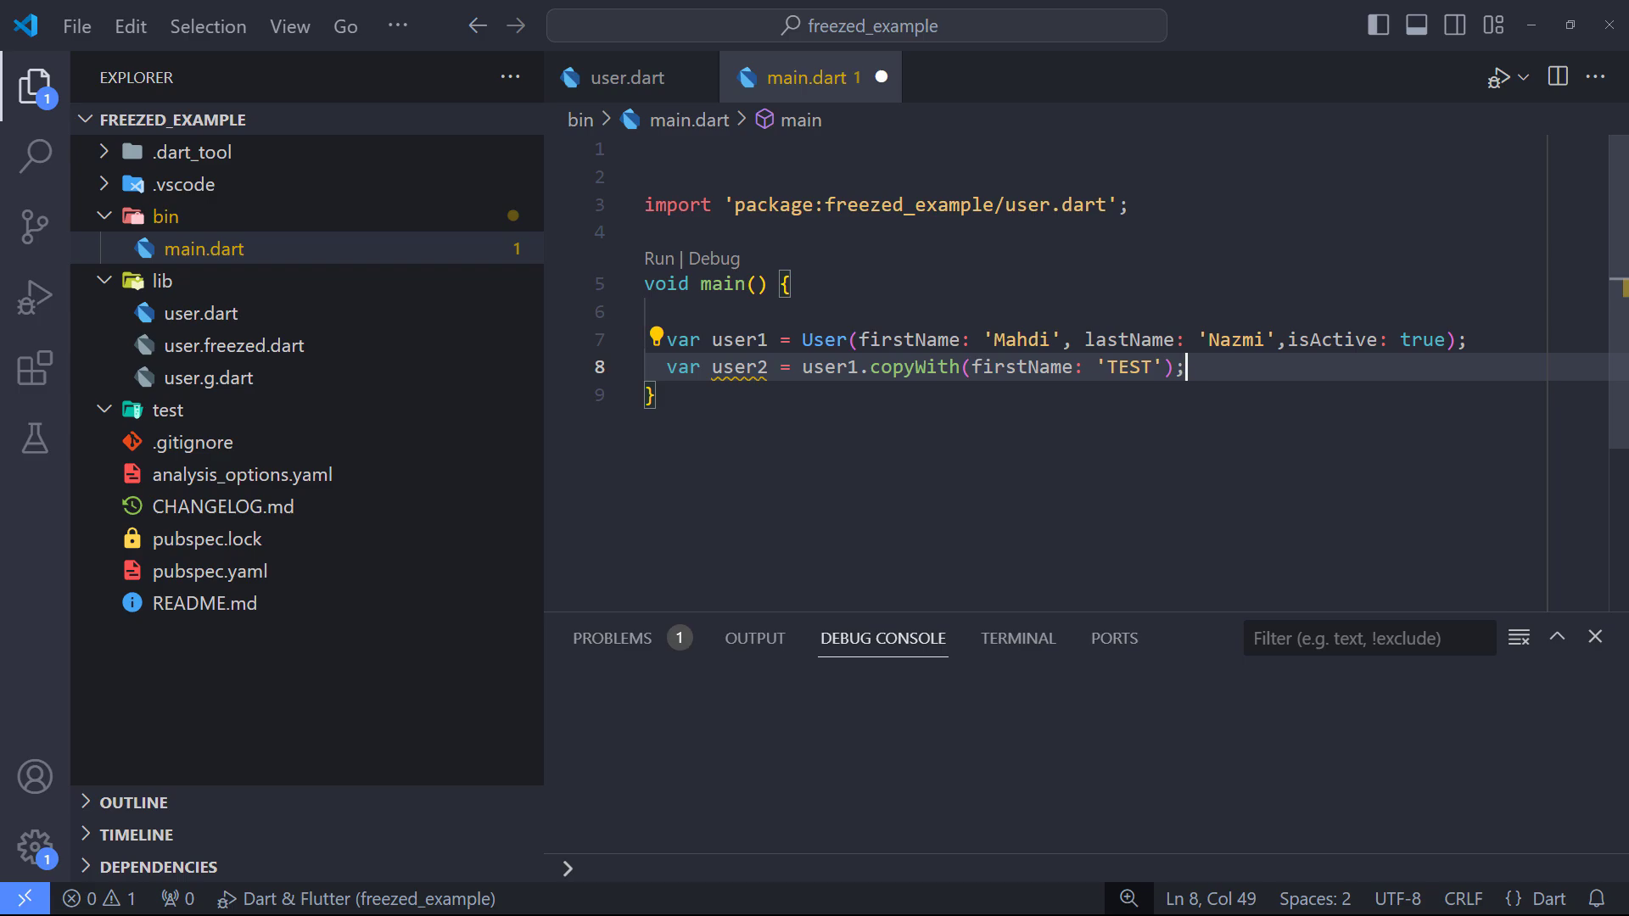
Print user1 == user2 and run the program, which outputs false
key(Enter)
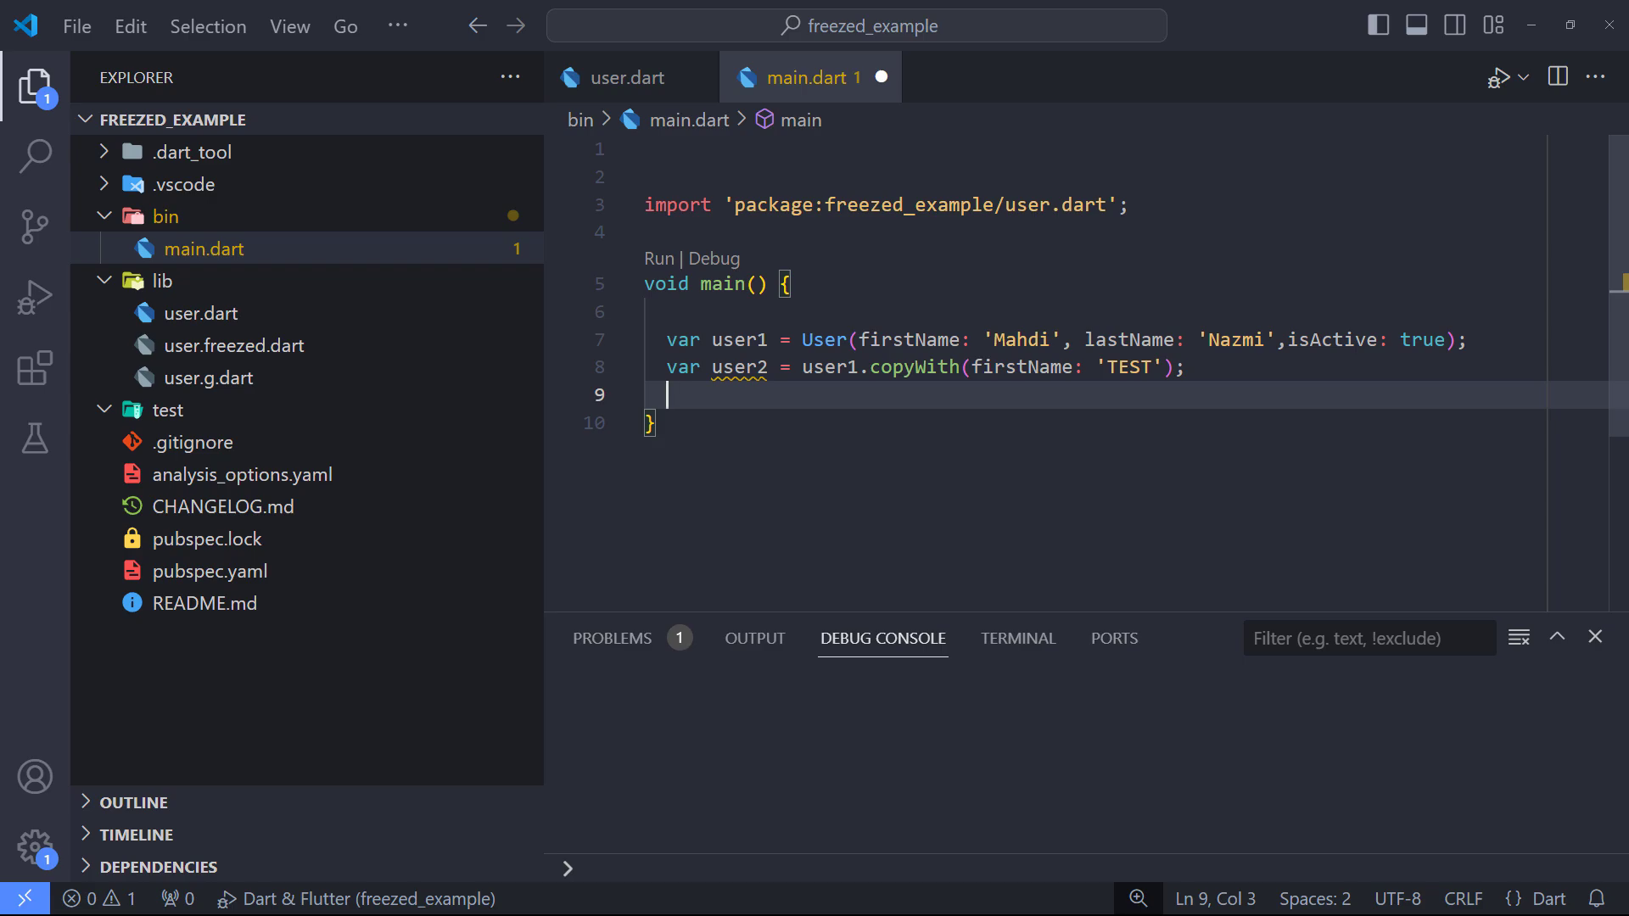
text(print)
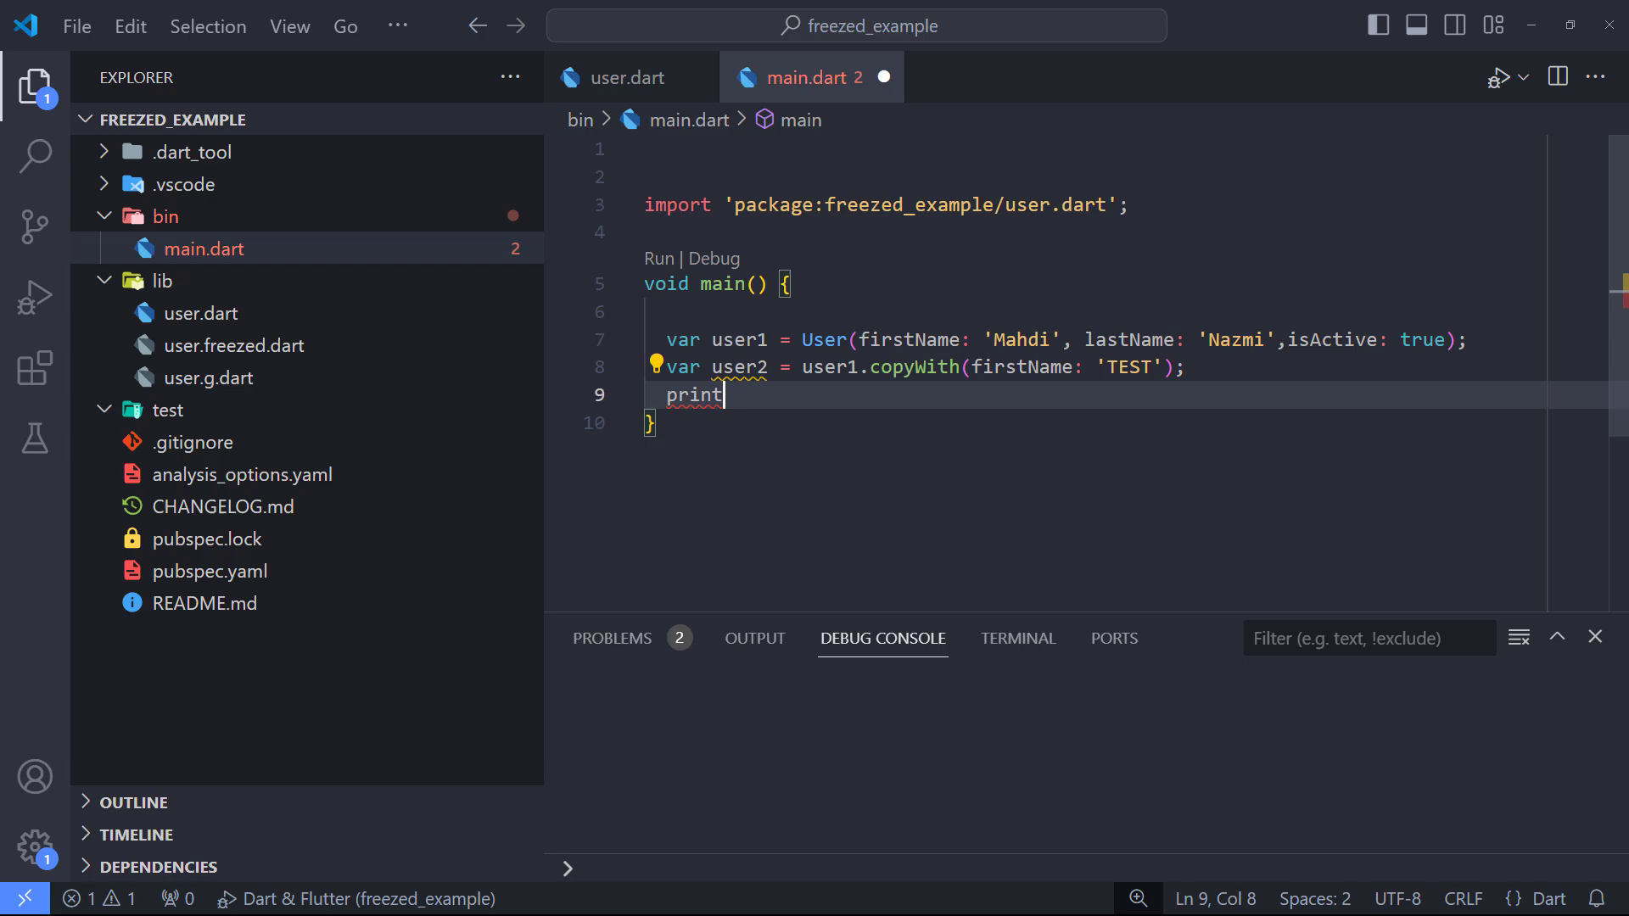
text((user1 == user))
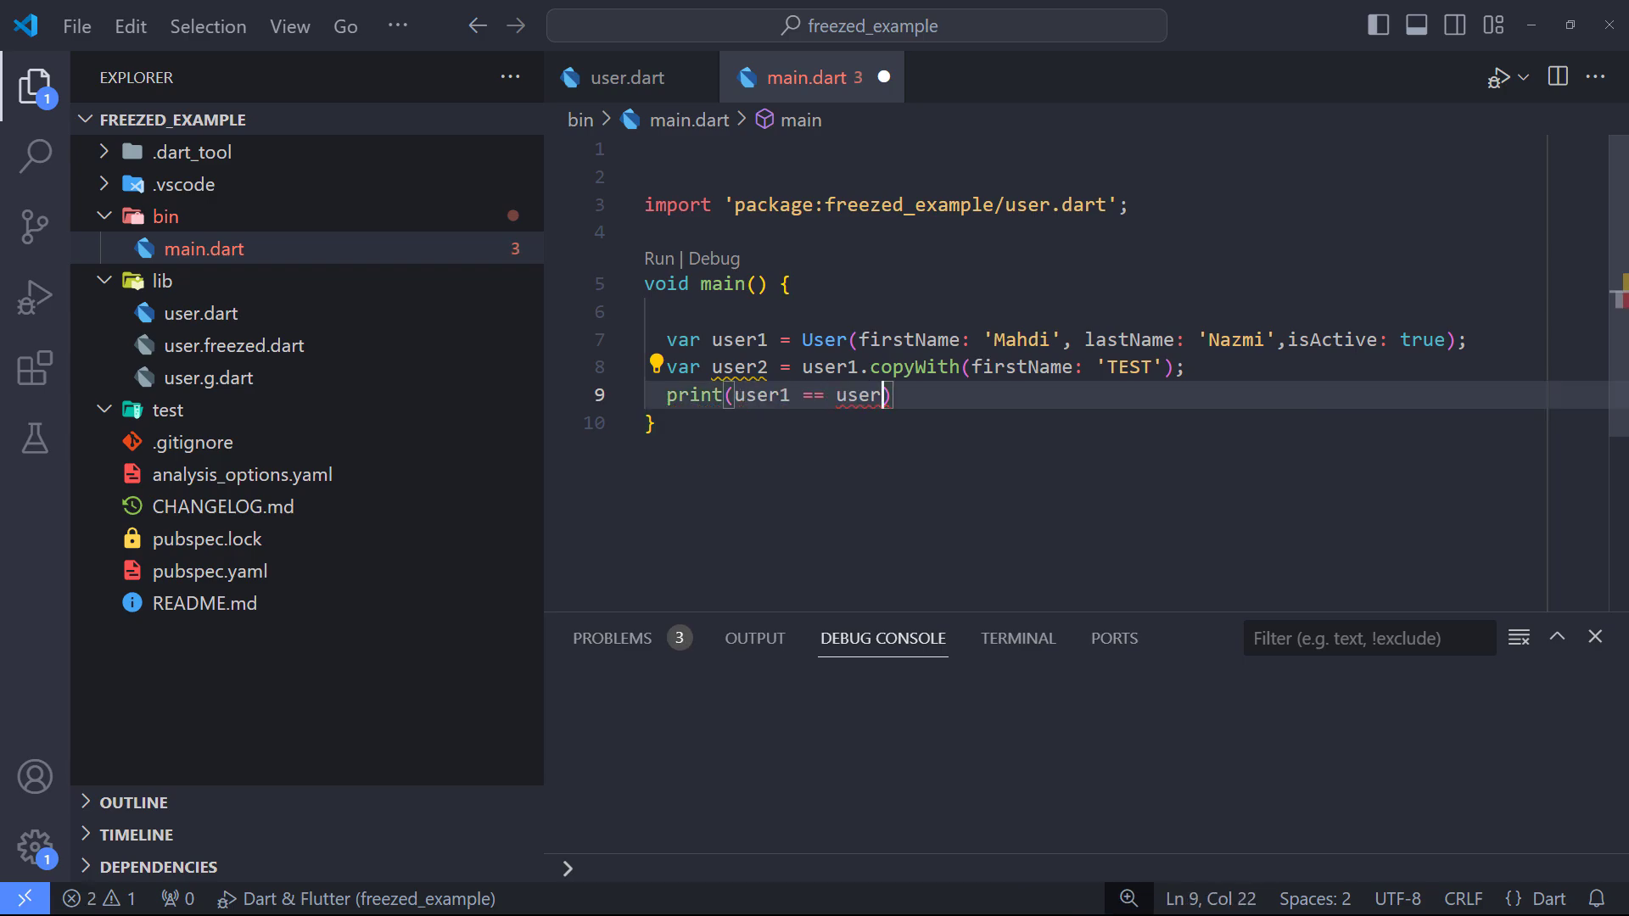
text(2);)
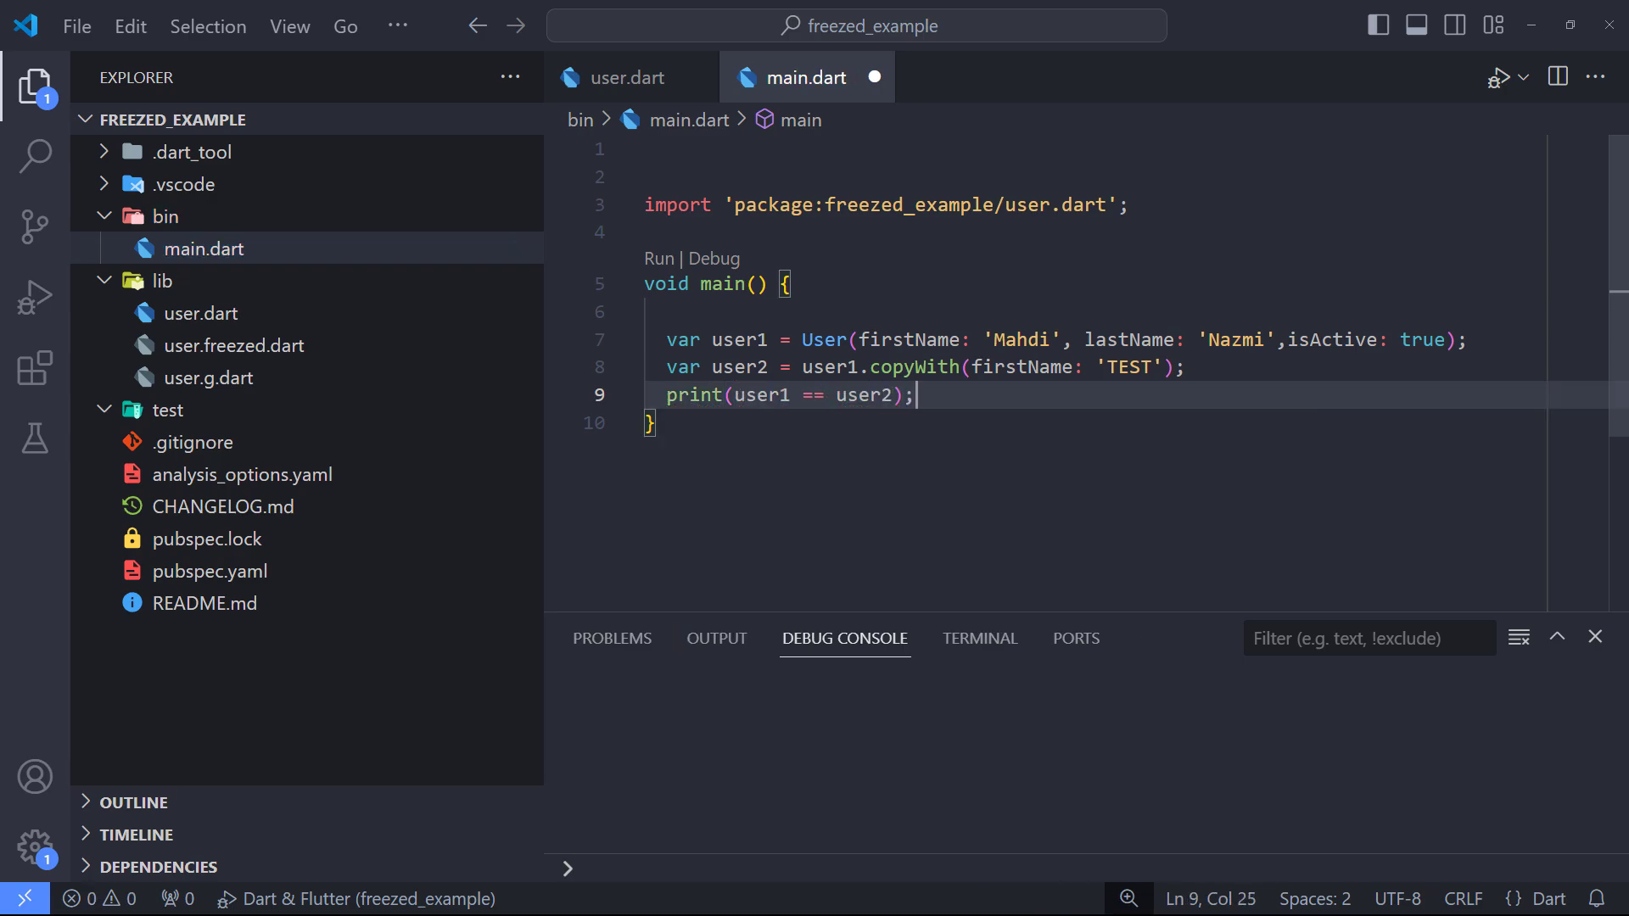
click(665, 258)
text(Mahdi)
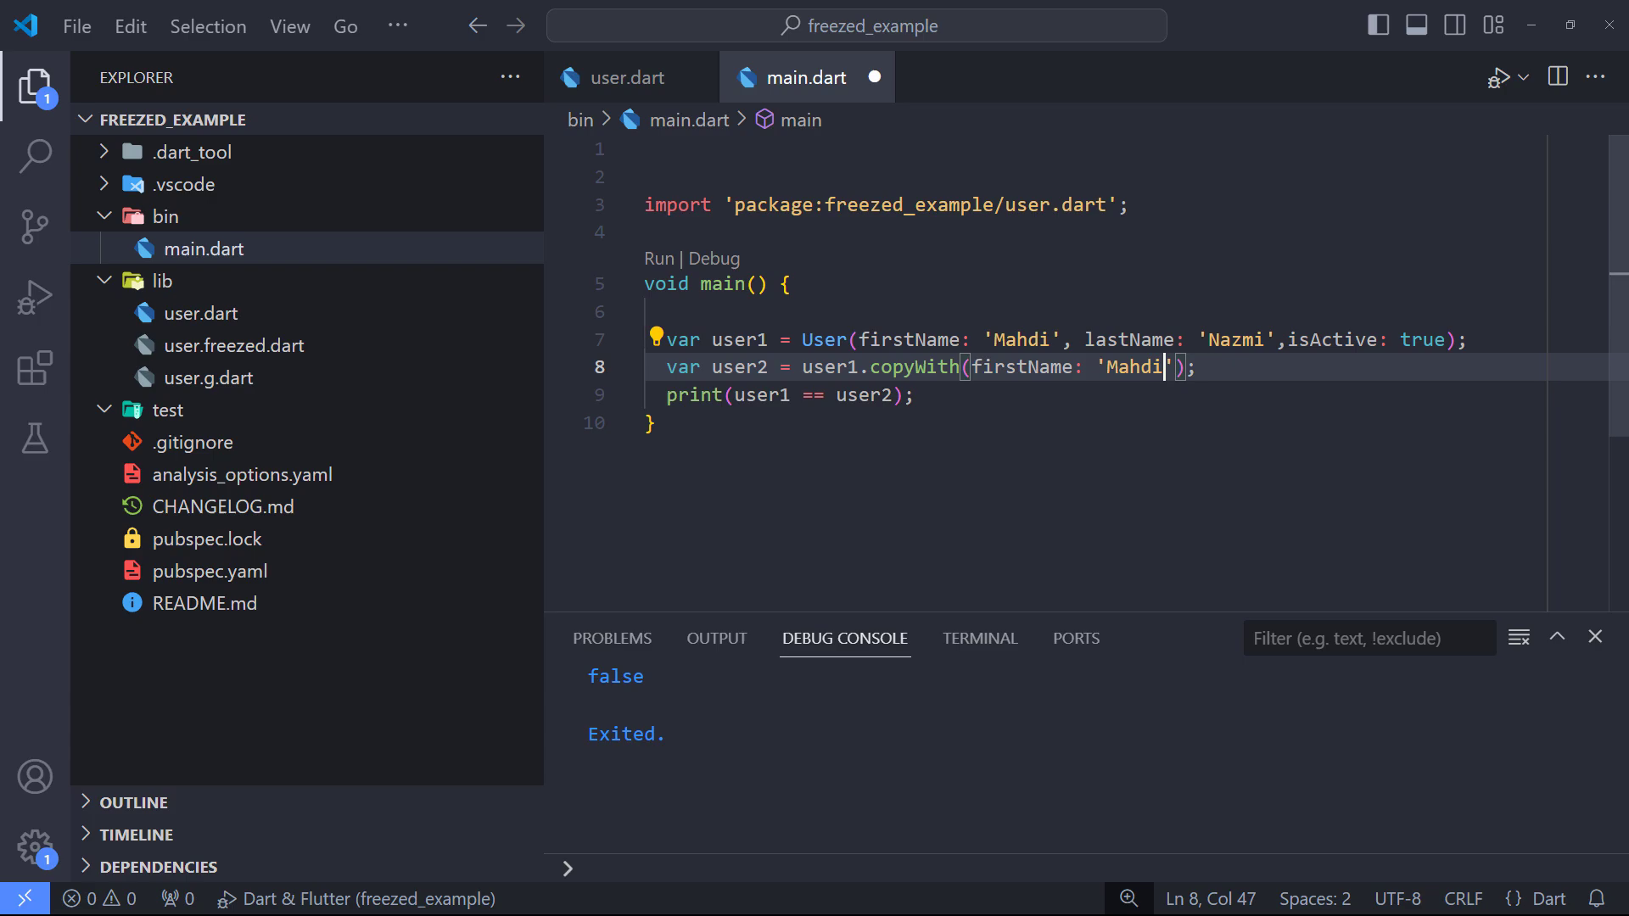
Change user2's copyWith firstName to 'Mahdi' and rerun the equality check
click(659, 258)
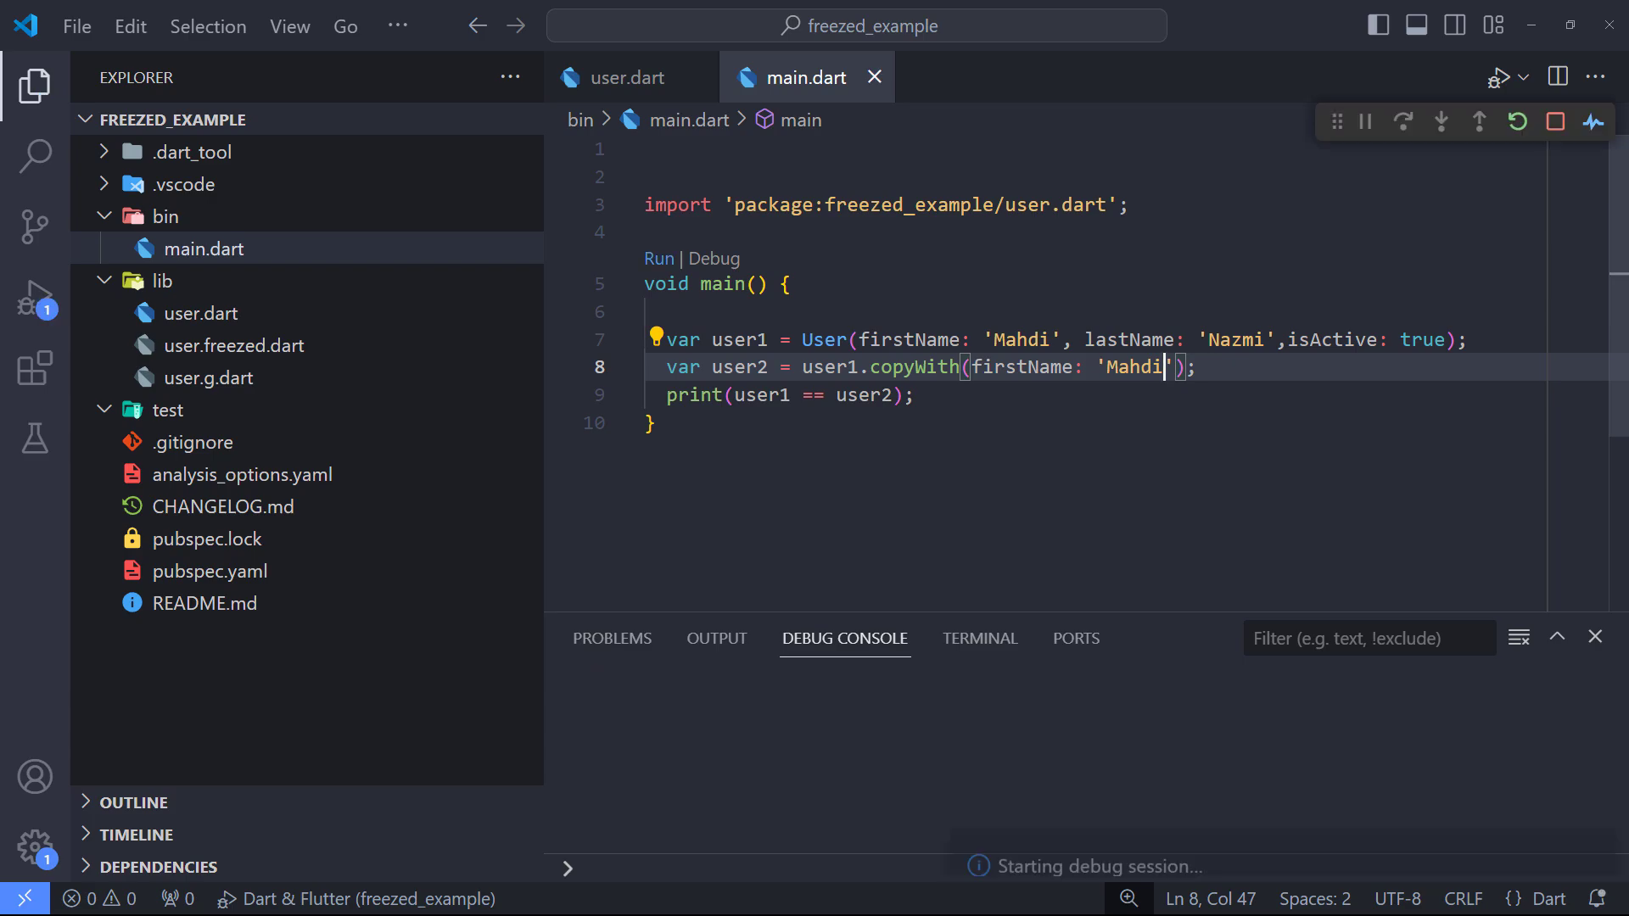